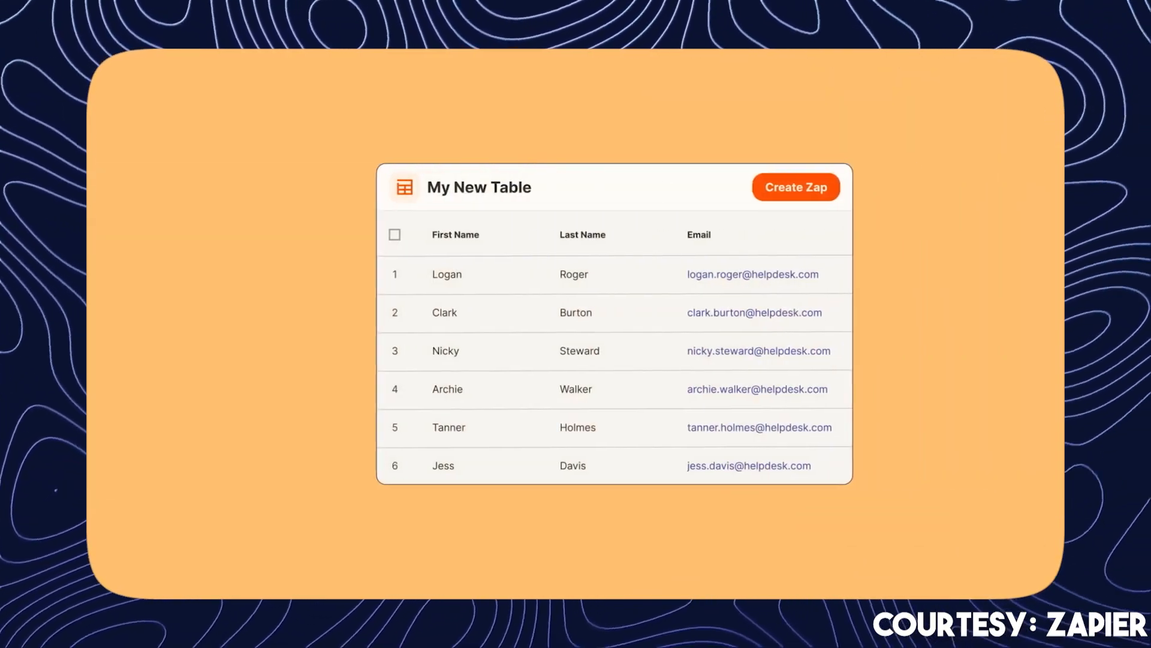
# Open Make's Public Templates gallery from the Templates sidebar entry
pyautogui.click(795, 186)
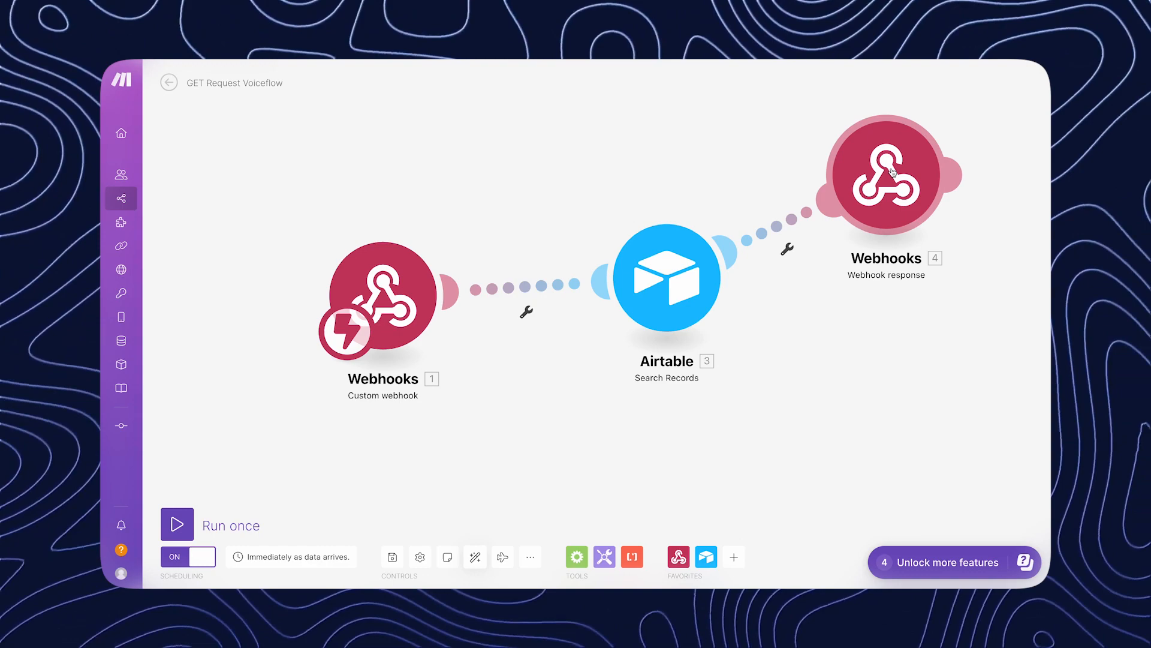
pyautogui.rightClick(785, 248)
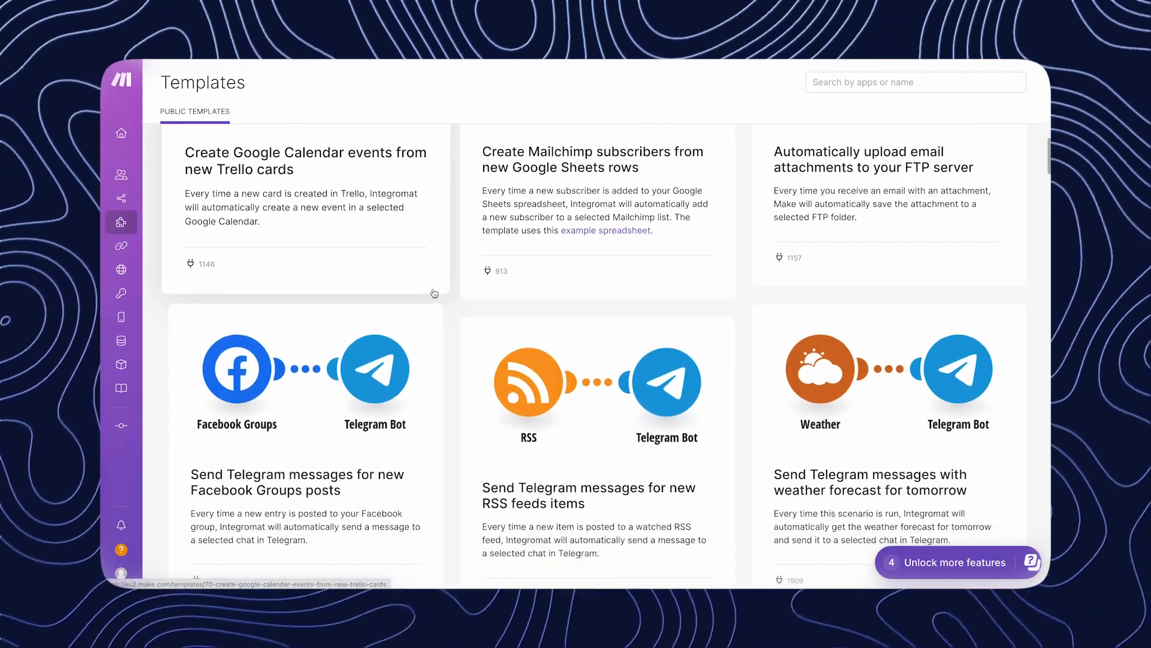
pyautogui.scroll(-3)
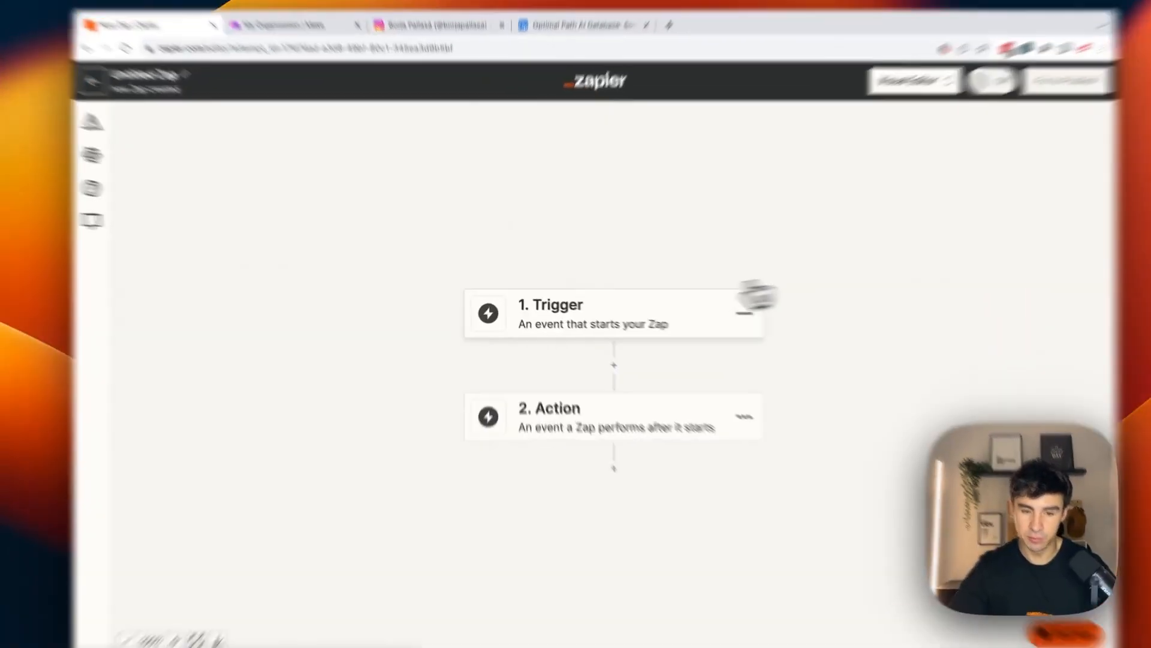
# Choose Airtable New Record as the Zap trigger and pick the Airtable #2 account
pyautogui.click(614, 314)
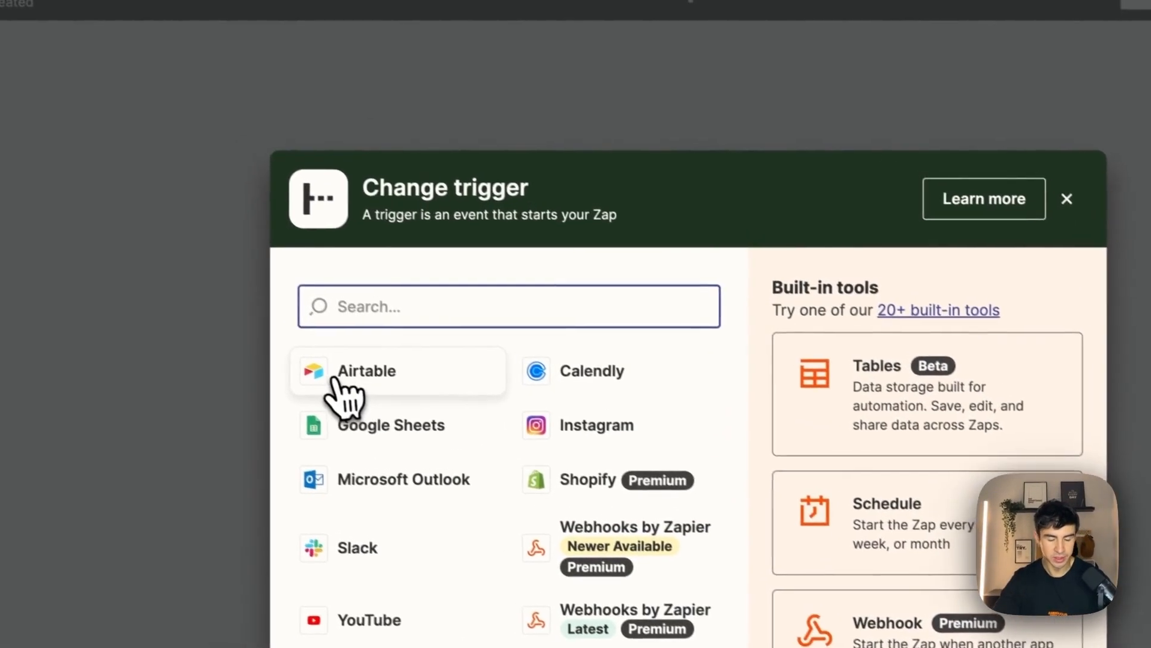
pyautogui.click(367, 370)
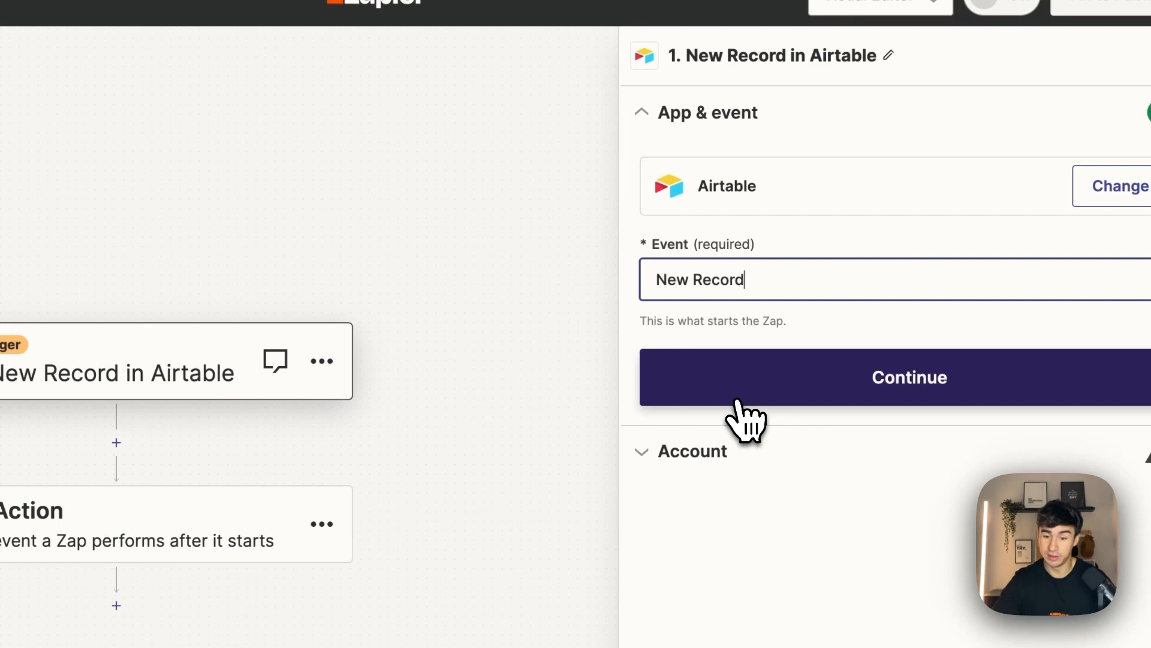
pyautogui.click(909, 376)
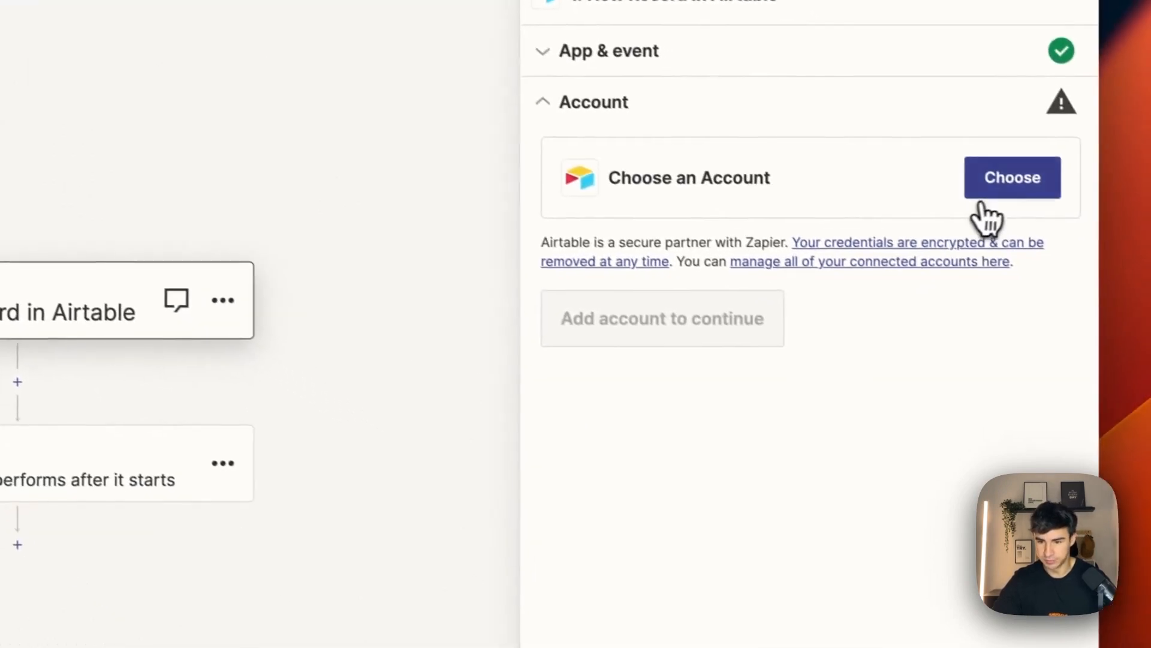
pyautogui.click(1012, 177)
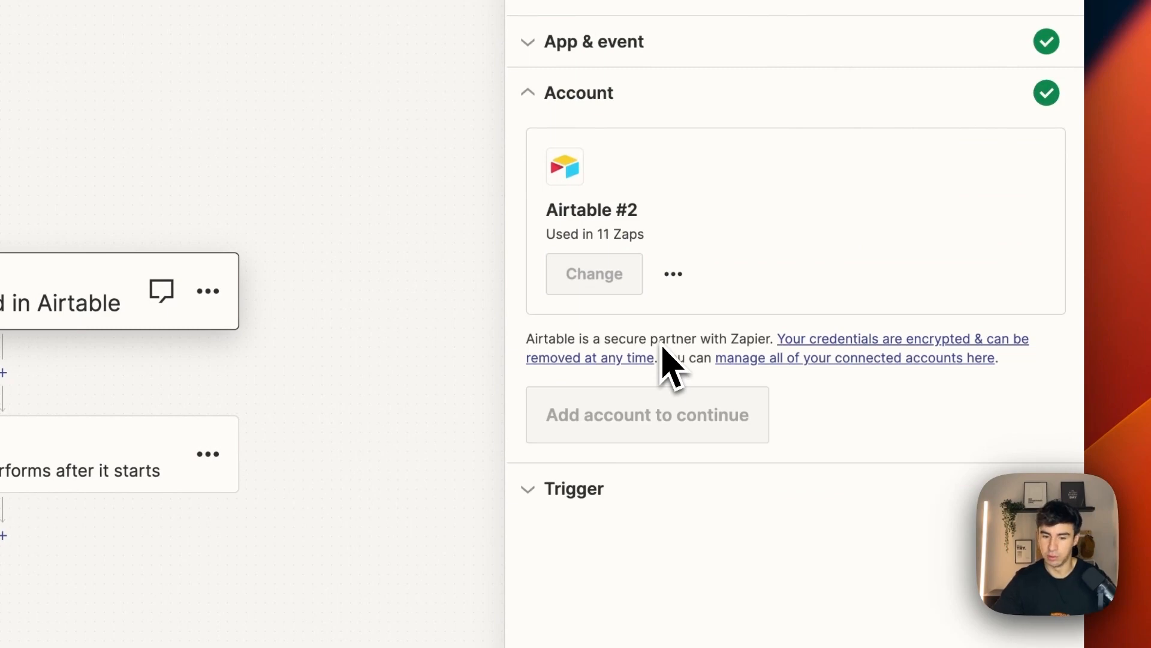
# Select the base and Social Media Content table and confirm the trigger settings
pyautogui.click(574, 488)
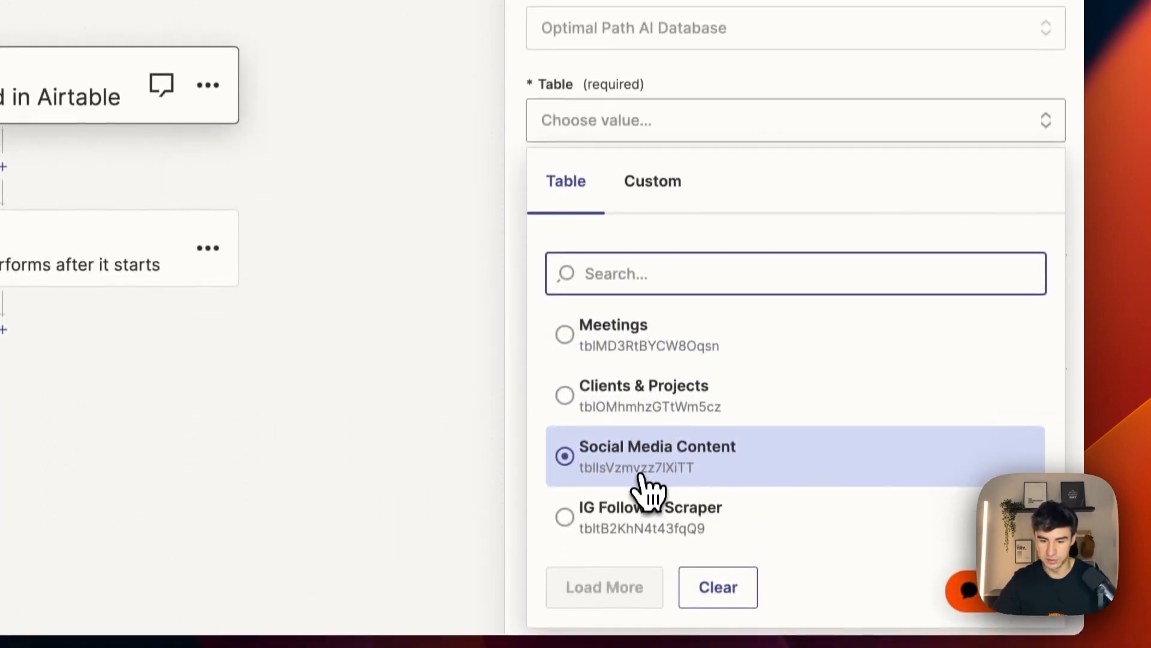
pyautogui.click(656, 445)
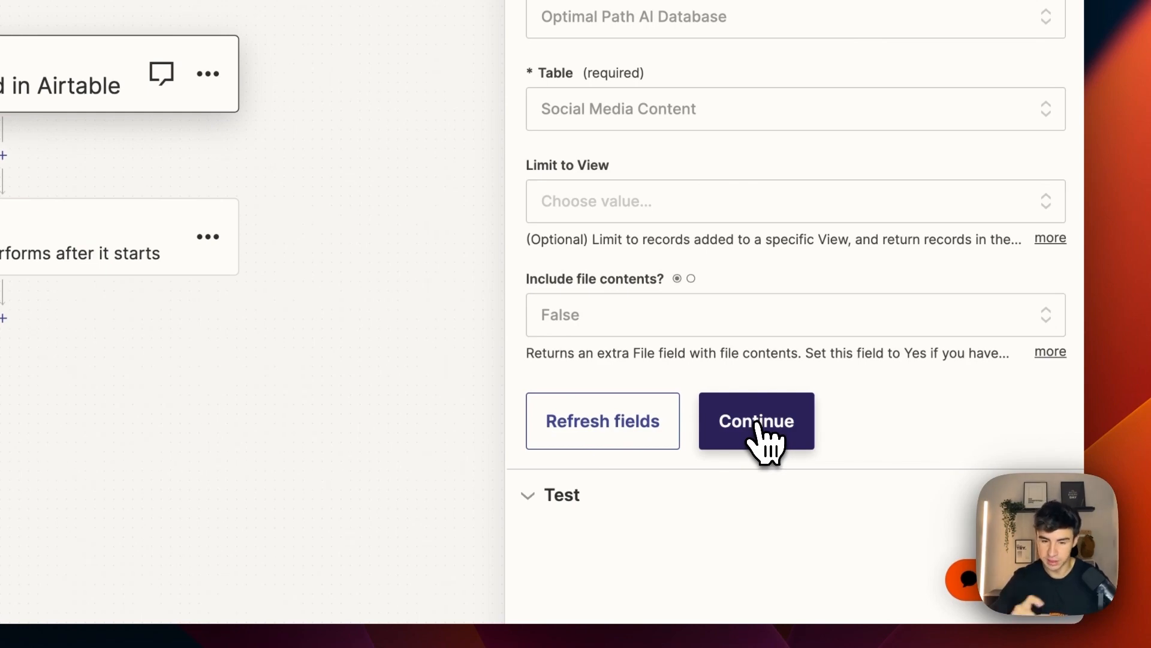
pyautogui.click(756, 421)
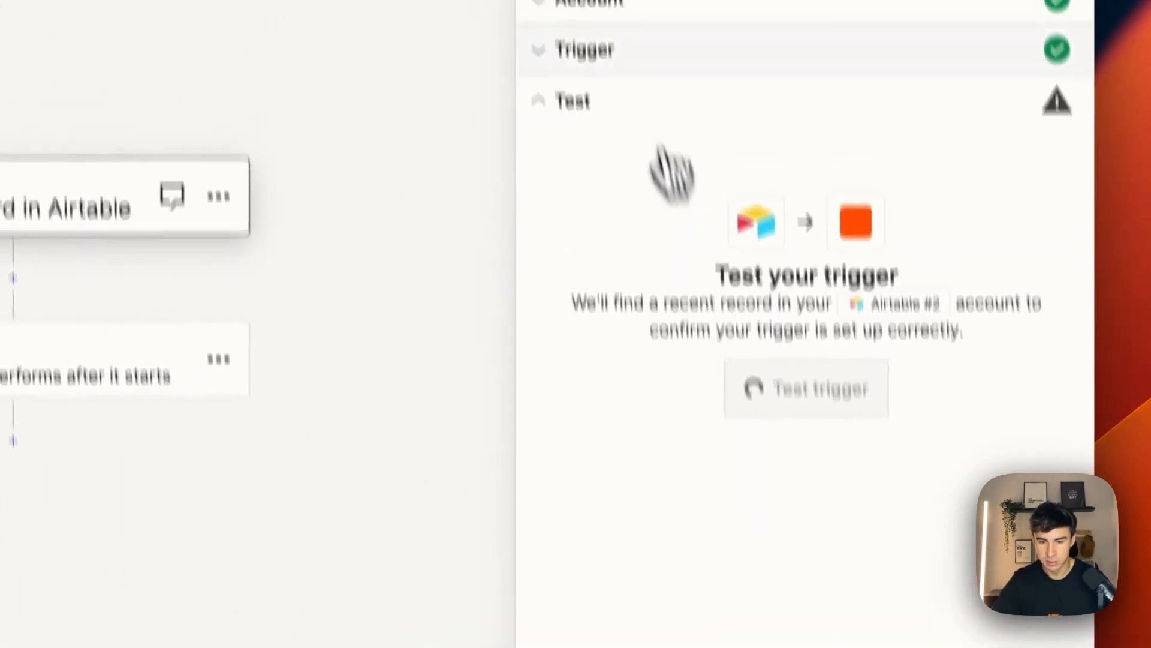
pyautogui.click(763, 189)
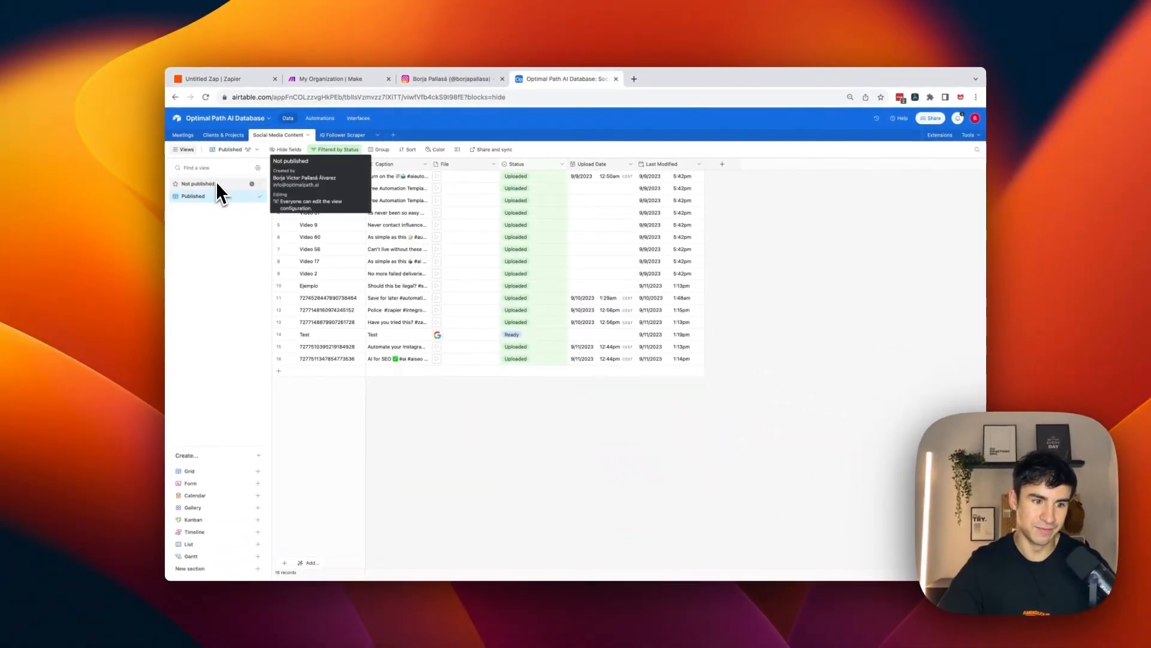
pyautogui.click(193, 196)
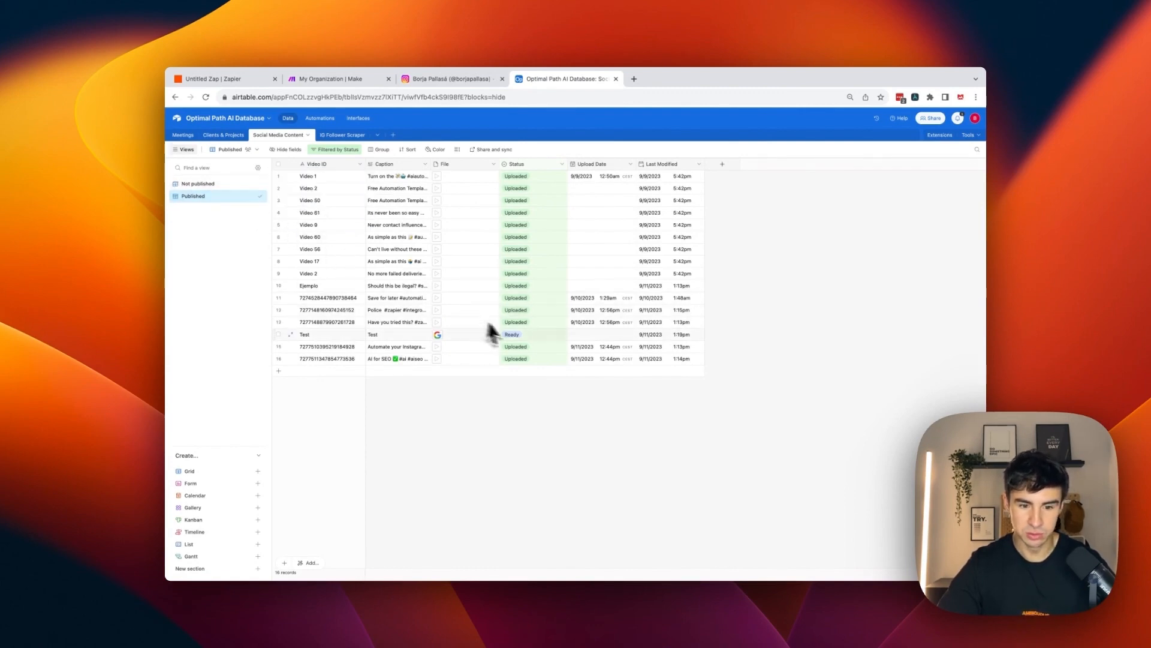
pyautogui.moveTo(461, 262)
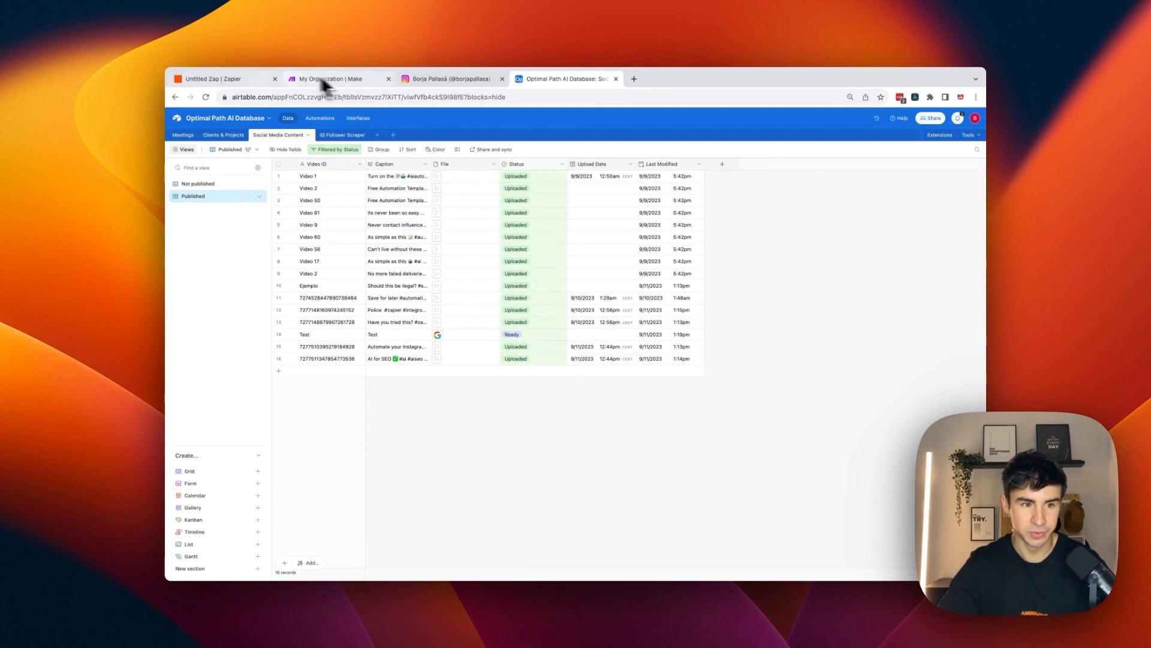
pyautogui.click(220, 79)
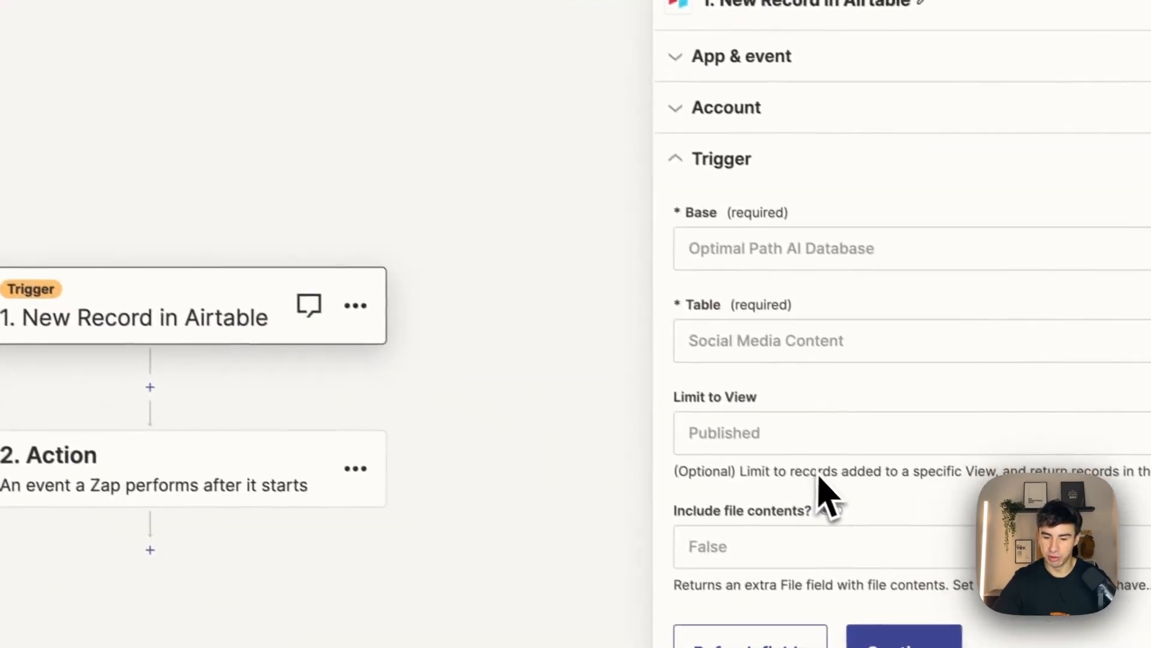
# Confirm the Published view and test the trigger, fetching sample Records A, B and C
pyautogui.click(905, 635)
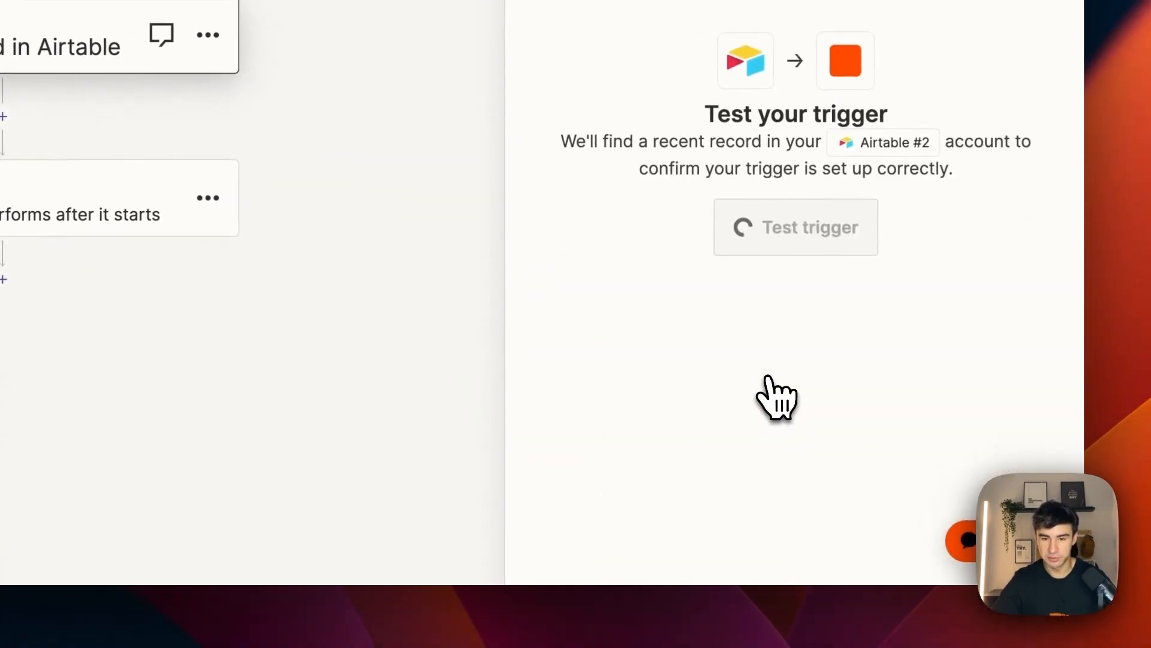
pyautogui.click(795, 227)
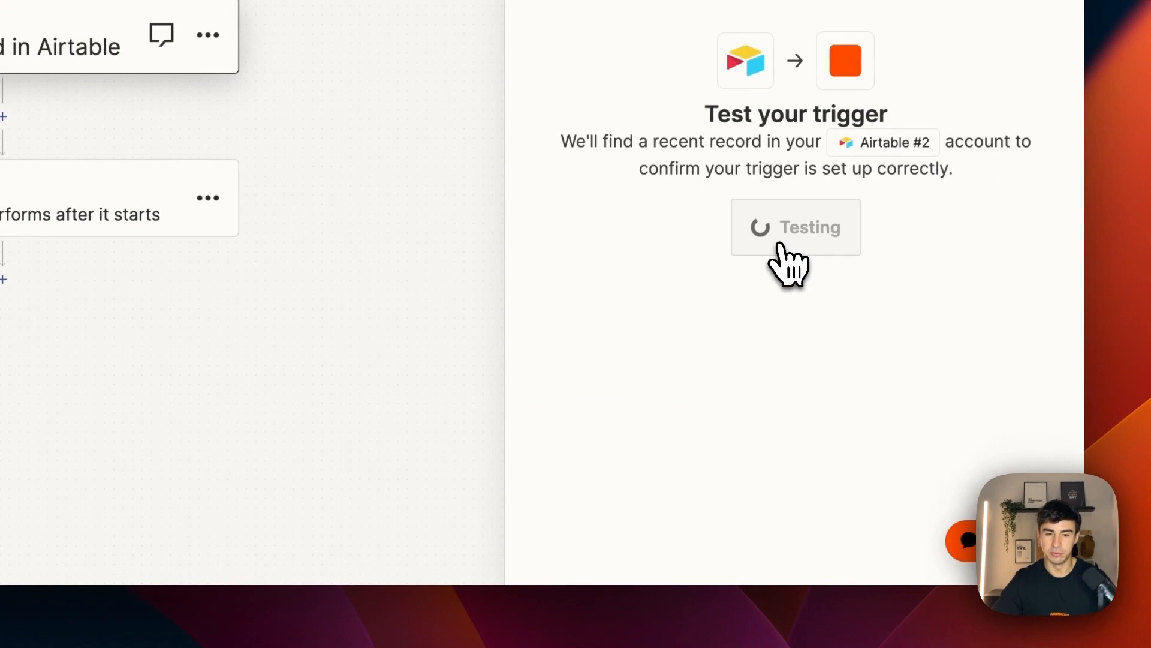
pyautogui.click(794, 226)
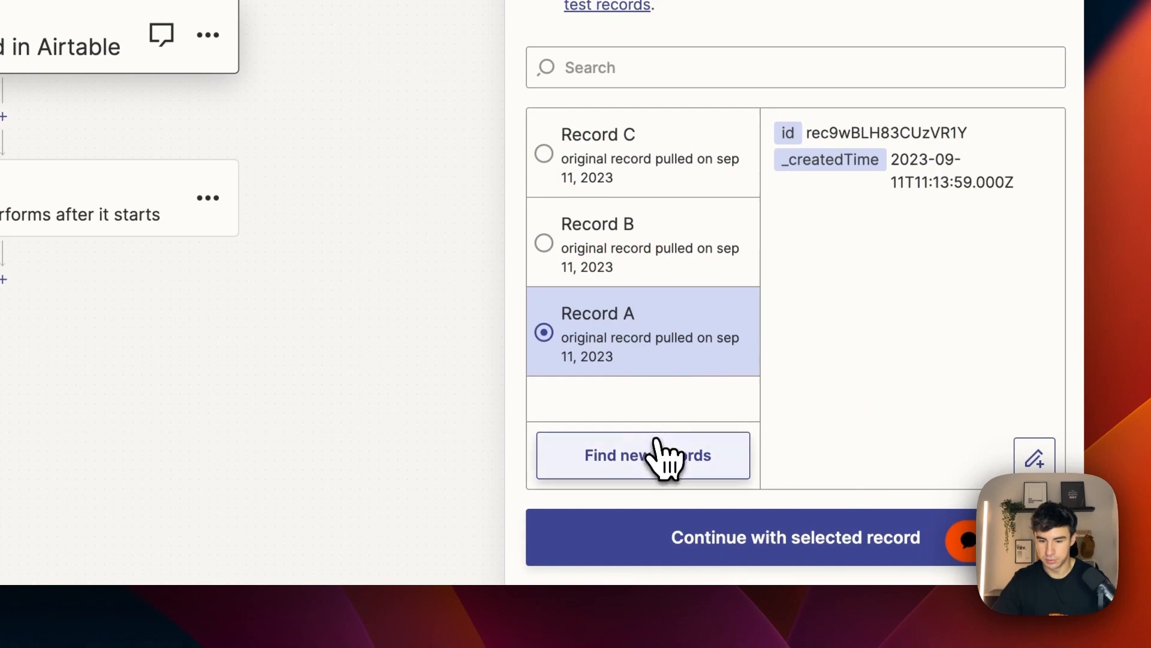
pyautogui.click(643, 454)
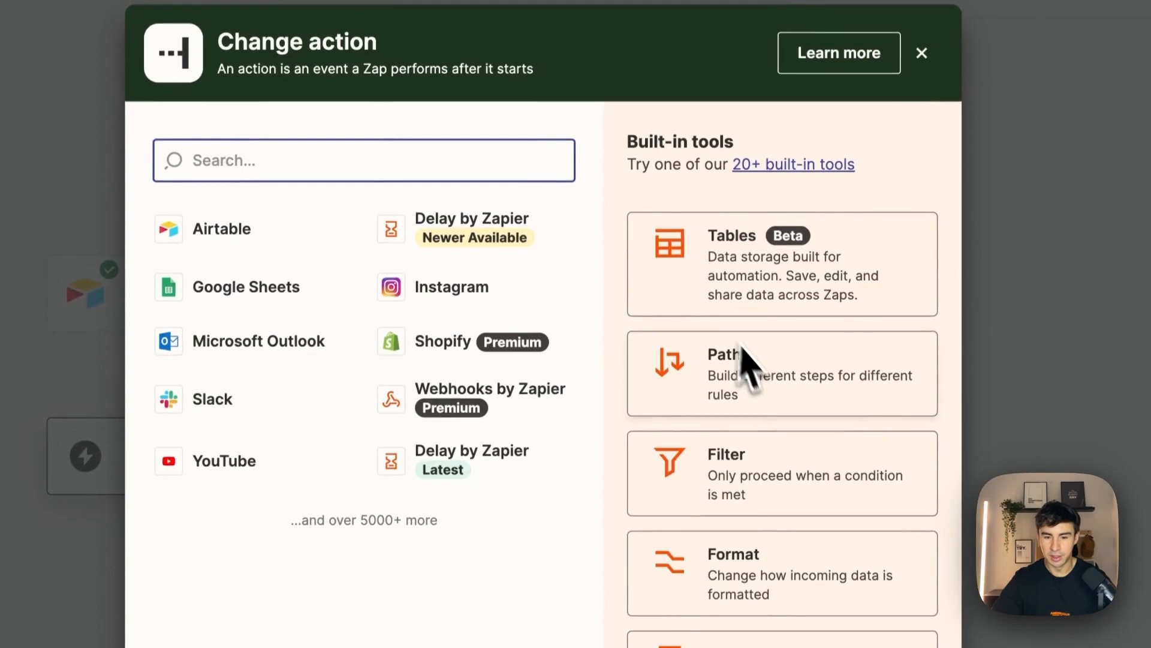
# Add a Filter step where Status (Text) exactly matches 'Ready', and test it
pyautogui.click(781, 473)
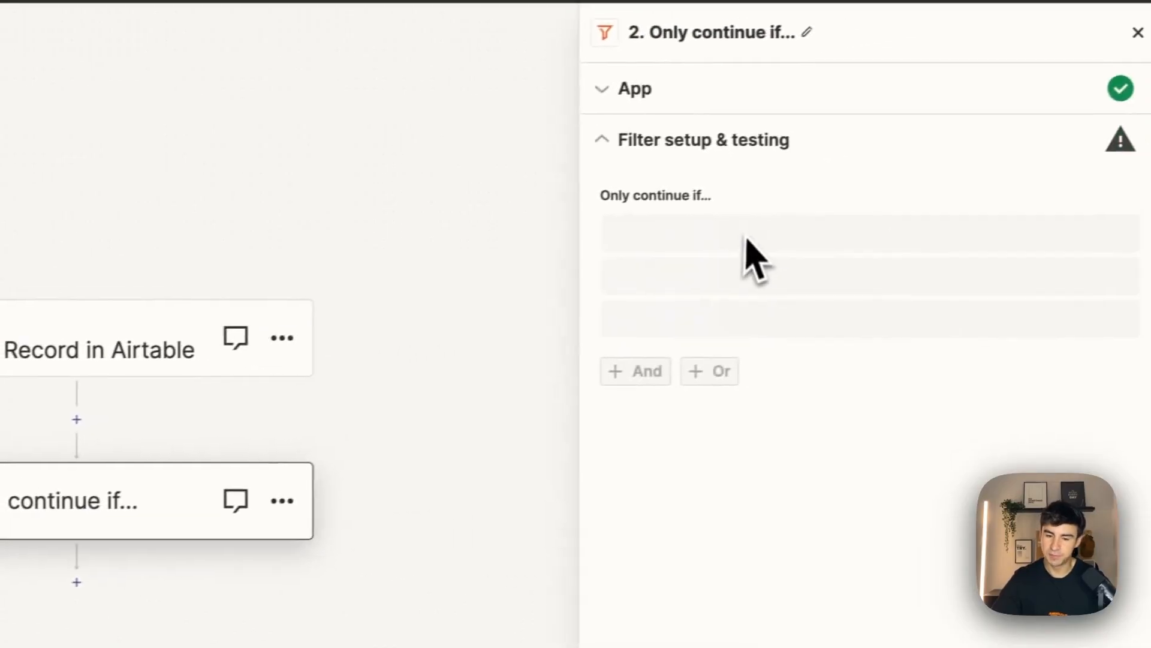
pyautogui.click(771, 239)
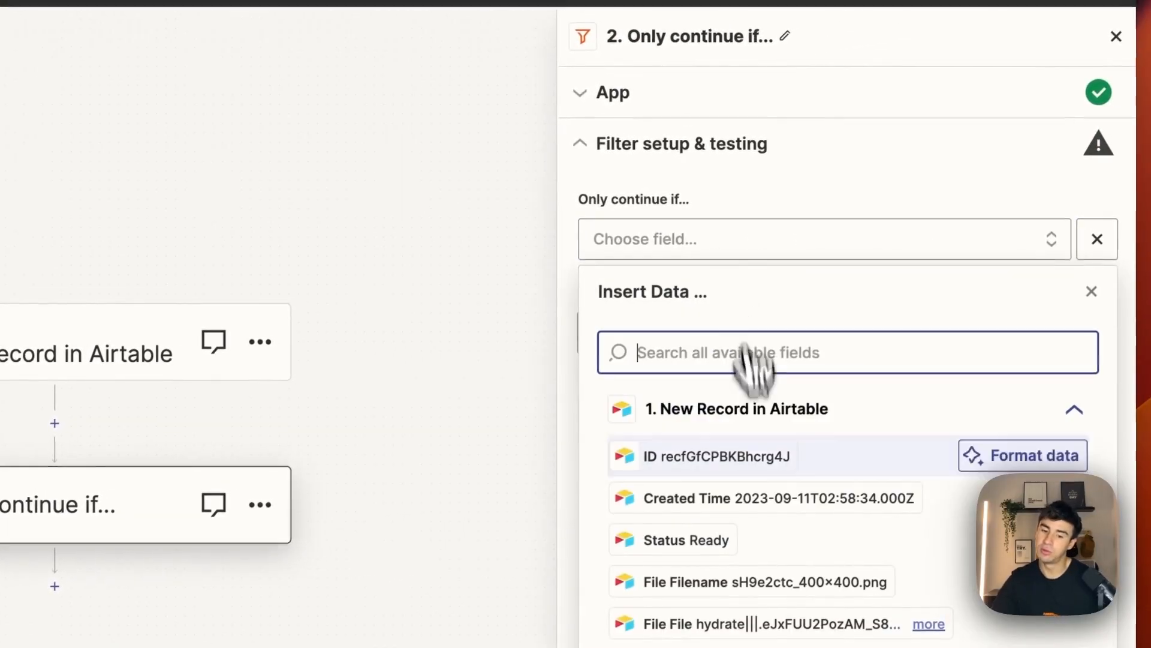
pyautogui.click(686, 539)
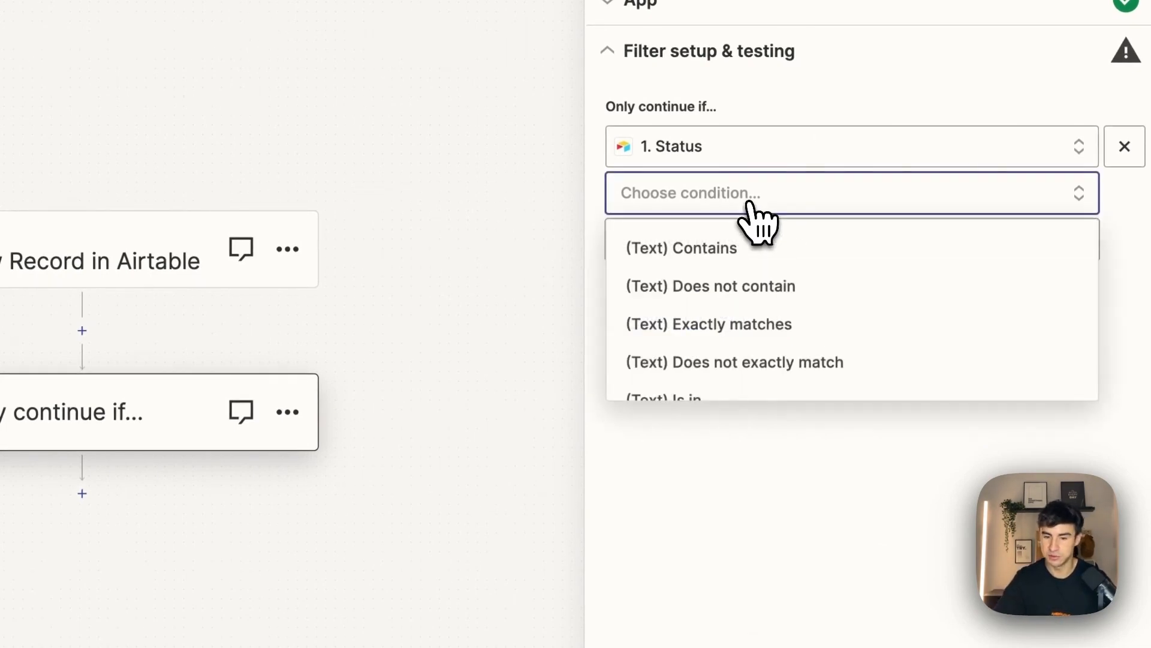
pyautogui.click(708, 324)
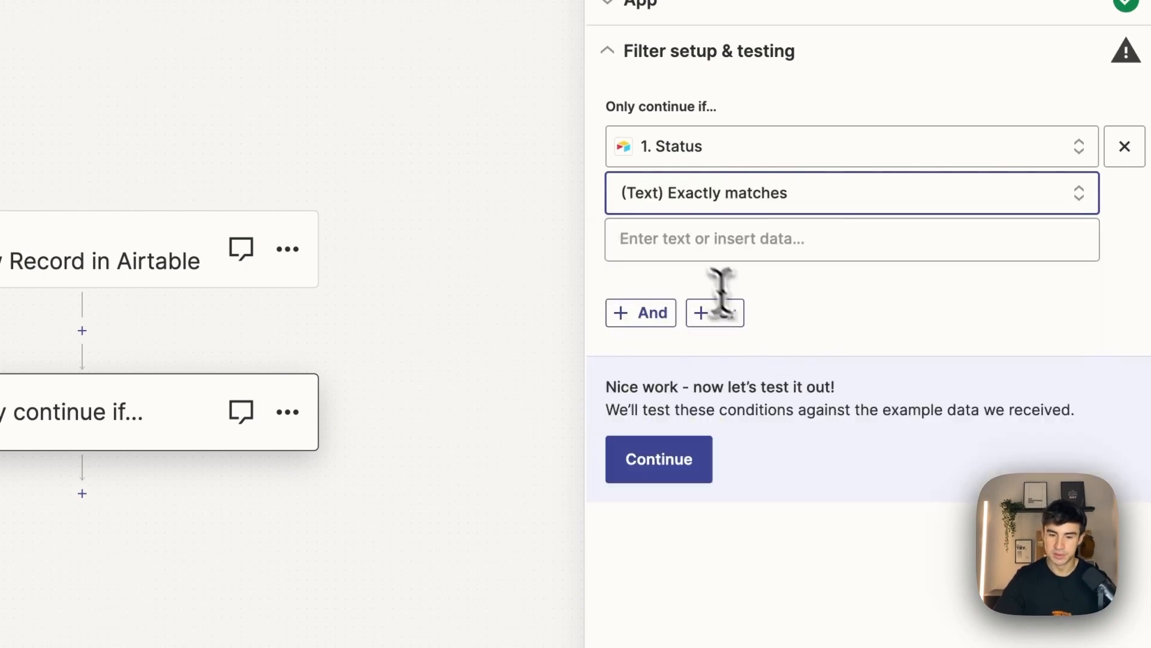
pyautogui.write('Ready')
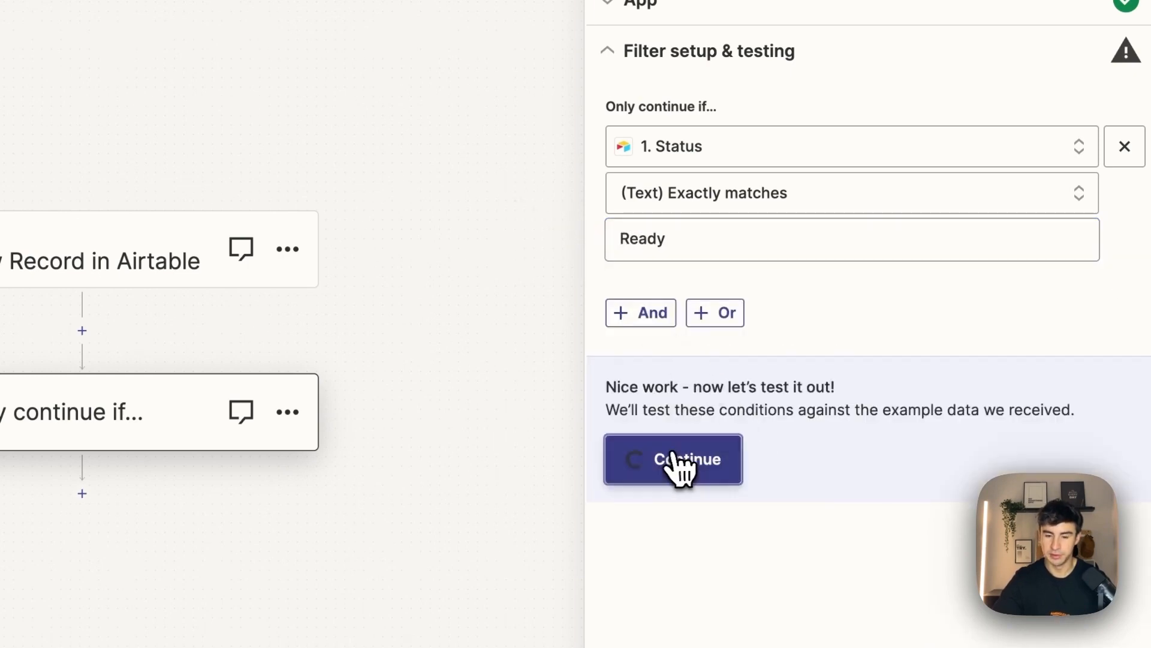
pyautogui.click(672, 458)
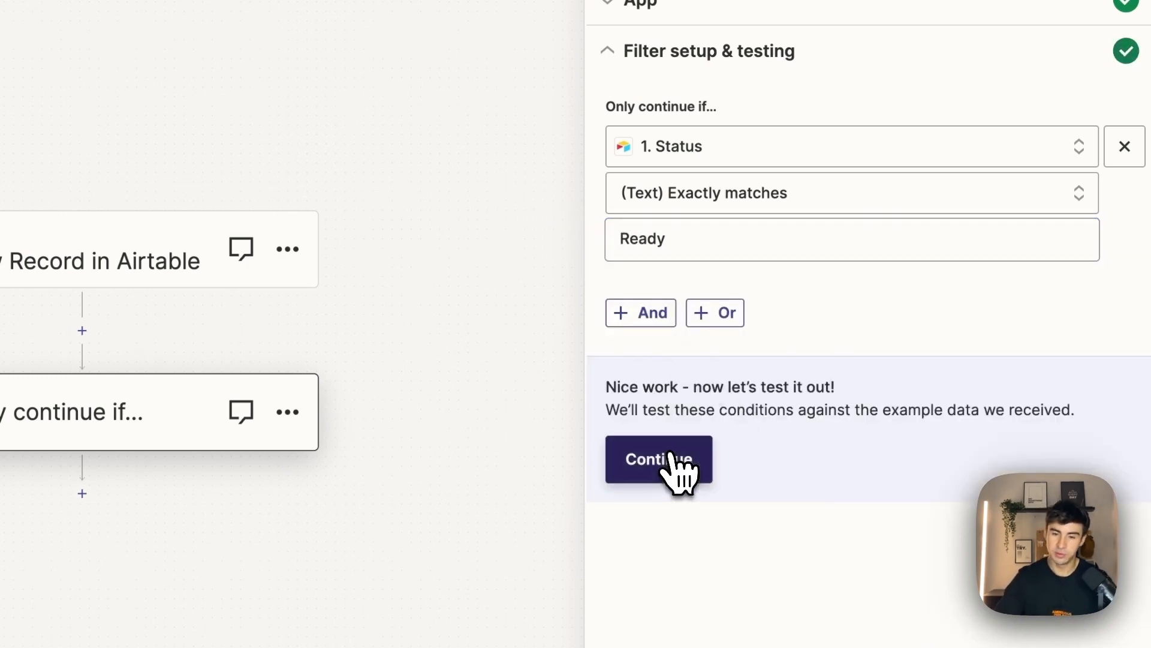
pyautogui.click(658, 459)
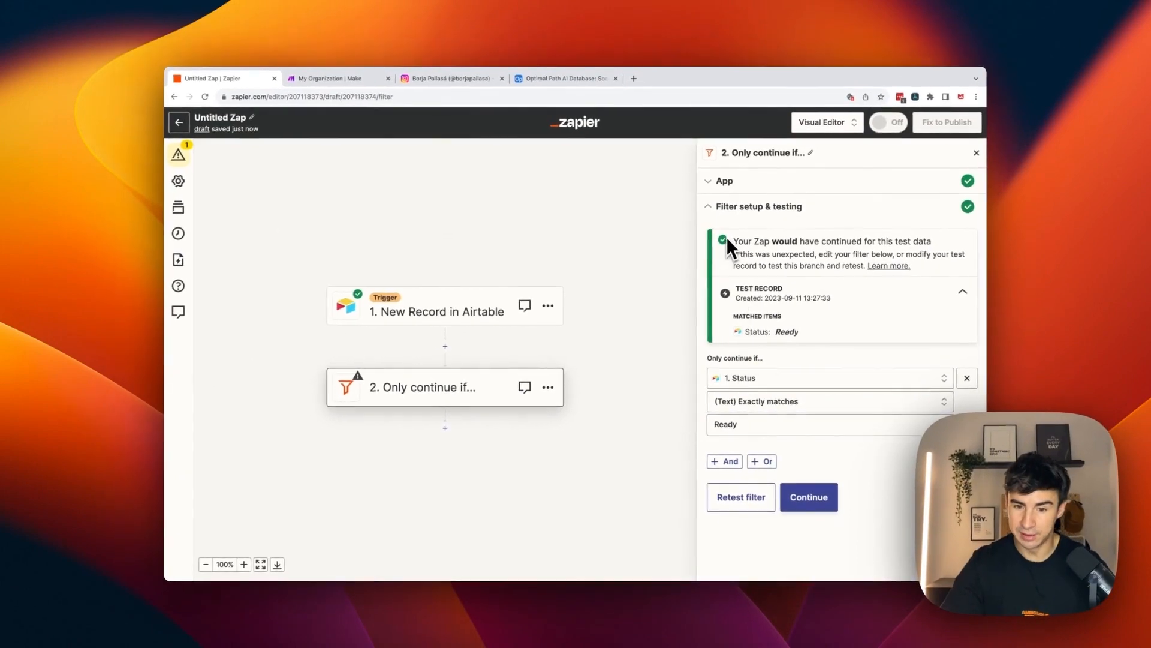
pyautogui.moveTo(533, 471)
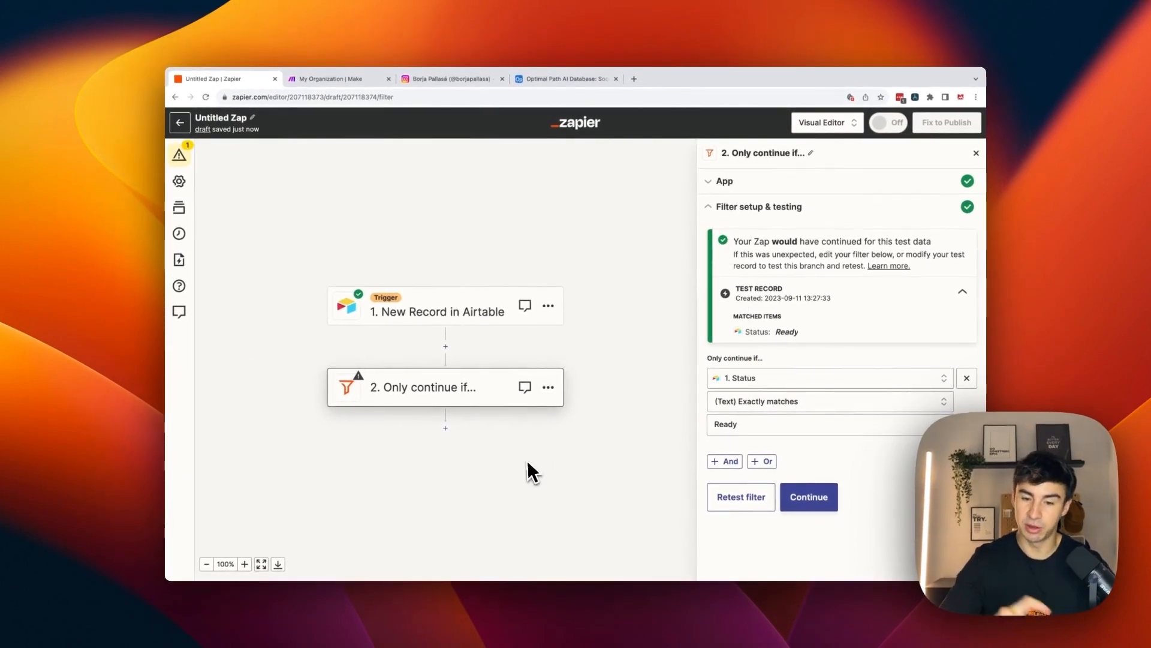
pyautogui.moveTo(809, 529)
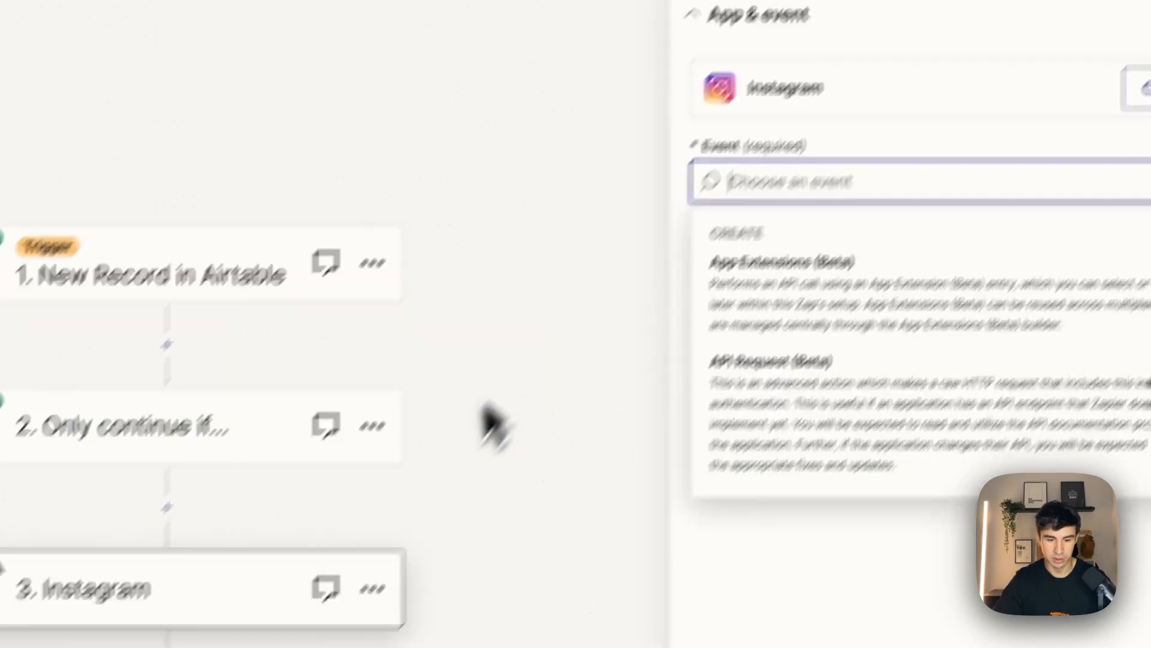
# Switch step 3 to Instagram for Business and choose the posting Instagram account
pyautogui.click(601, 356)
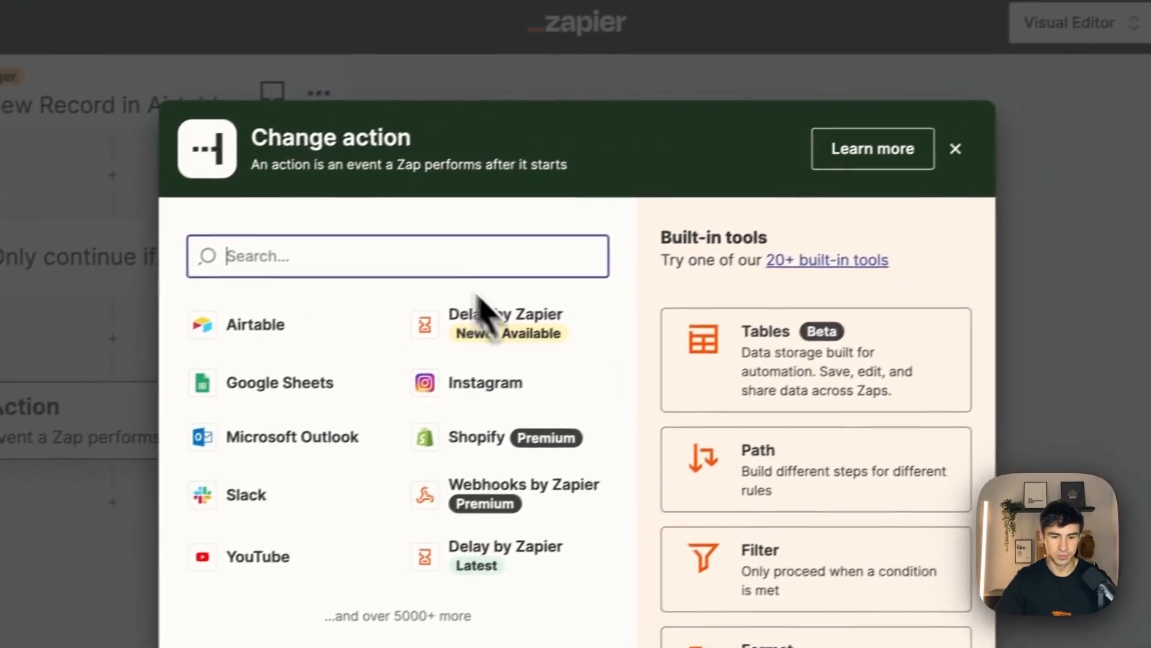
pyautogui.write('Instag')
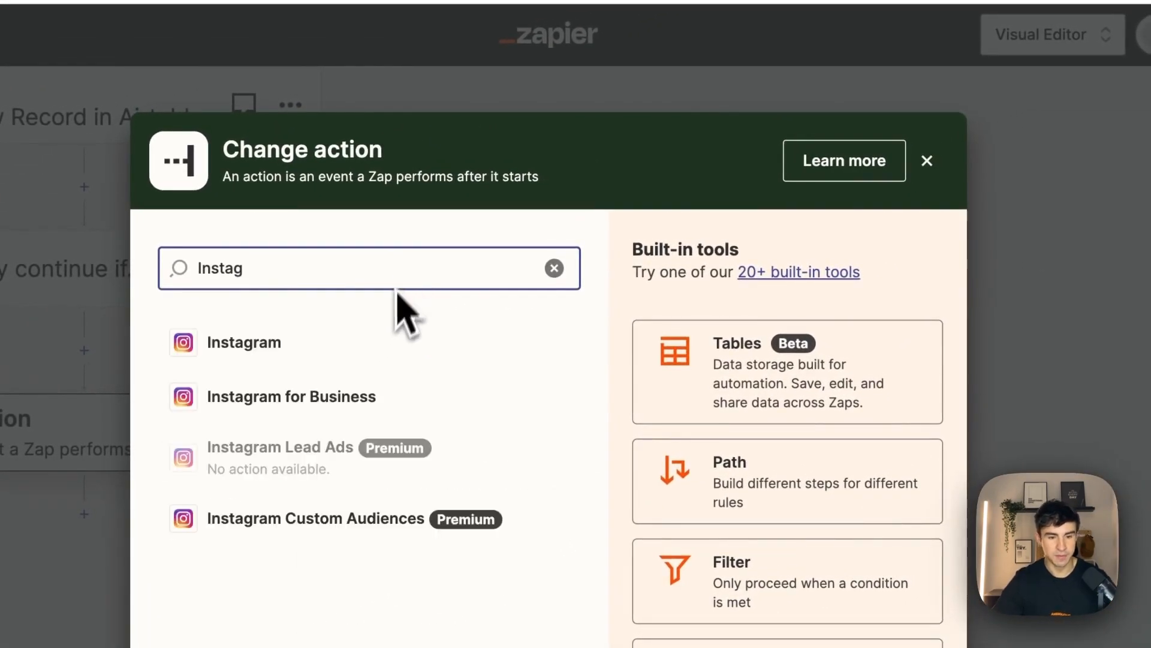
pyautogui.click(290, 395)
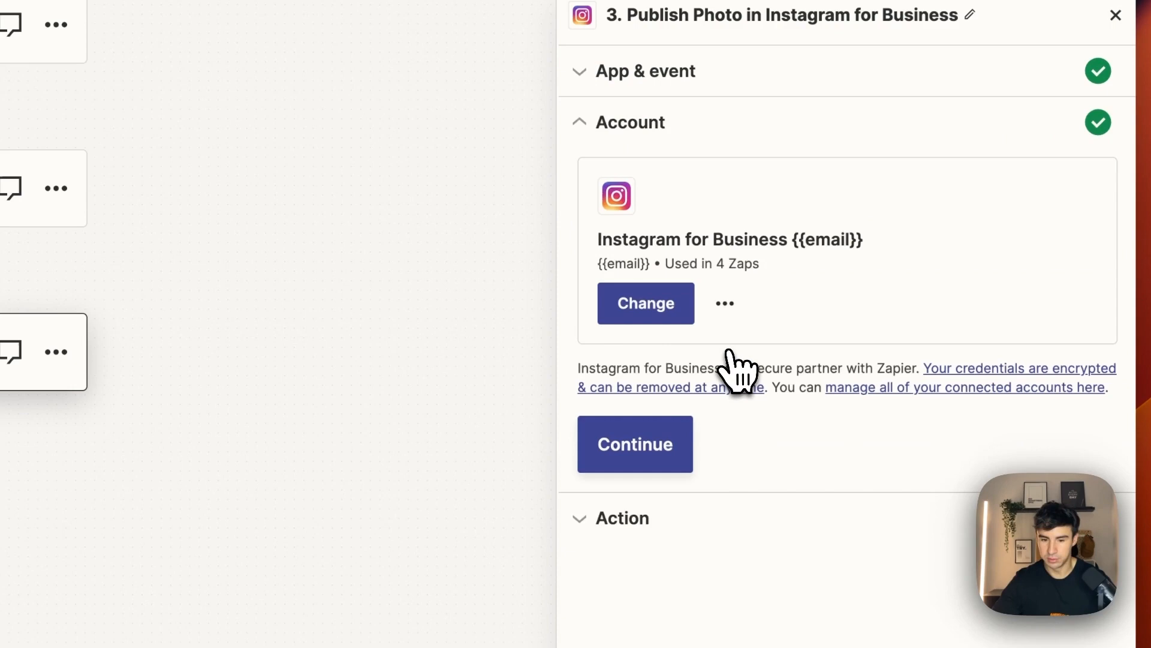
pyautogui.click(634, 443)
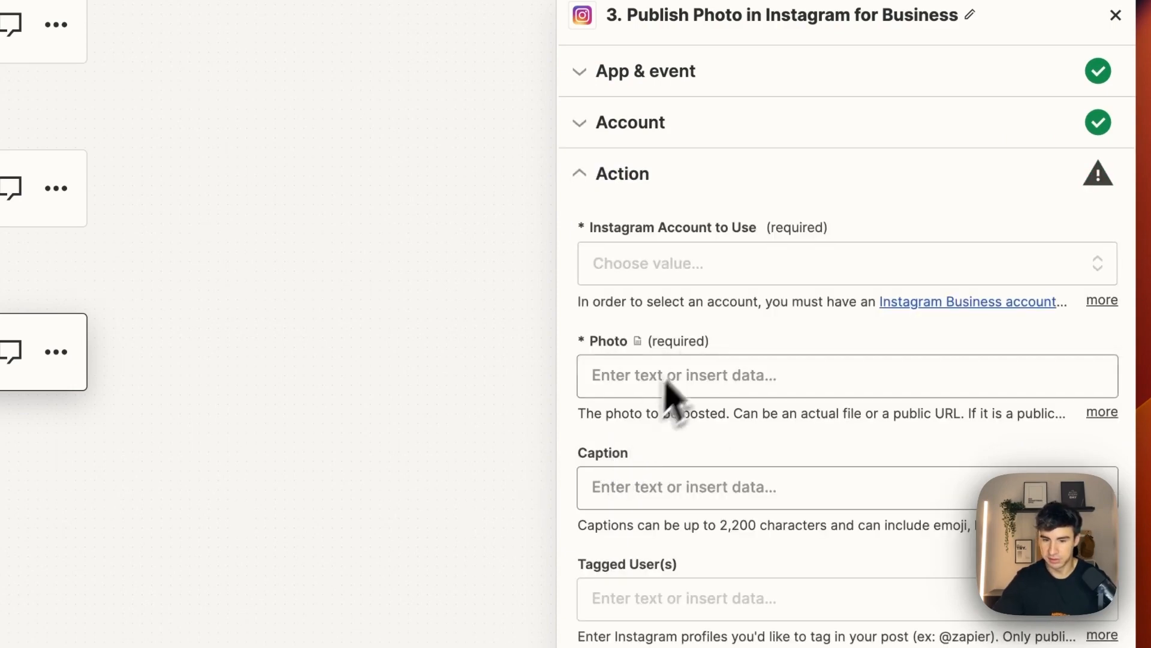
pyautogui.click(807, 262)
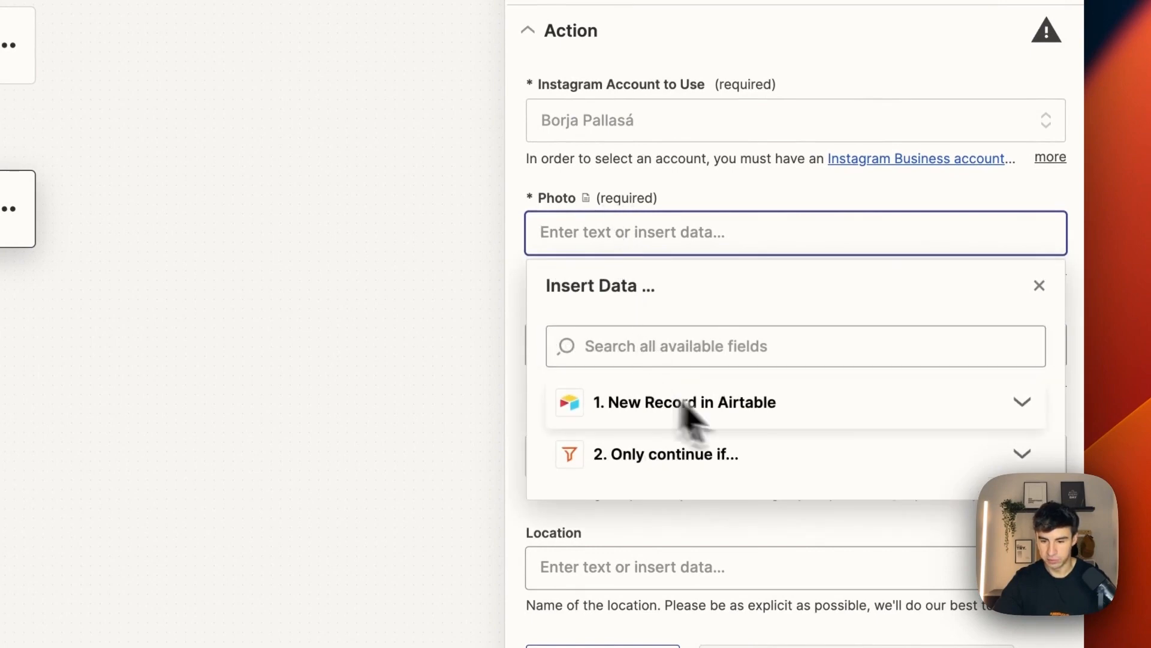
# Map the photo to the Airtable File Url and the caption to Caption
pyautogui.click(683, 402)
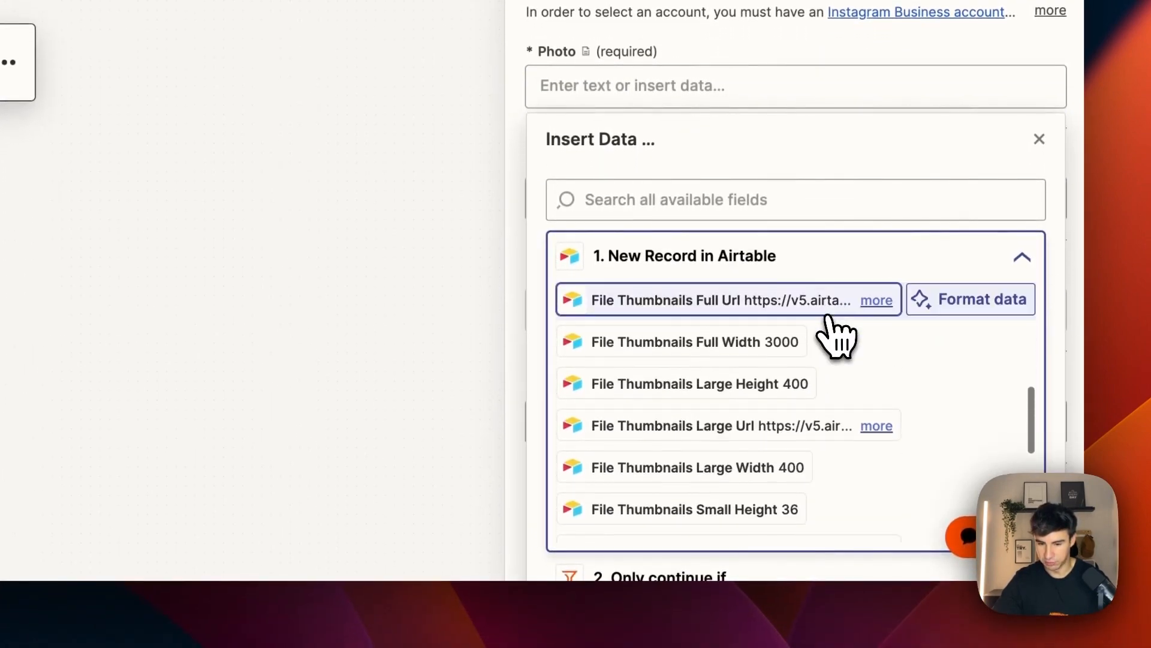
pyautogui.scroll(-3)
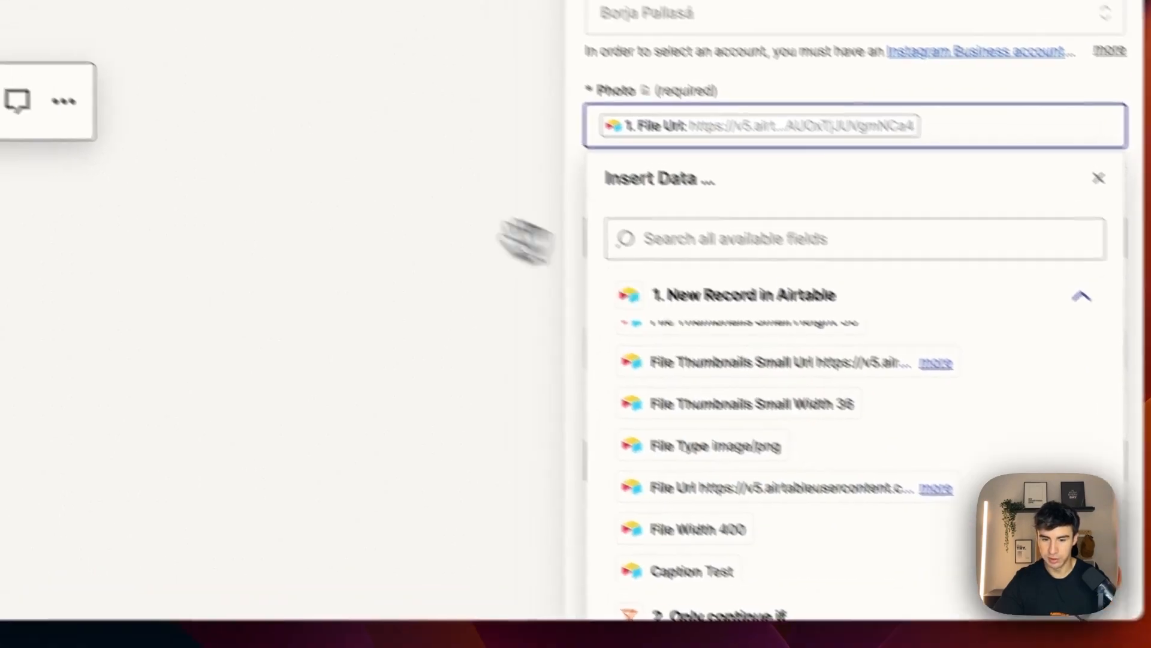
pyautogui.click(1080, 295)
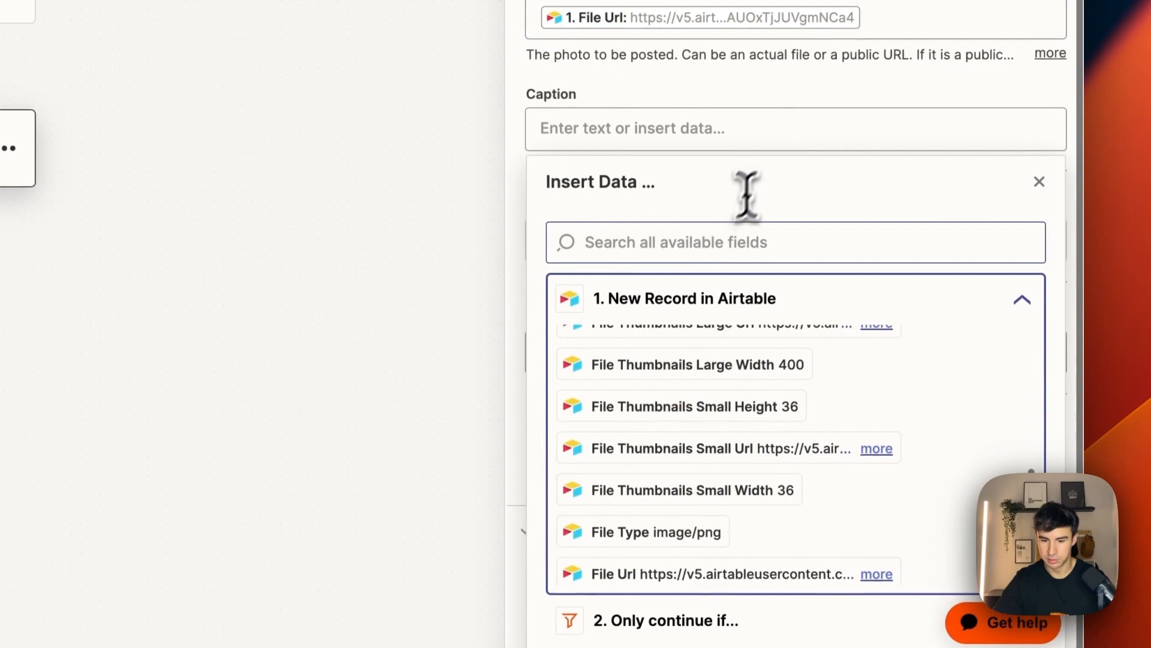
pyautogui.write('Caption')
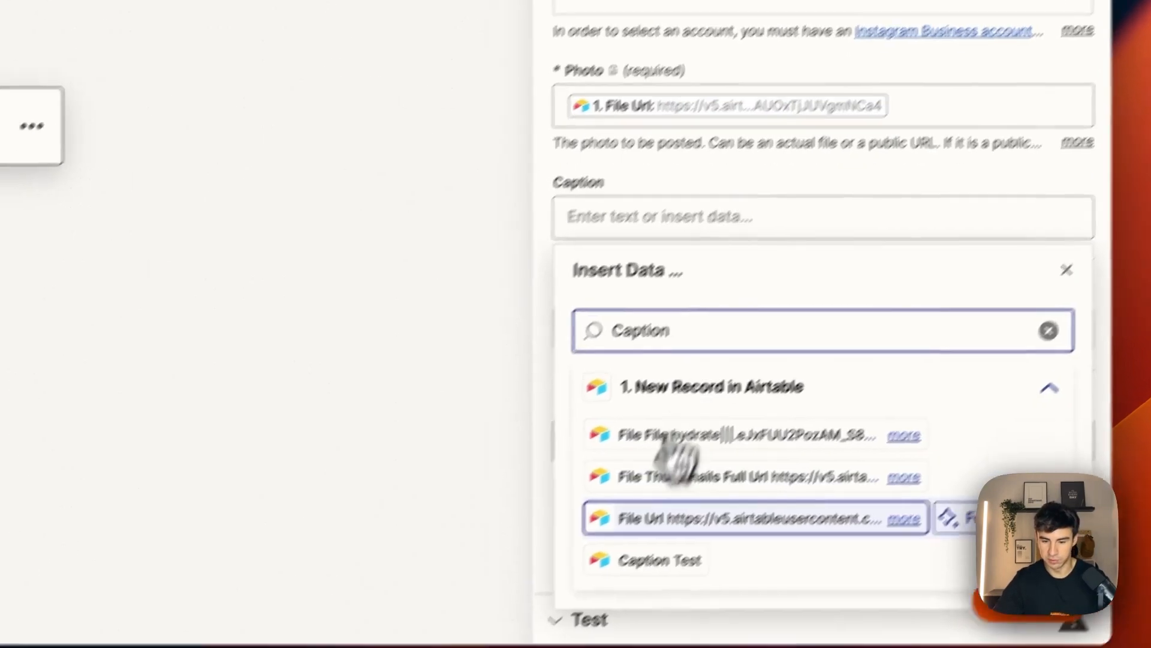
pyautogui.click(645, 559)
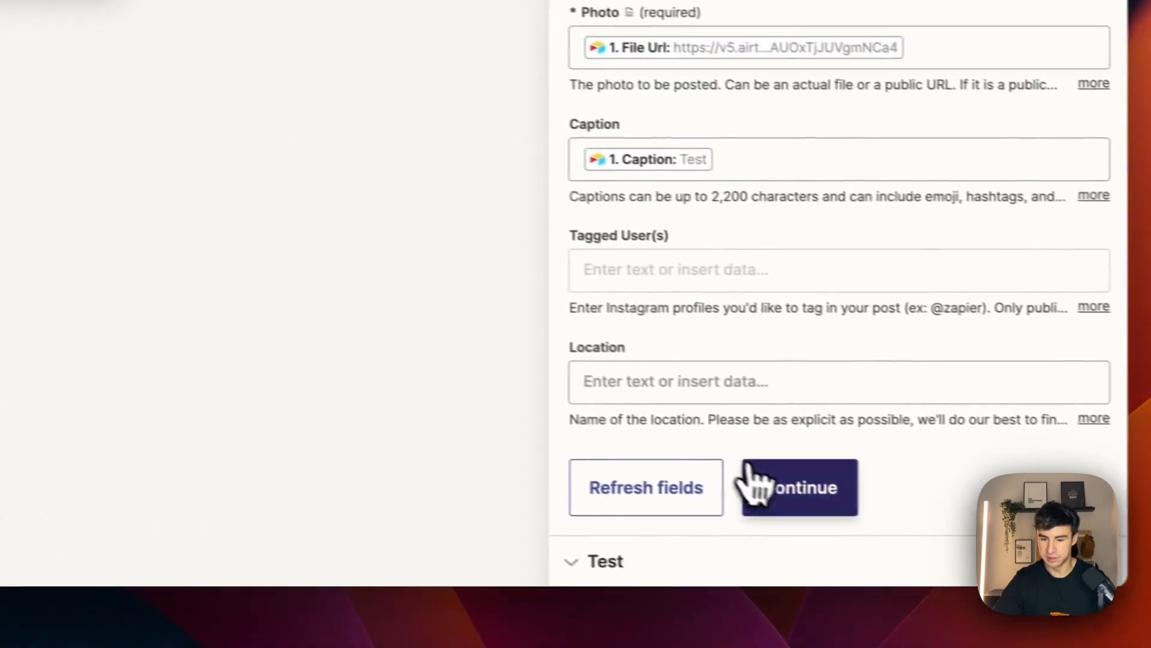
pyautogui.click(620, 114)
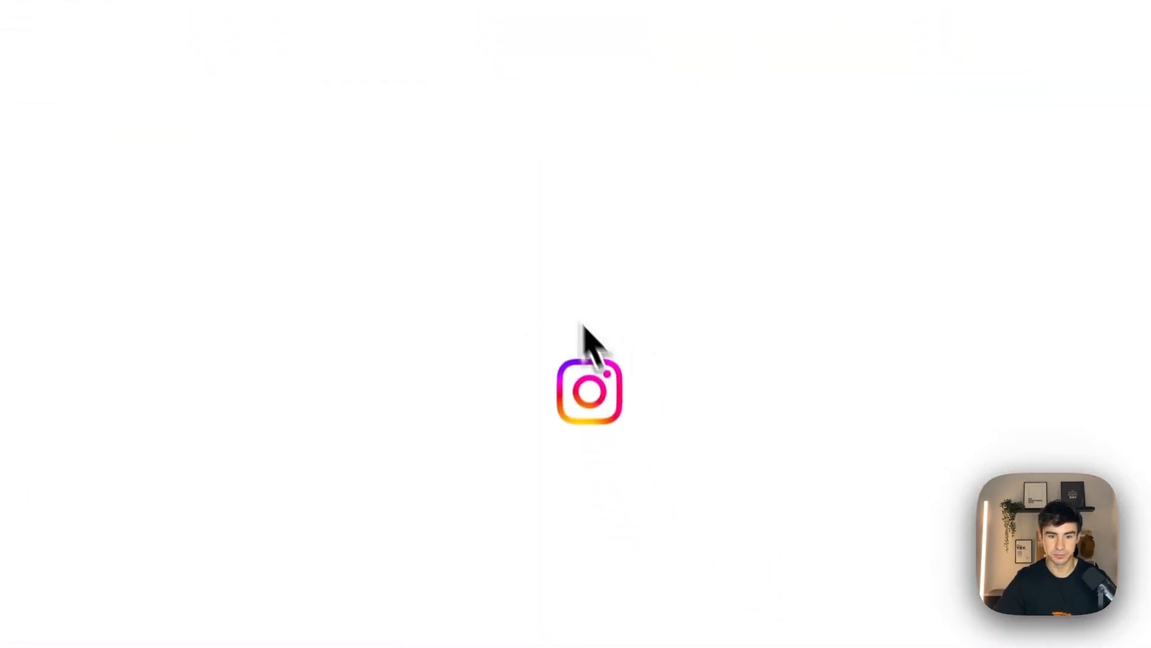
# Skip the Instagram post test
pyautogui.click(589, 391)
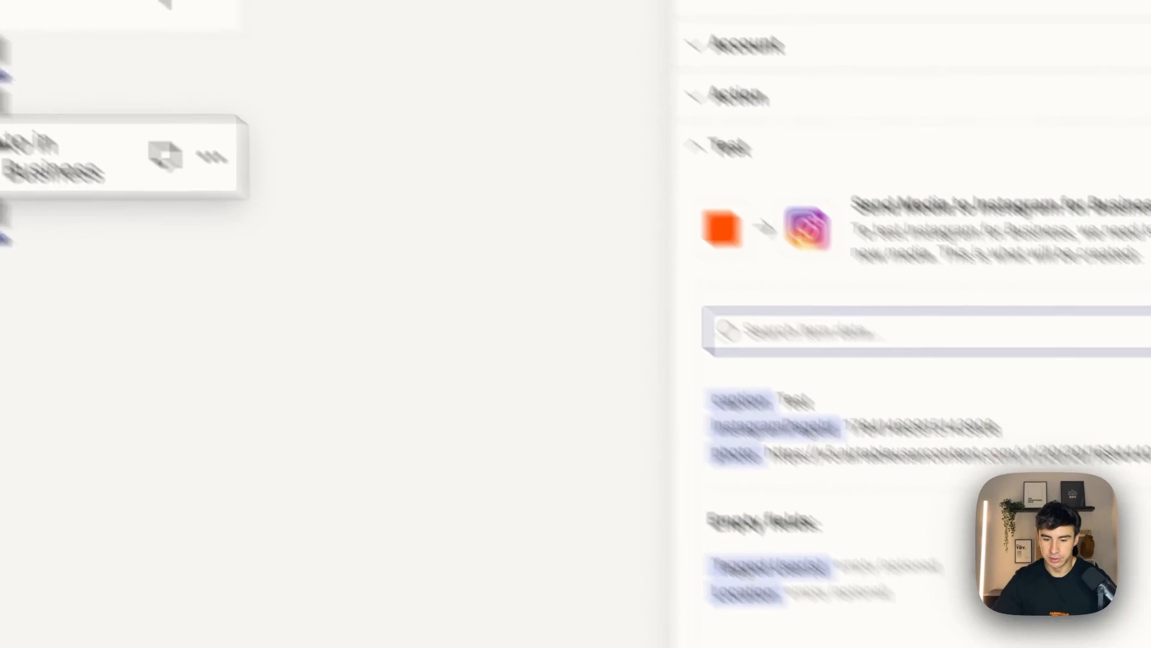
pyautogui.click(619, 506)
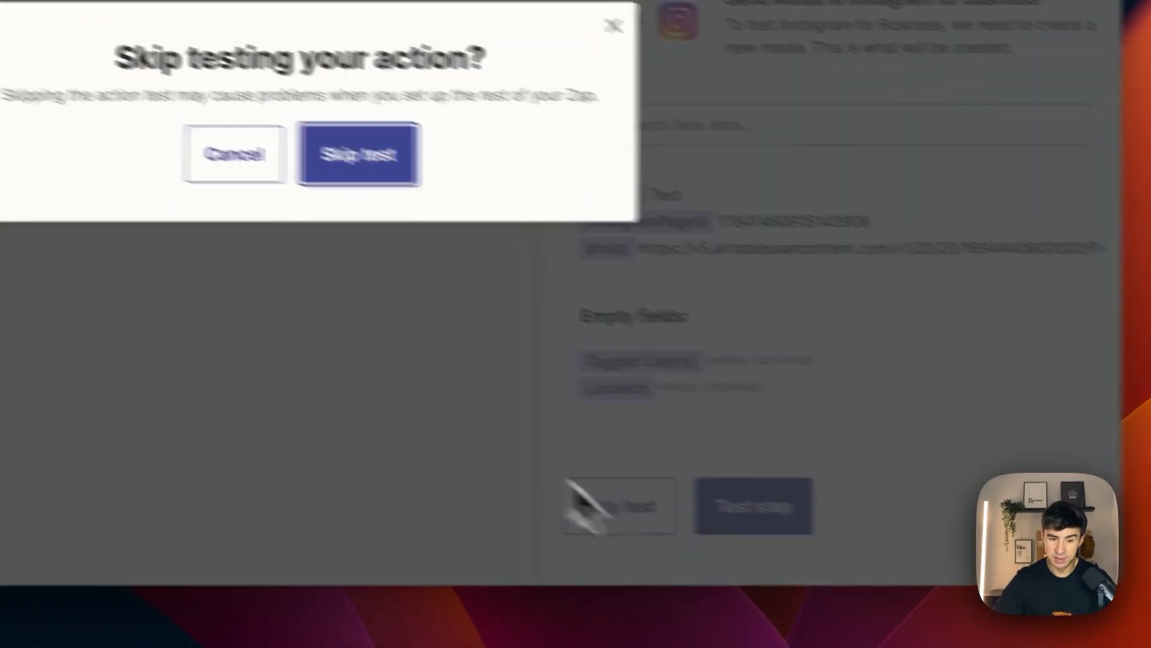
pyautogui.click(358, 153)
pyautogui.write('S')
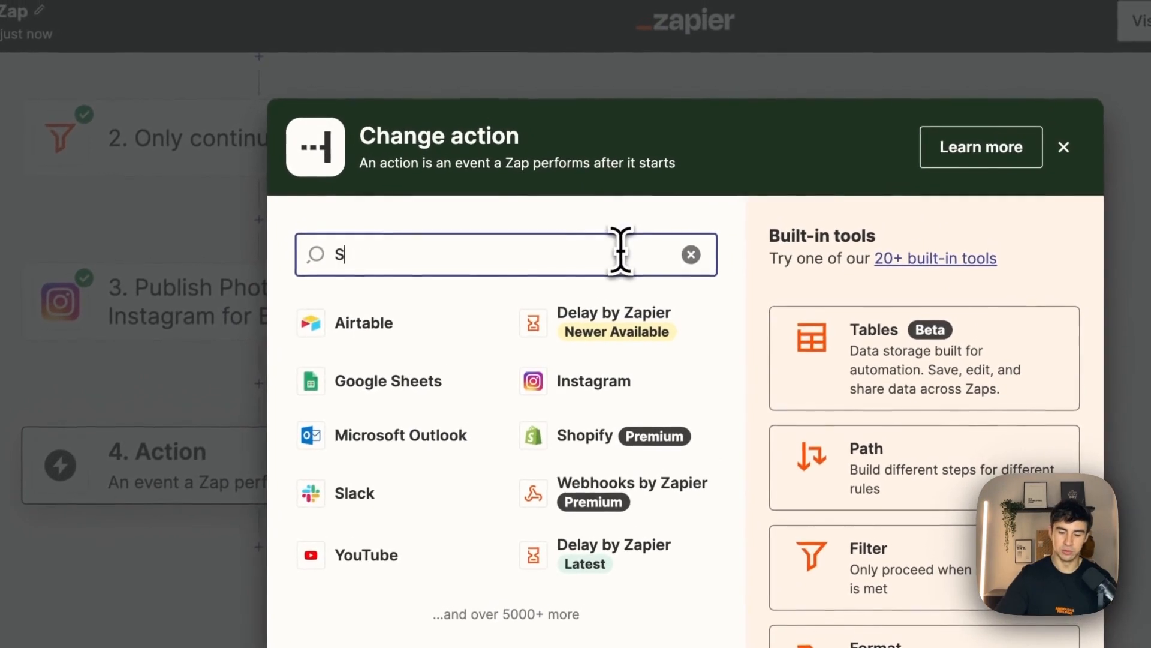
# Choose Slack's Send Direct Message event with the connected Slack account
pyautogui.click(1064, 146)
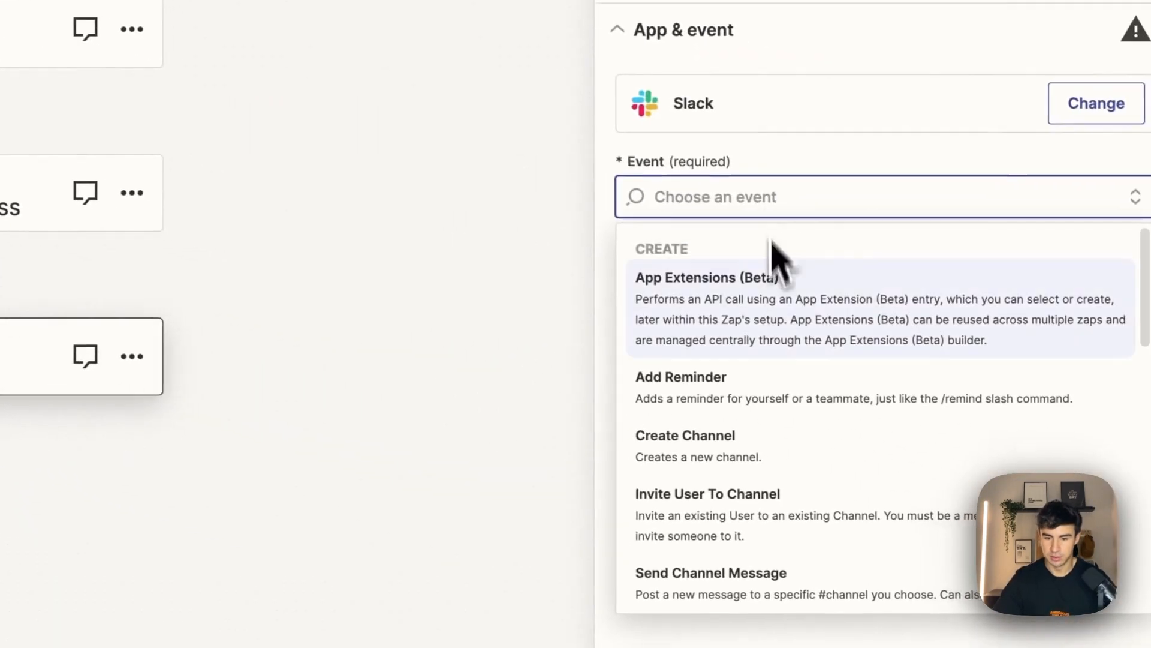
pyautogui.scroll(-3)
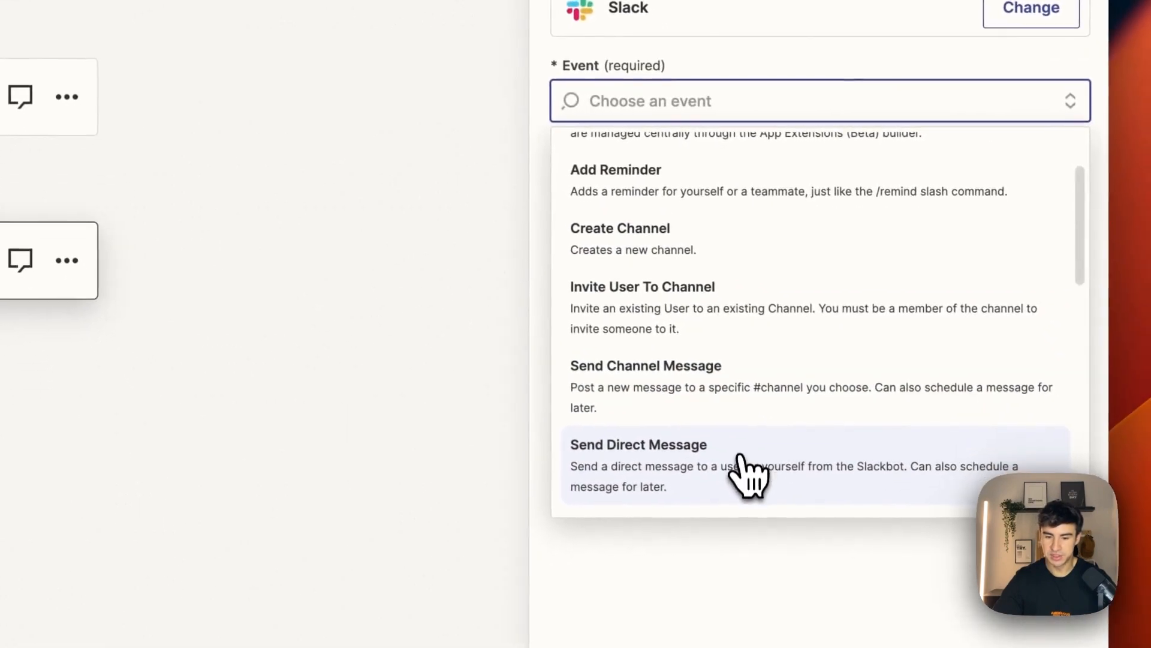
pyautogui.click(638, 444)
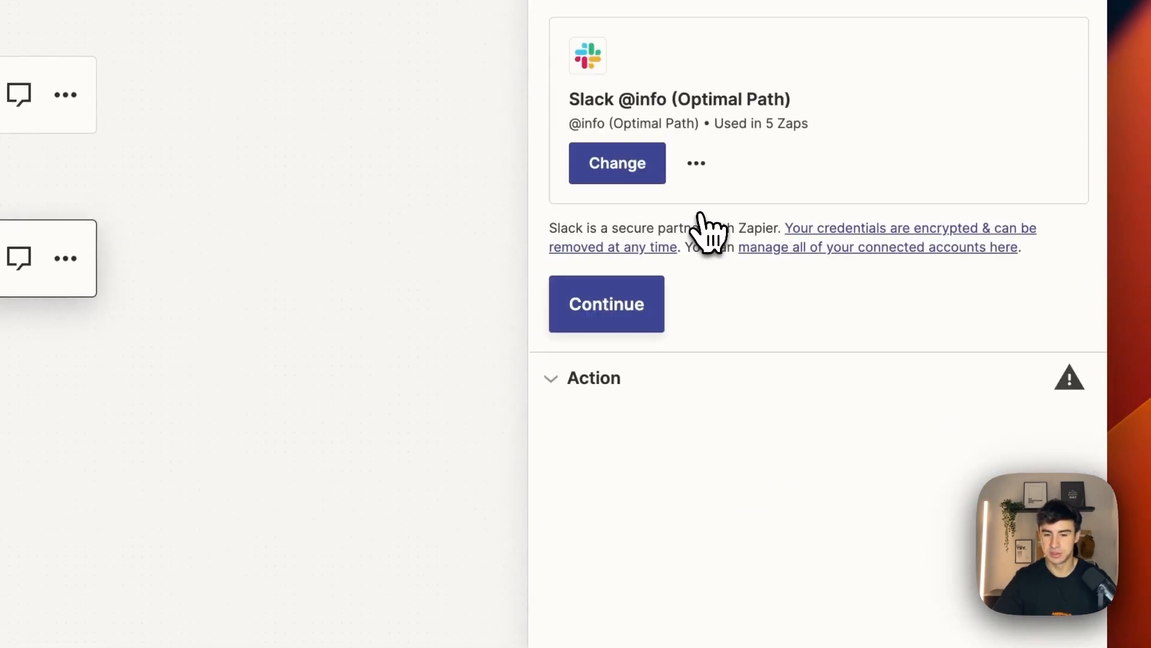
pyautogui.click(606, 304)
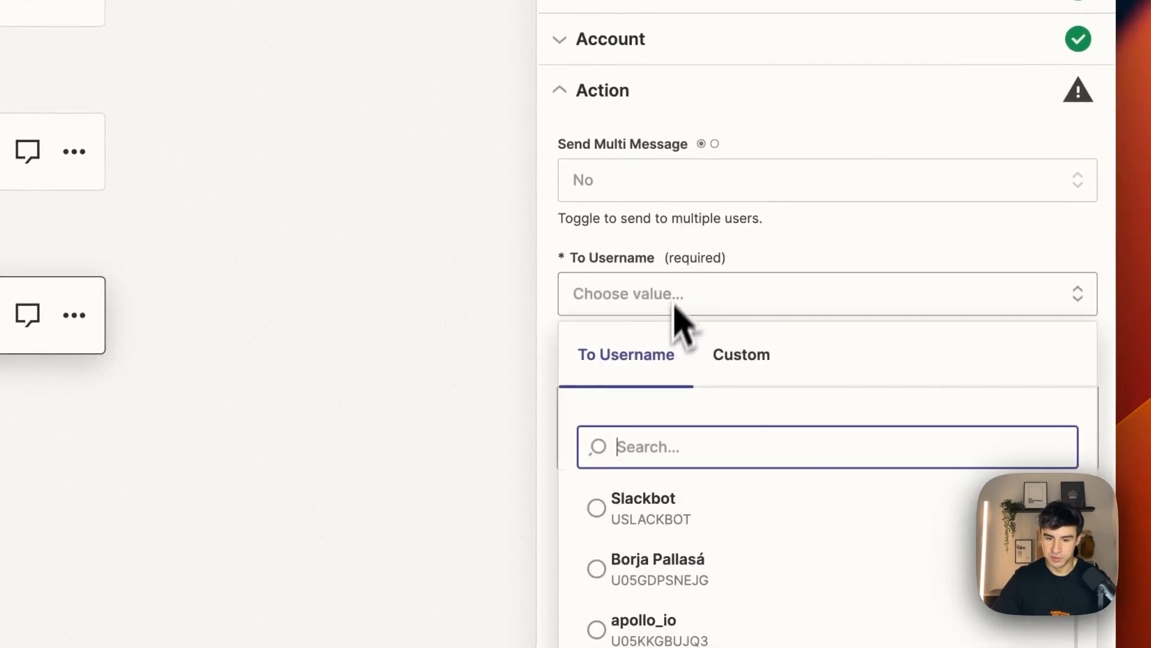
# Pick the recipient and enter the message 'Photo is uploaded', finishing the Slack step
pyautogui.click(658, 568)
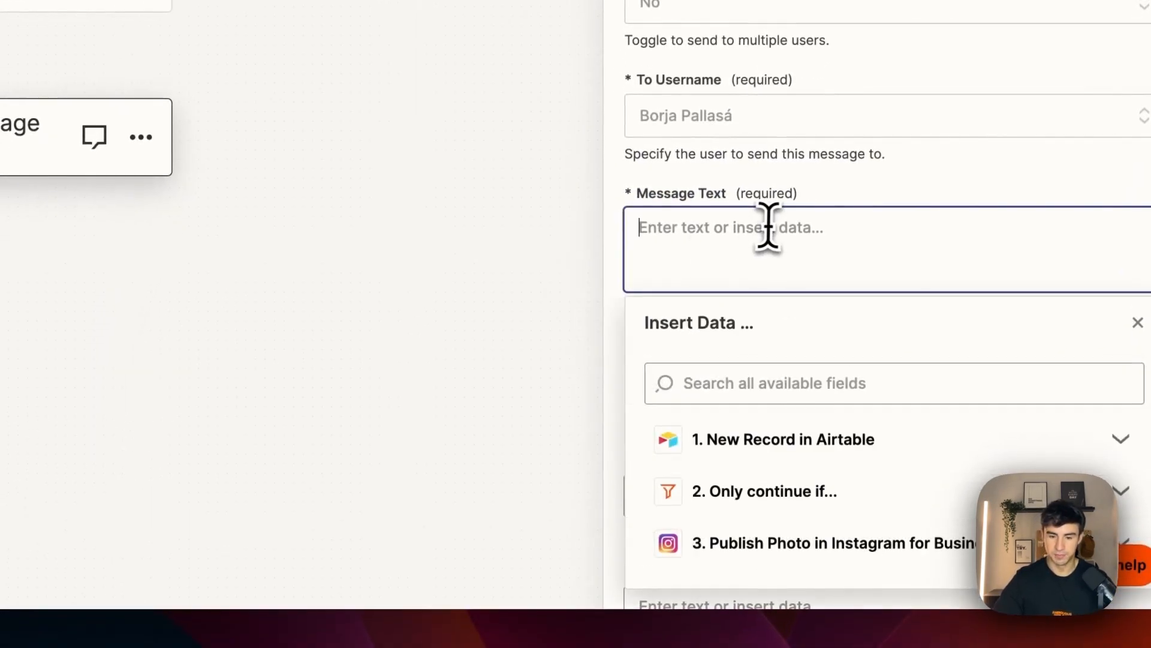
pyautogui.write('Photo')
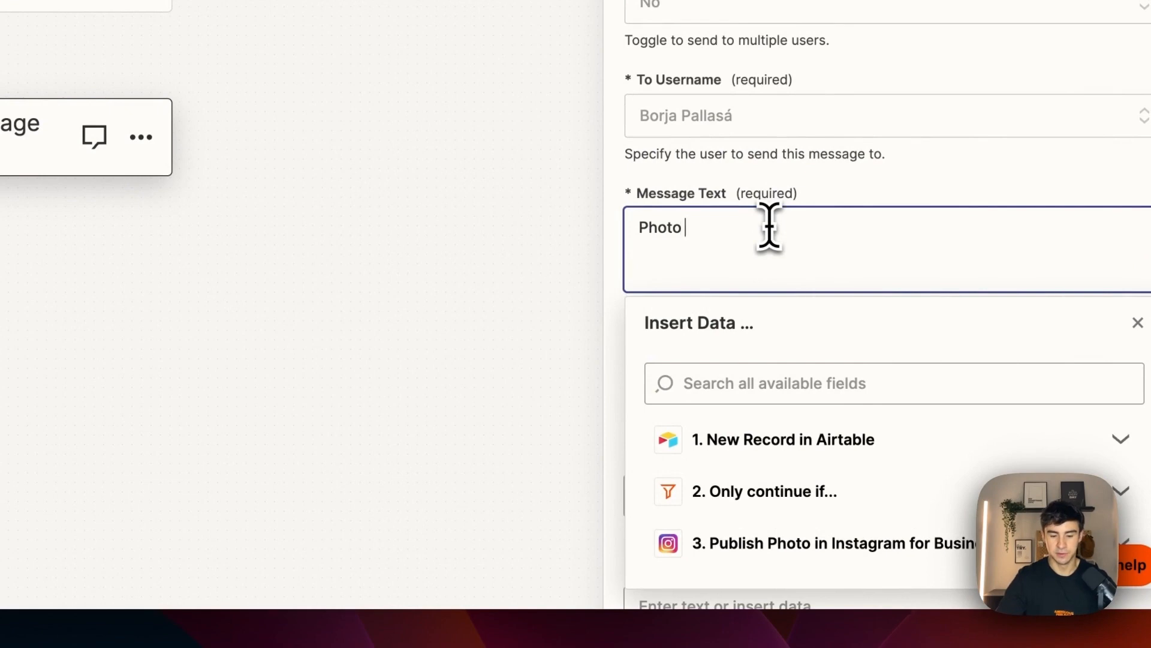
pyautogui.write('is uploaded')
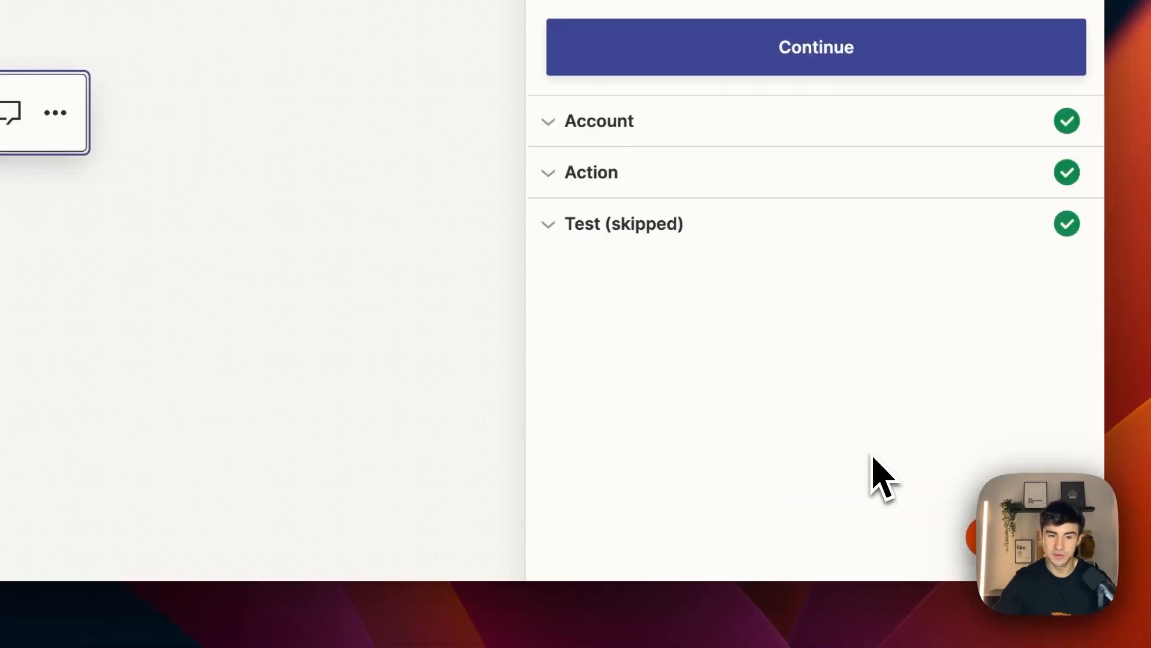
pyautogui.click(638, 116)
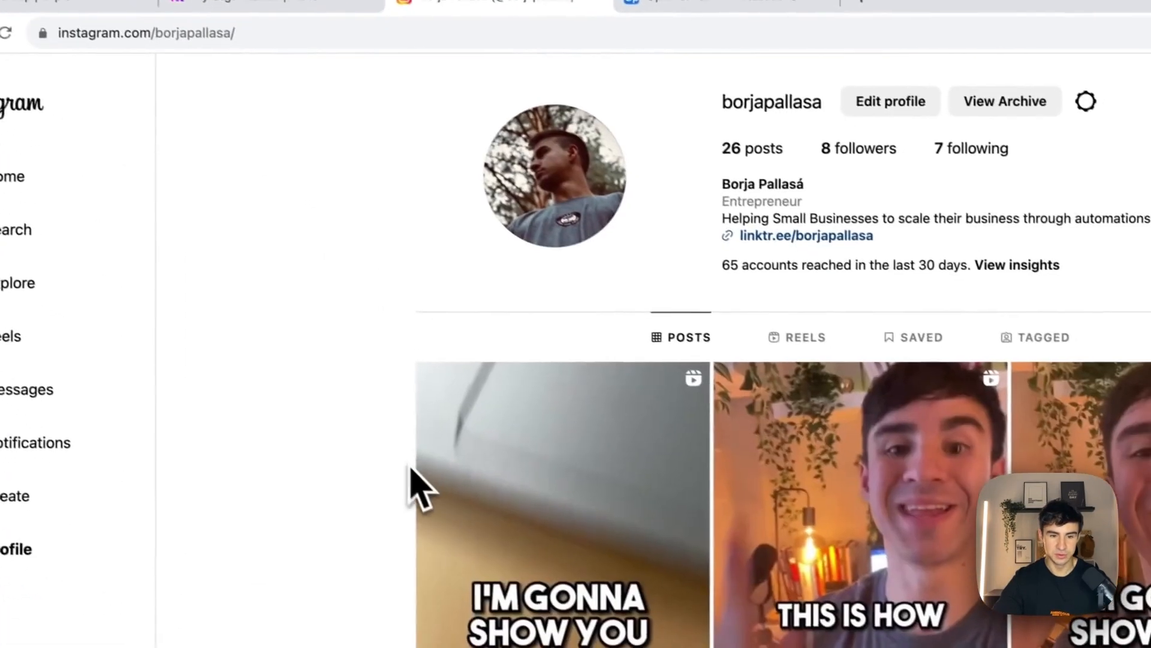
pyautogui.scroll(-3)
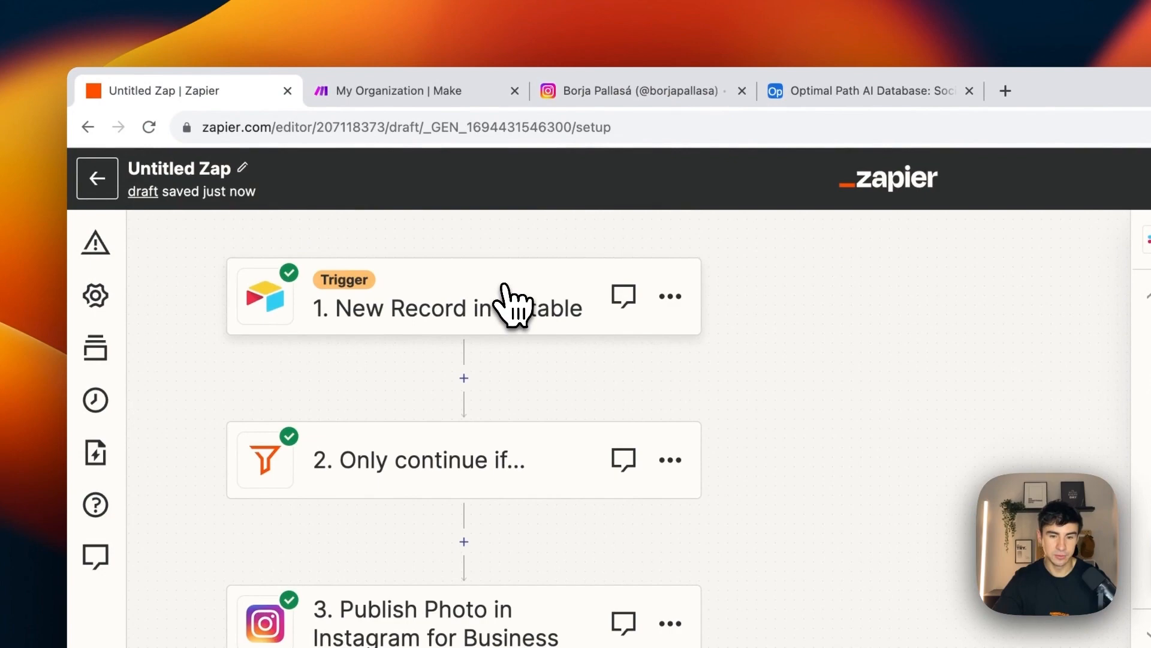
# Review the Airtable trigger, Status filter and Instagram account settings
pyautogui.click(463, 307)
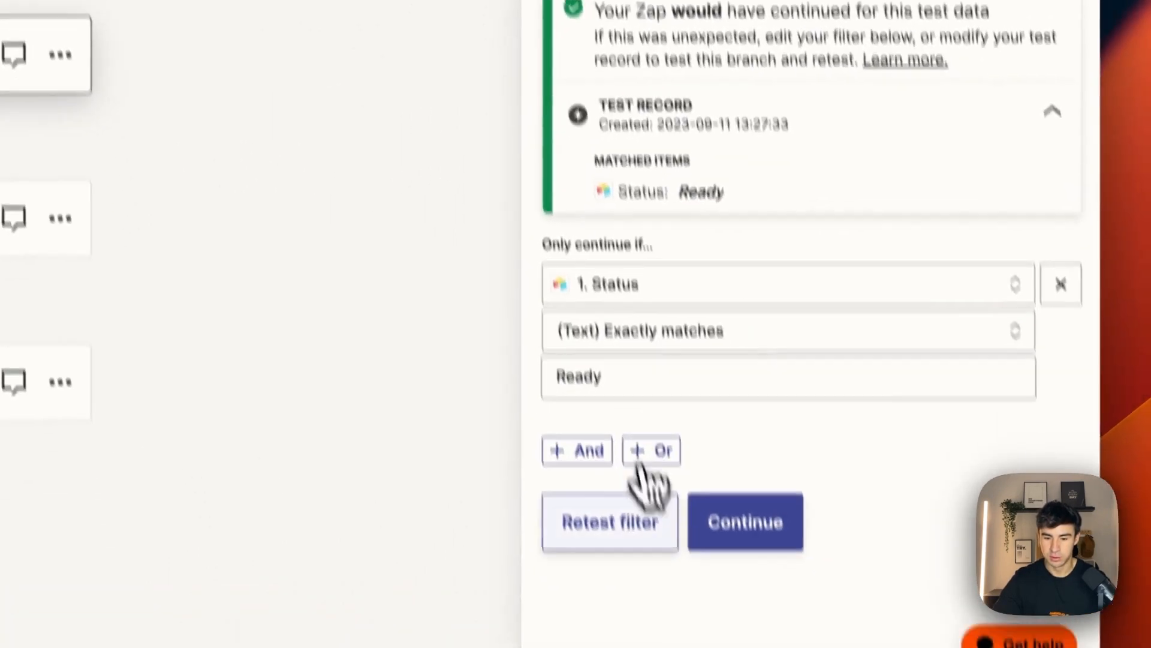
pyautogui.click(744, 522)
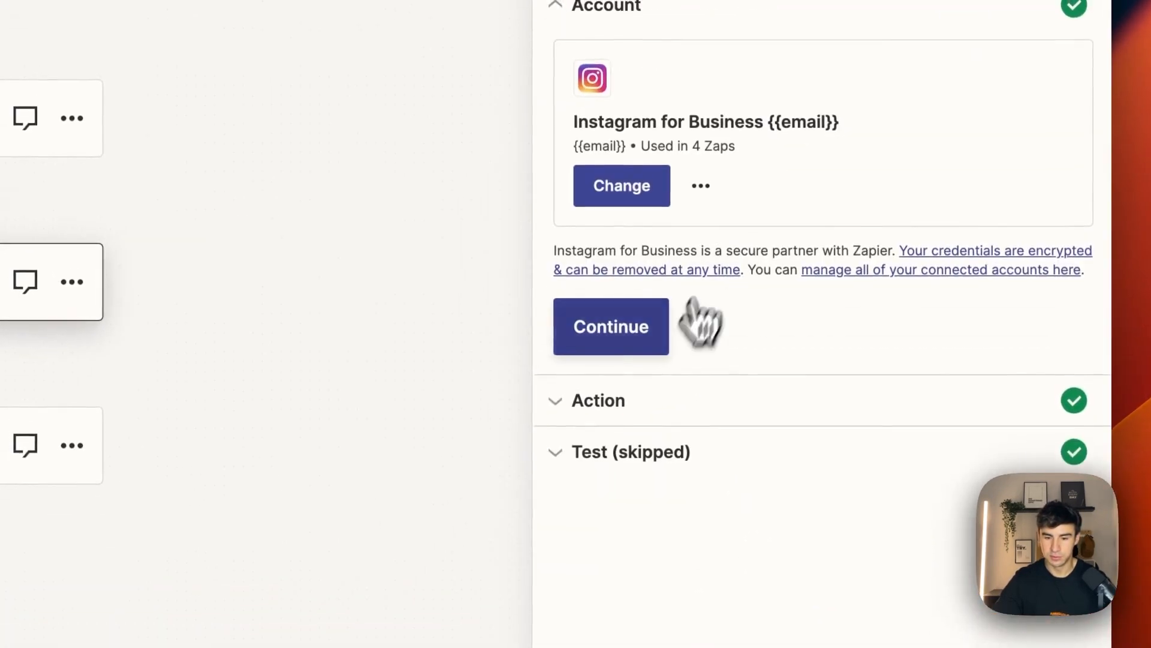
pyautogui.click(610, 326)
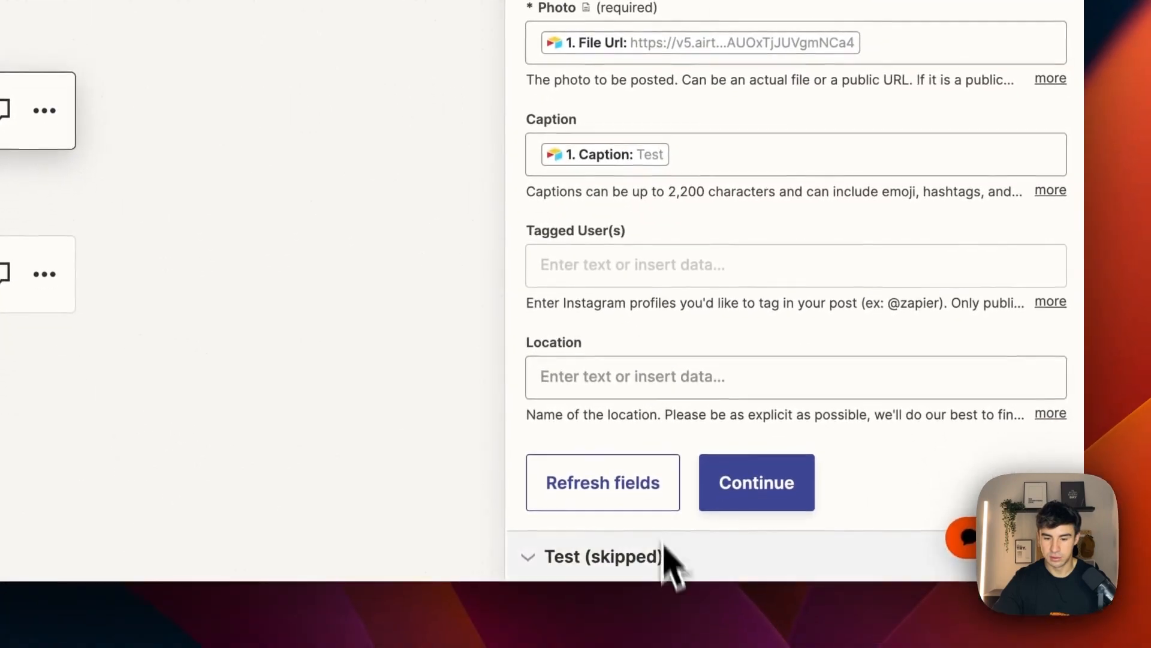
# Run the Instagram step test, publishing a sample photo post captioned 'Test'
pyautogui.click(756, 482)
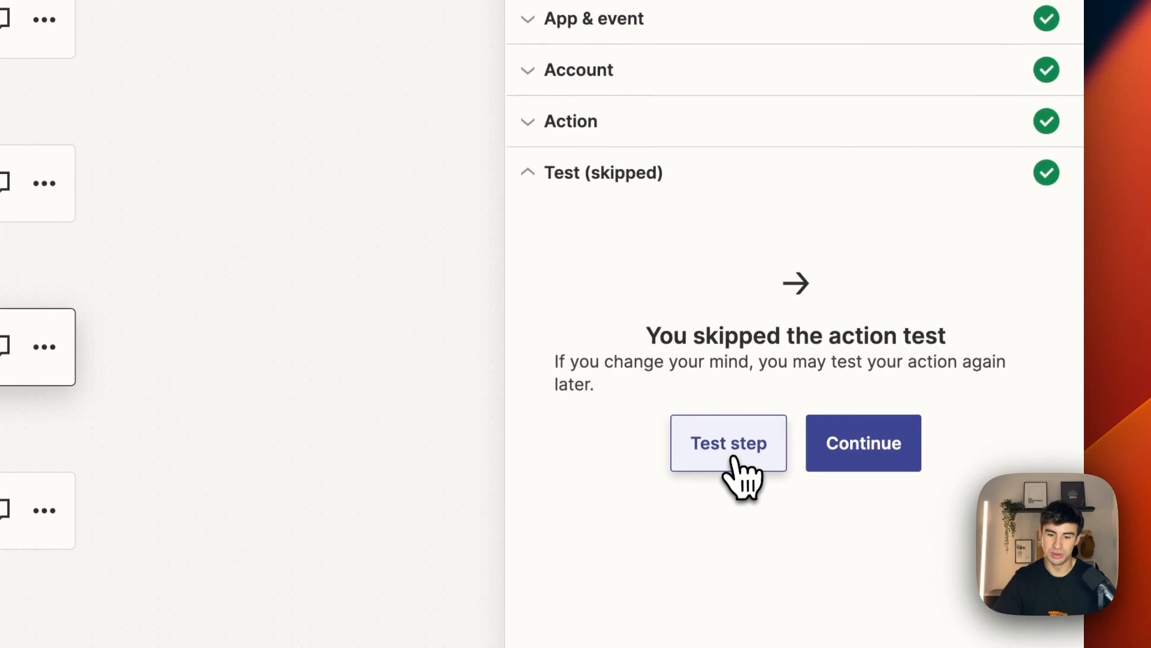
pyautogui.click(729, 443)
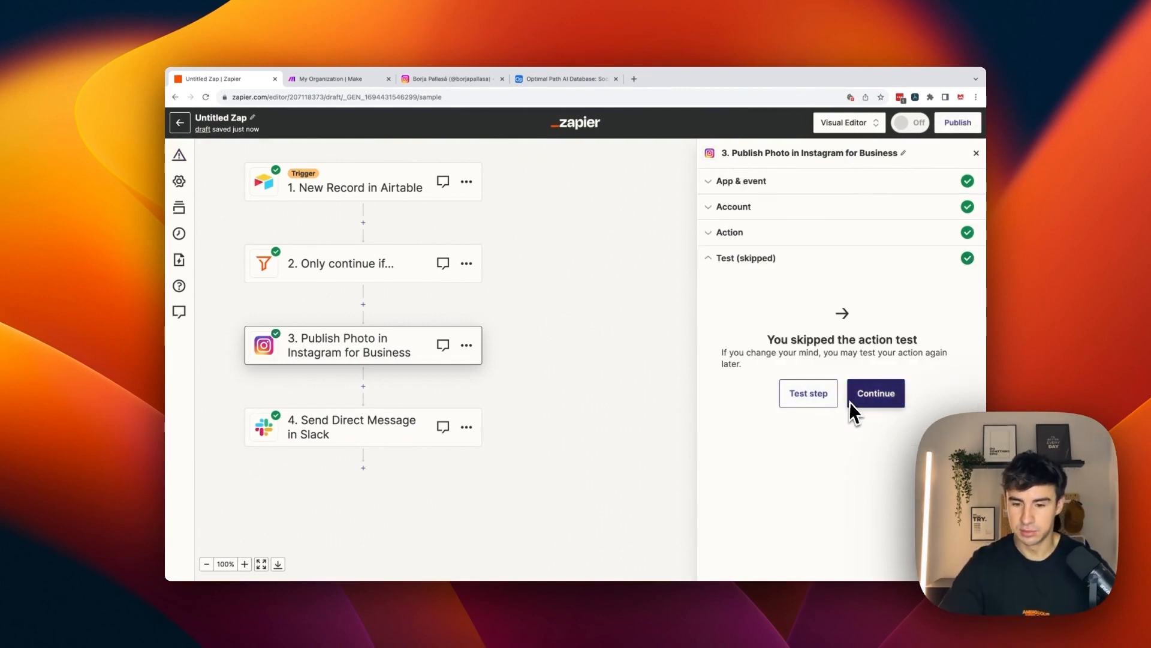
pyautogui.click(808, 393)
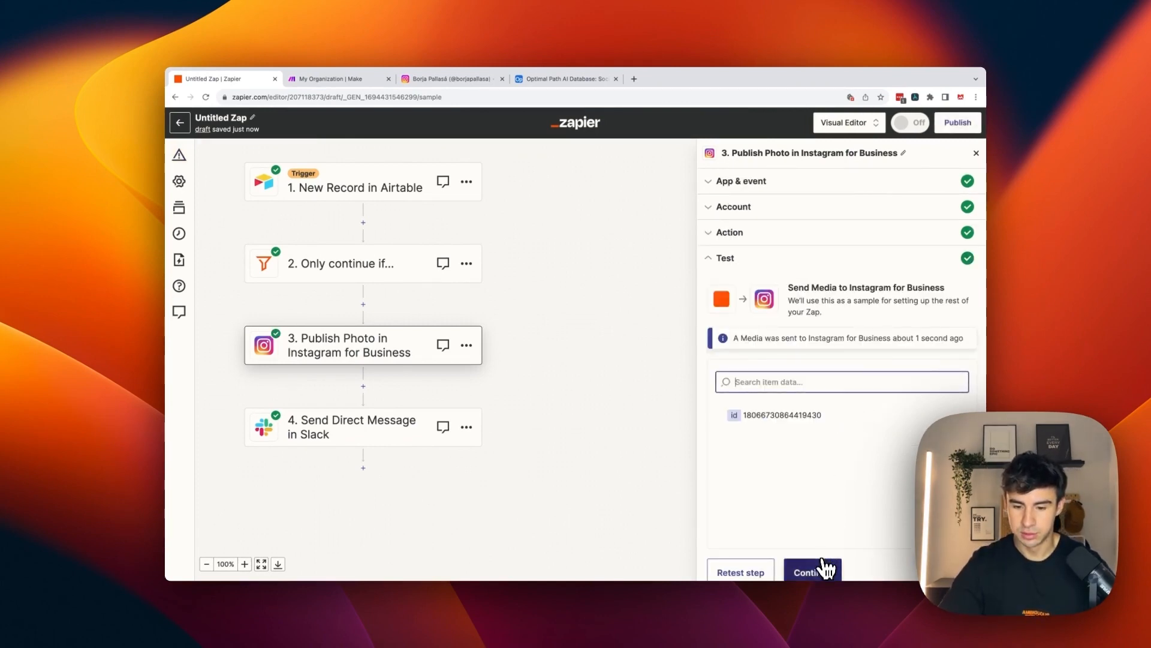
pyautogui.click(452, 79)
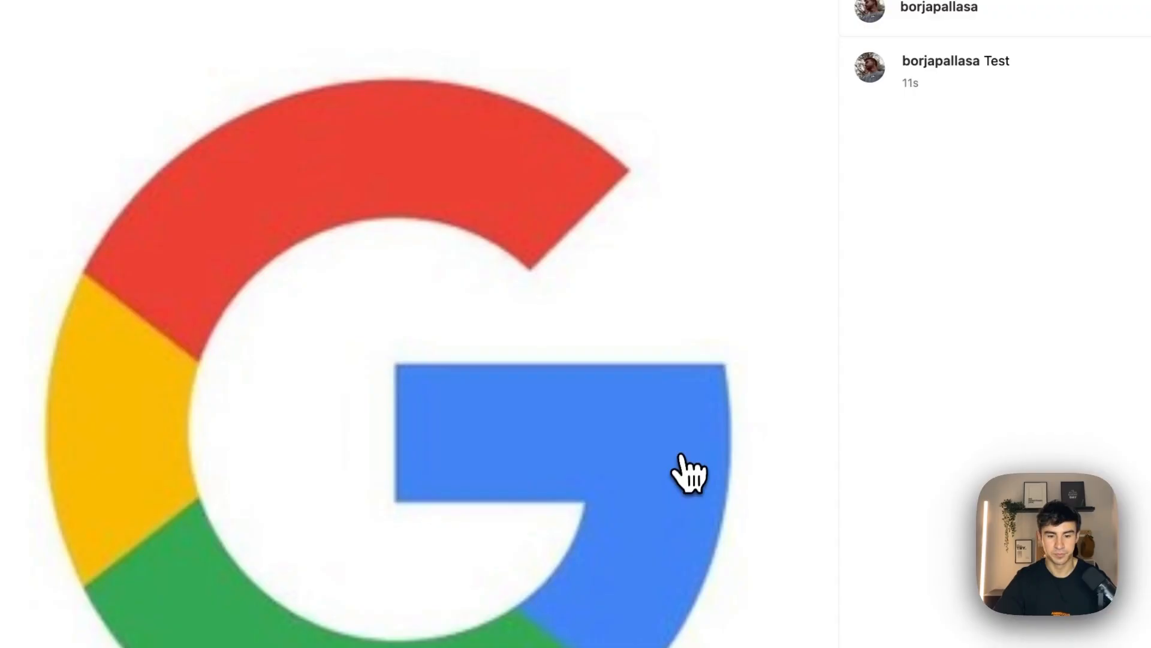
# Check the new Google-logo post on Instagram, then return to the Zap editor
pyautogui.click(187, 117)
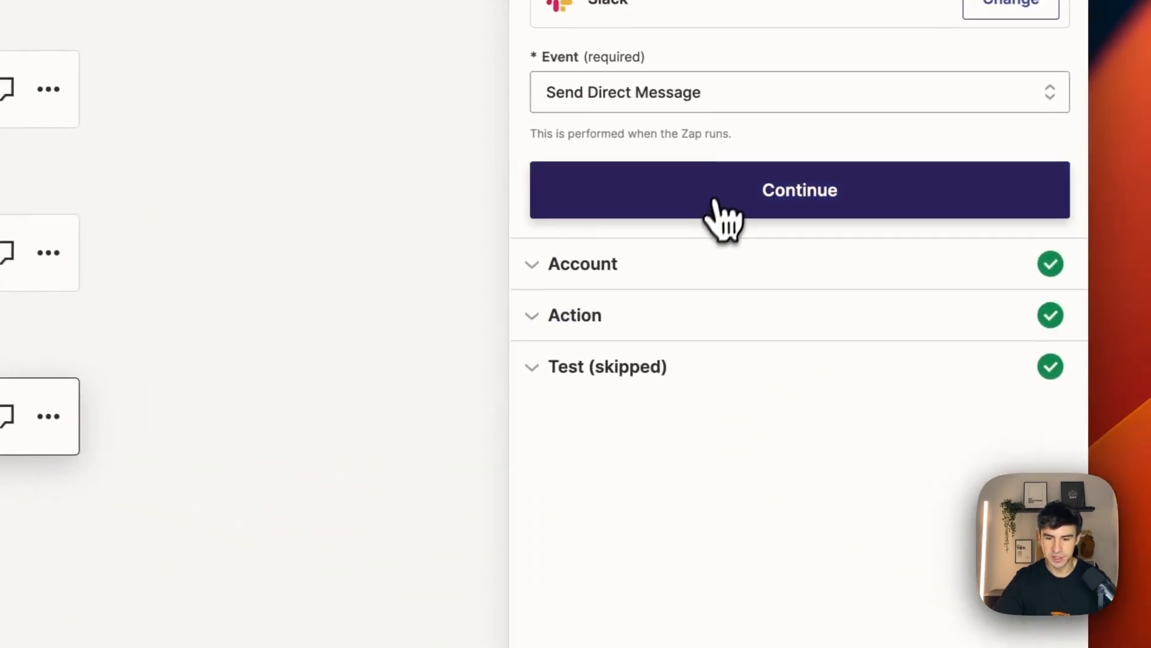
# Confirm the Slack event and action, test-send 'Photo is uploaded!' and check Slack
pyautogui.click(799, 190)
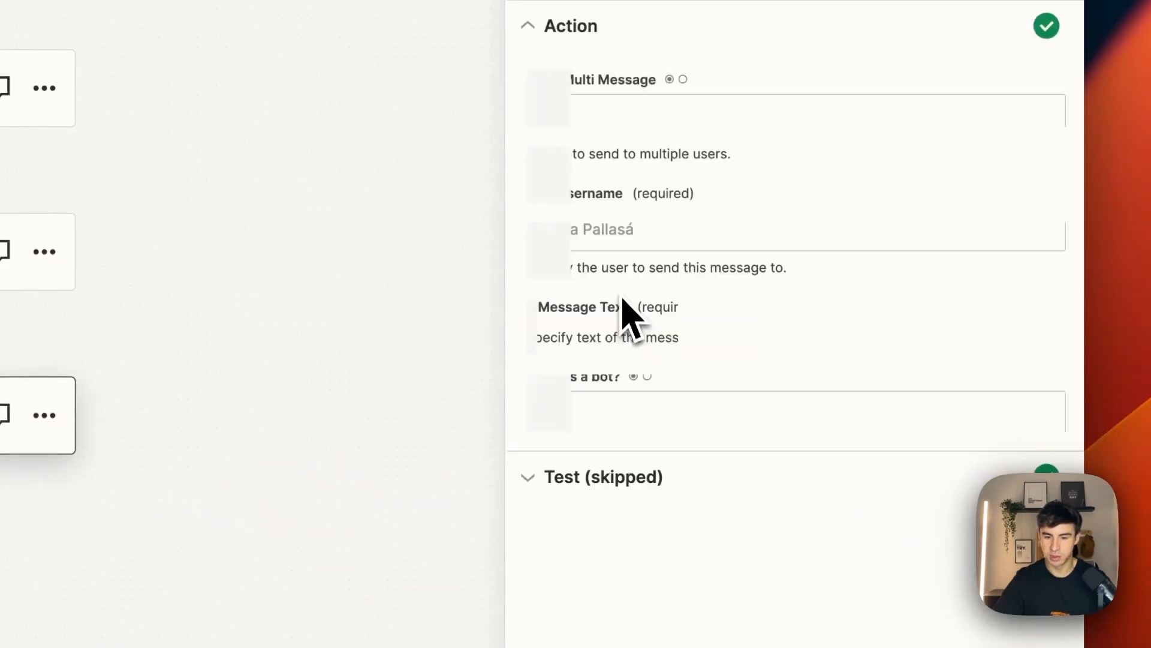
pyautogui.scroll(-3)
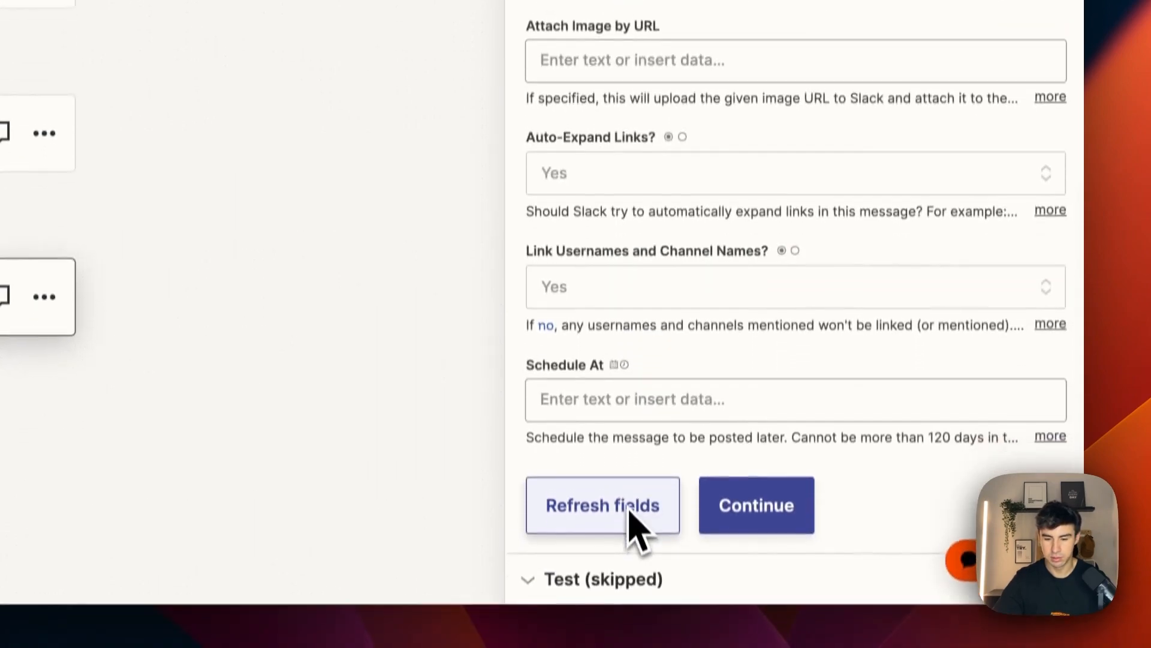
pyautogui.click(755, 505)
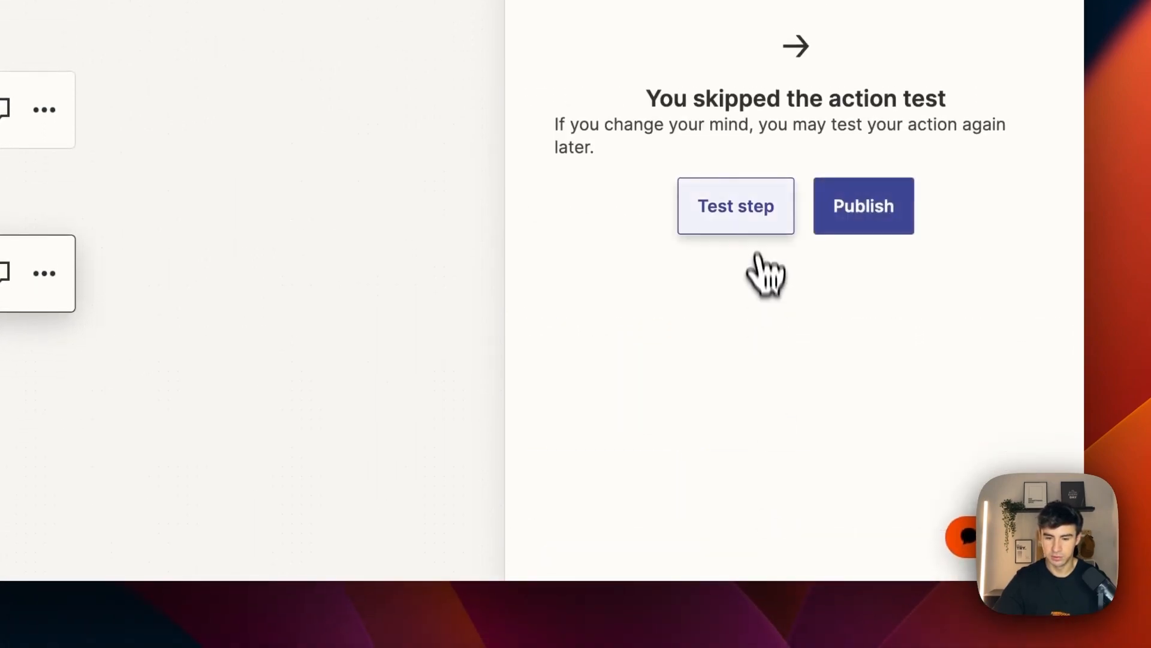
pyautogui.click(735, 205)
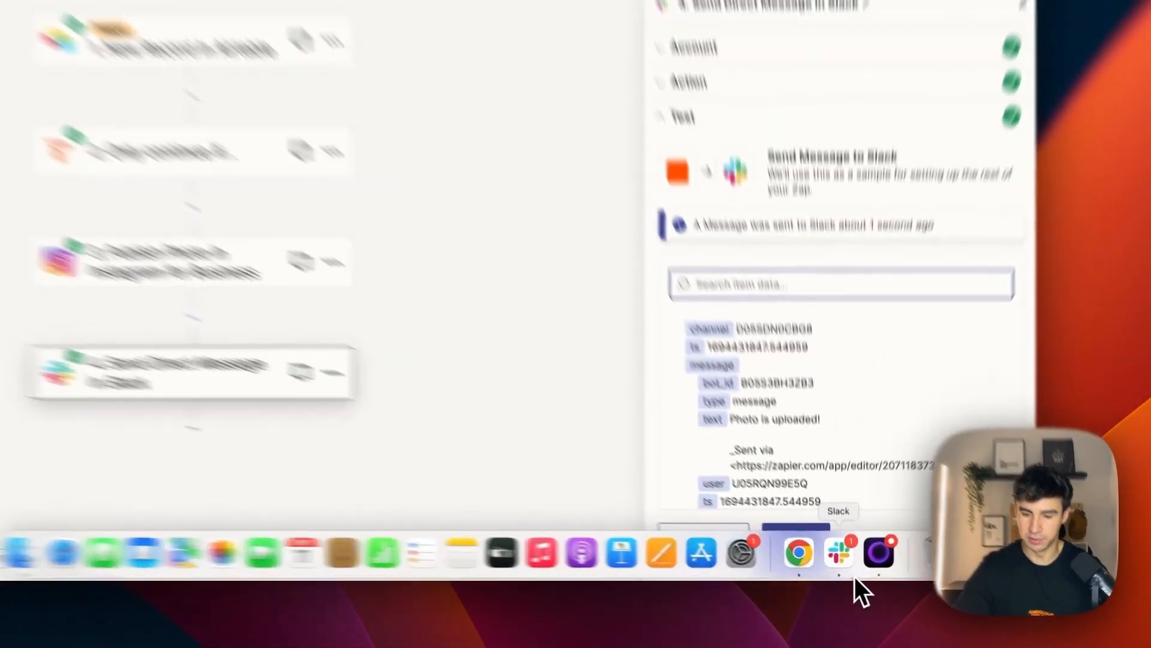
pyautogui.click(837, 553)
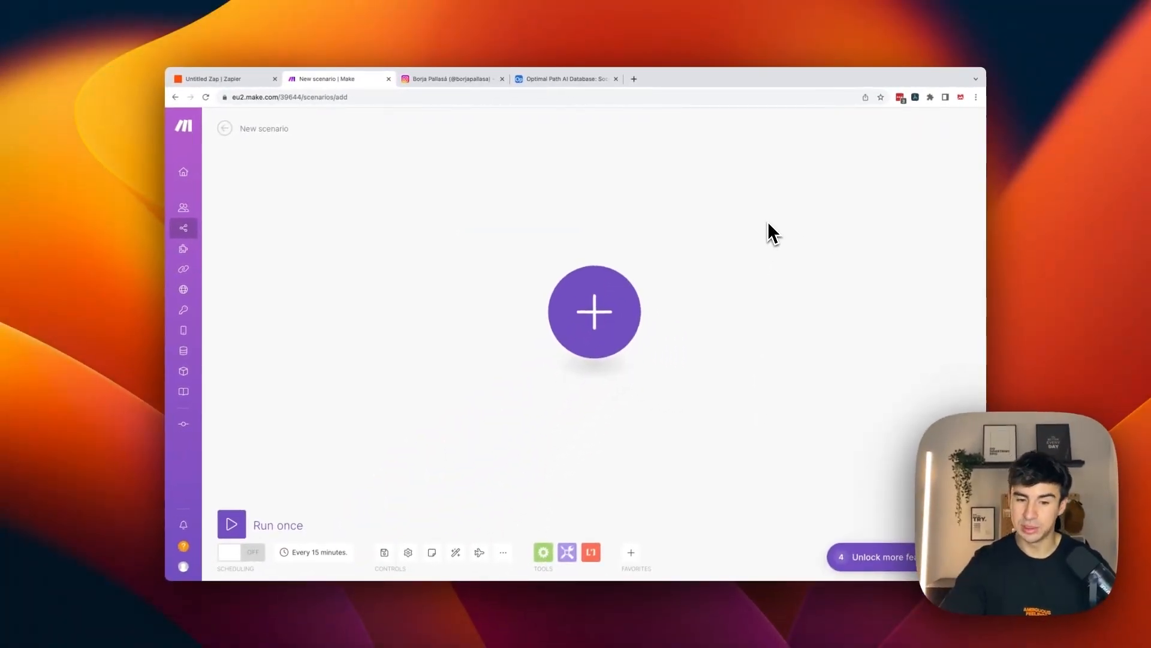
# Add an Airtable Watch Records module watching the Social Media Content table
pyautogui.click(593, 312)
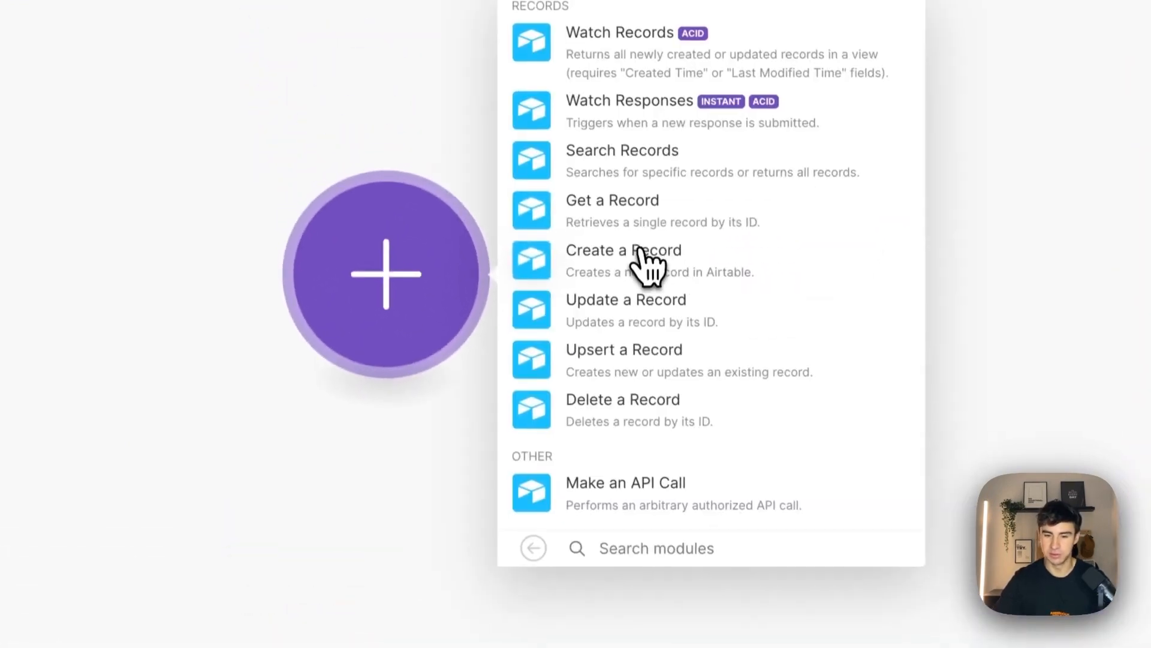
pyautogui.click(618, 32)
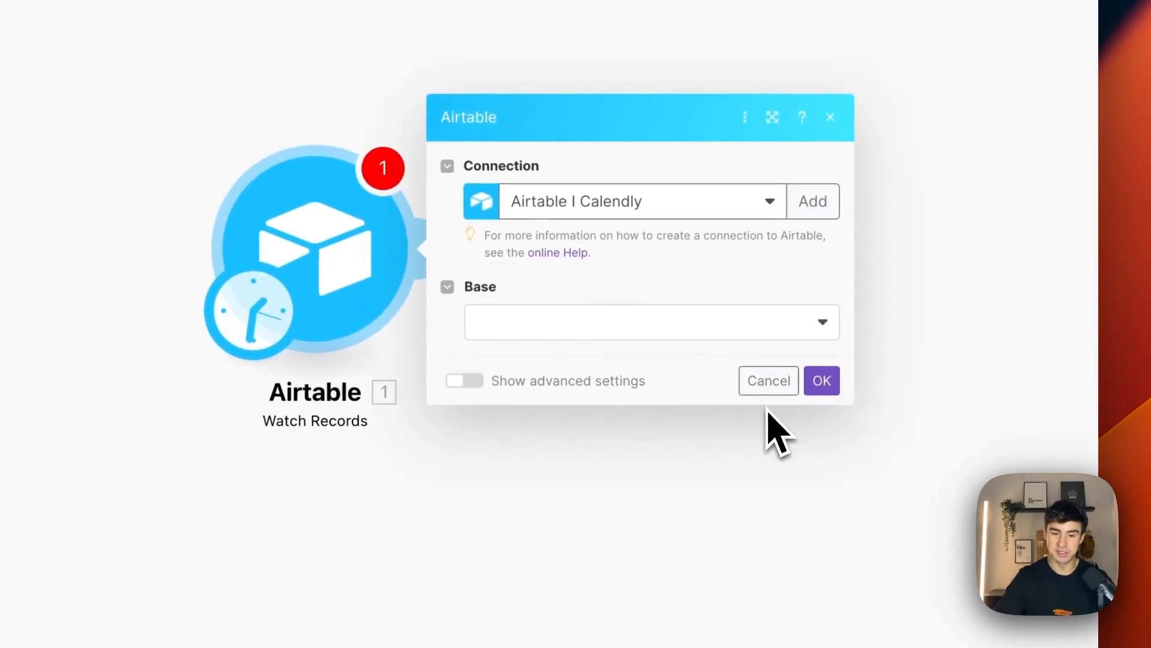
pyautogui.click(651, 321)
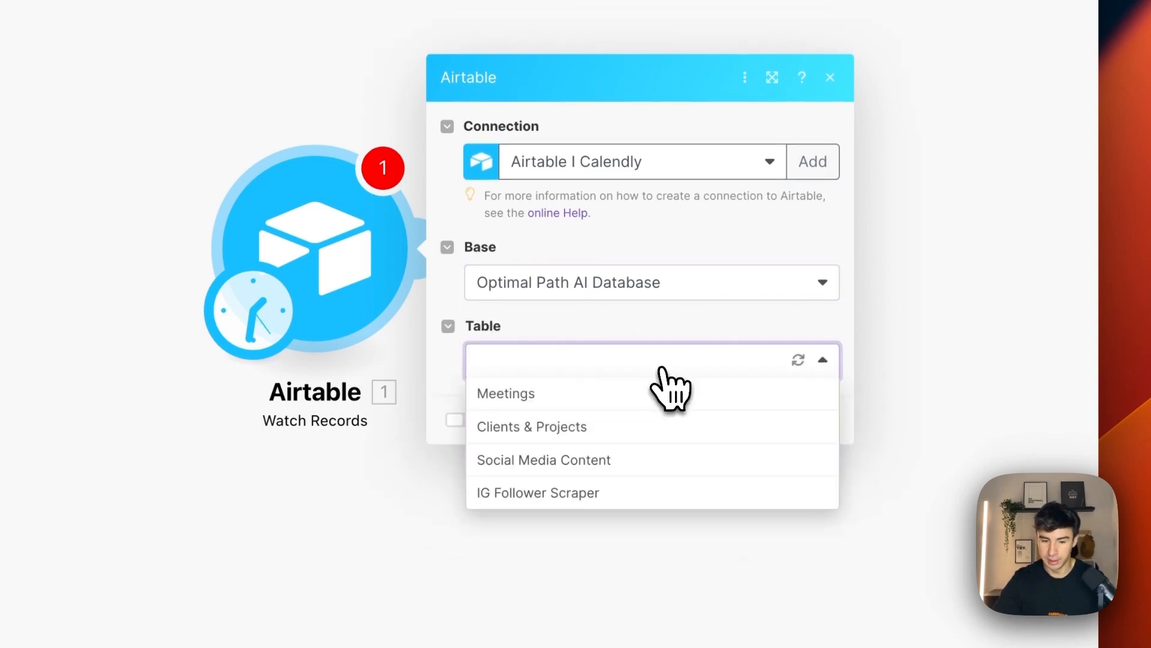
pyautogui.moveTo(632, 466)
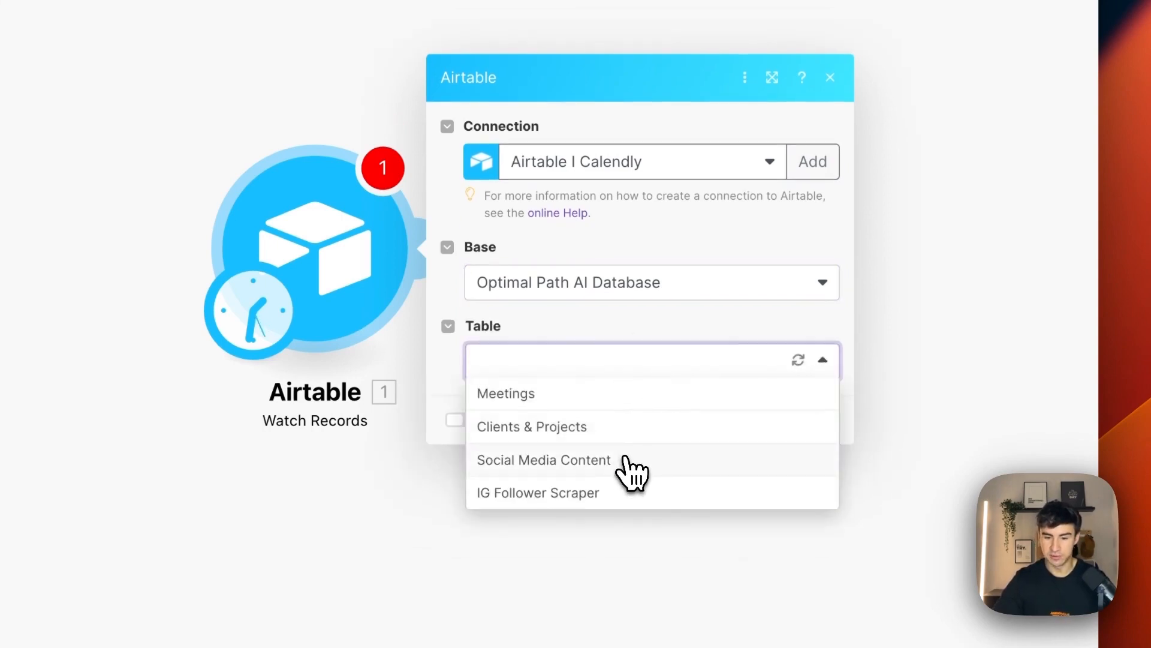
pyautogui.click(544, 460)
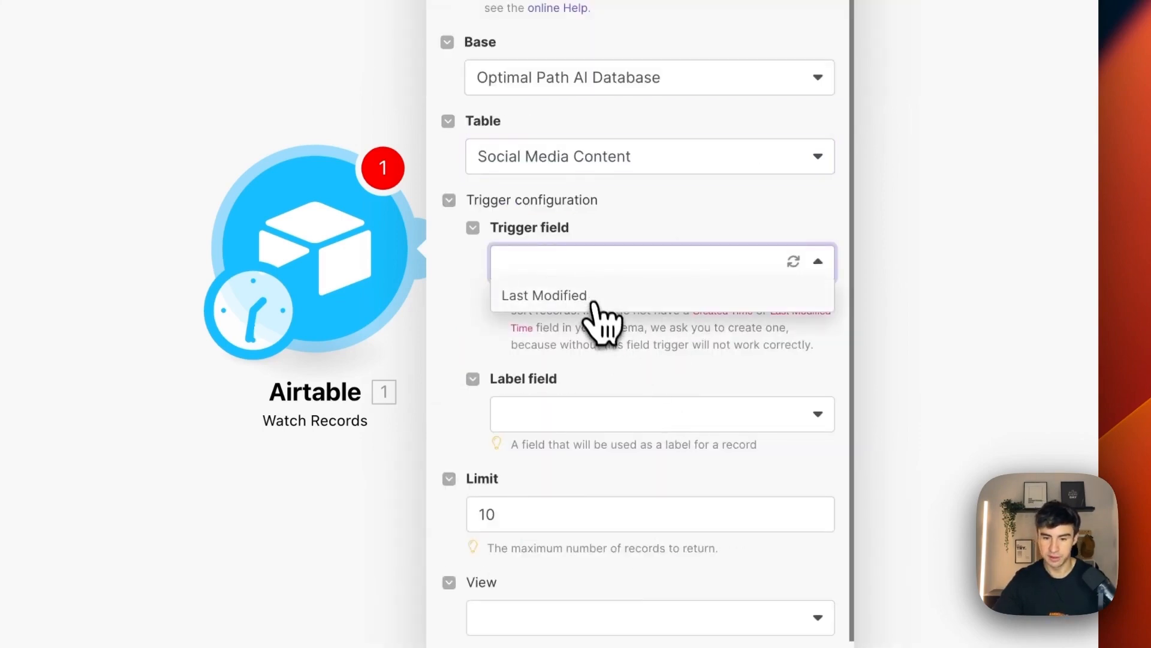
# Set the trigger field to Last Modified and the label field to File, and confirm
pyautogui.click(543, 295)
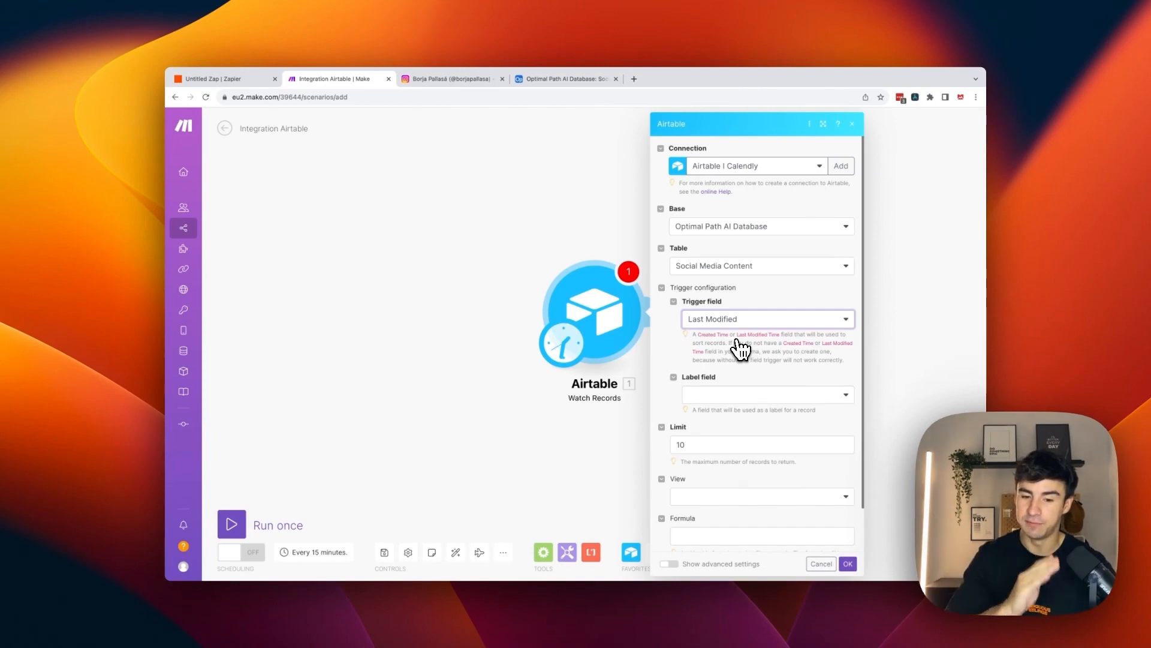
pyautogui.moveTo(730, 351)
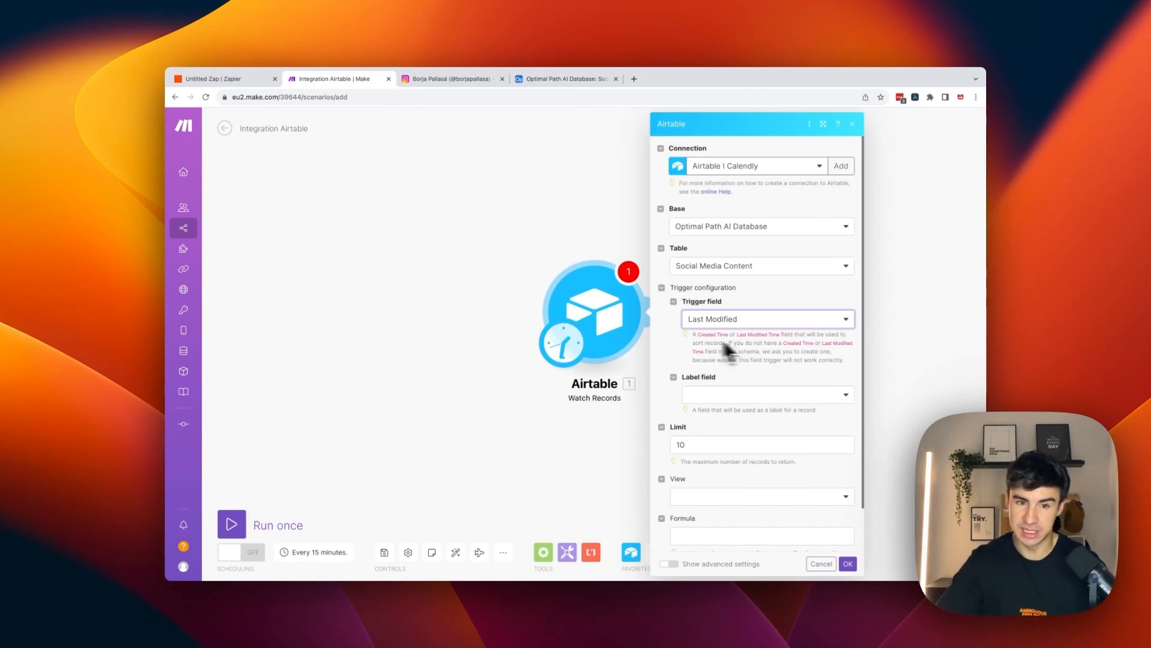
pyautogui.click(565, 79)
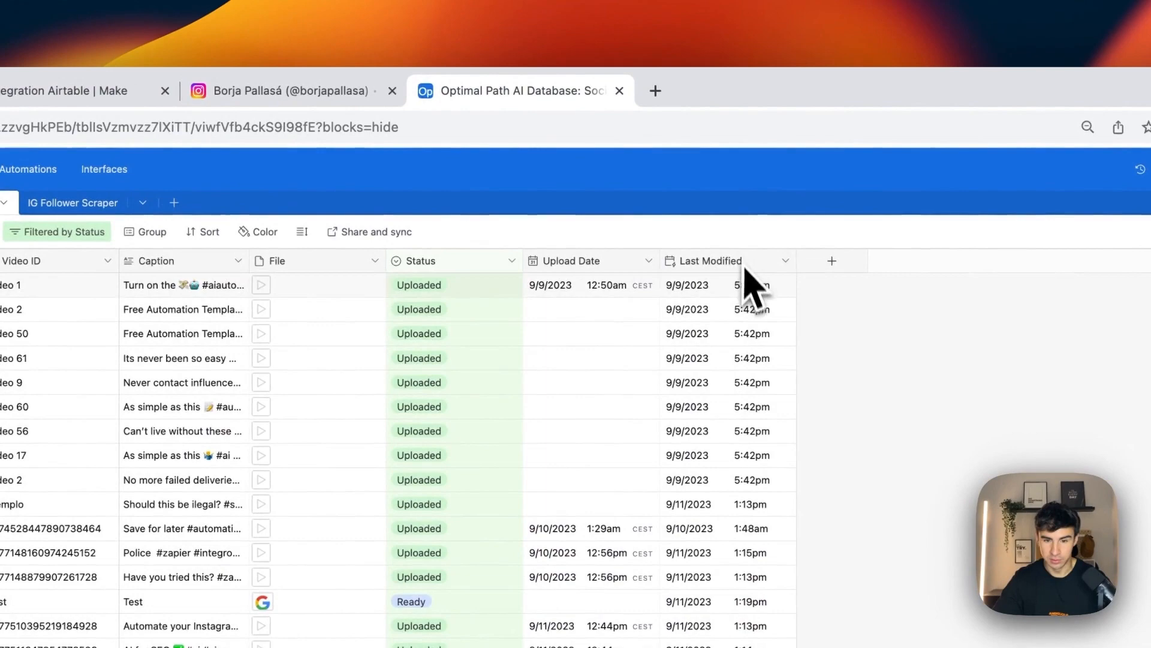
pyautogui.click(353, 89)
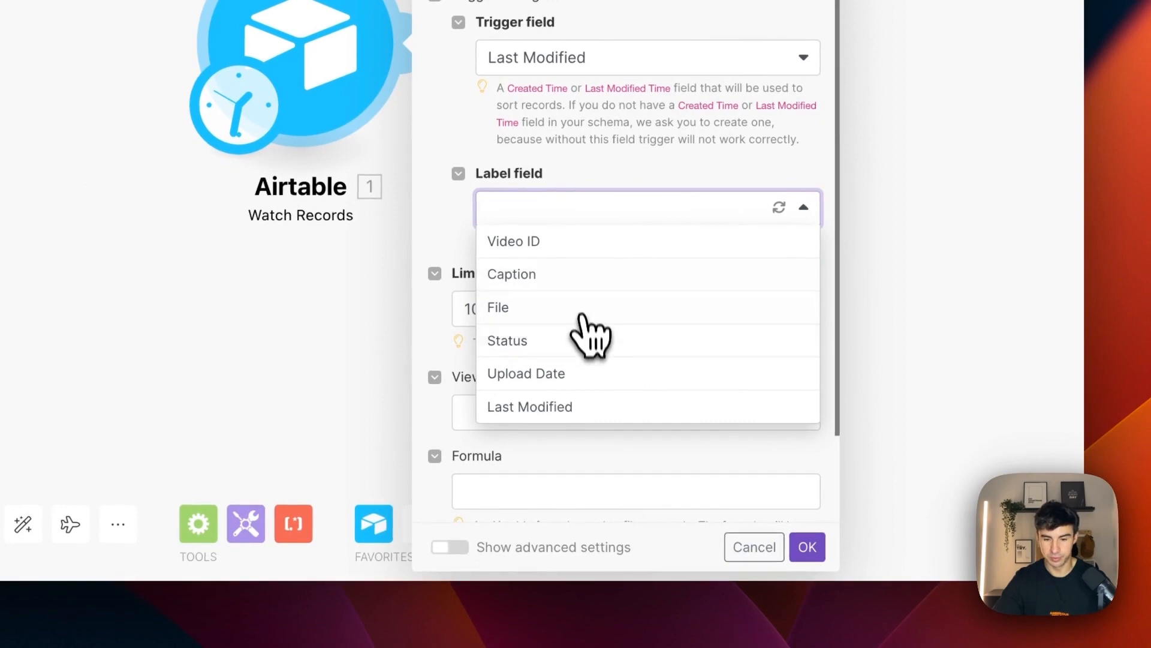
pyautogui.click(497, 307)
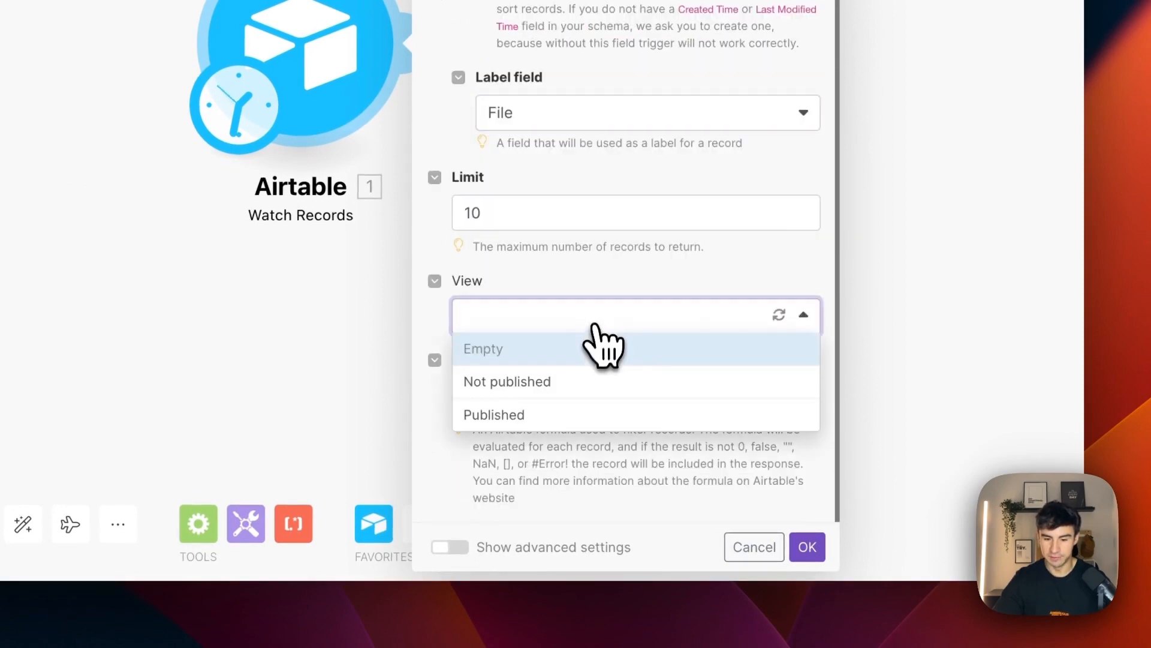
pyautogui.click(806, 546)
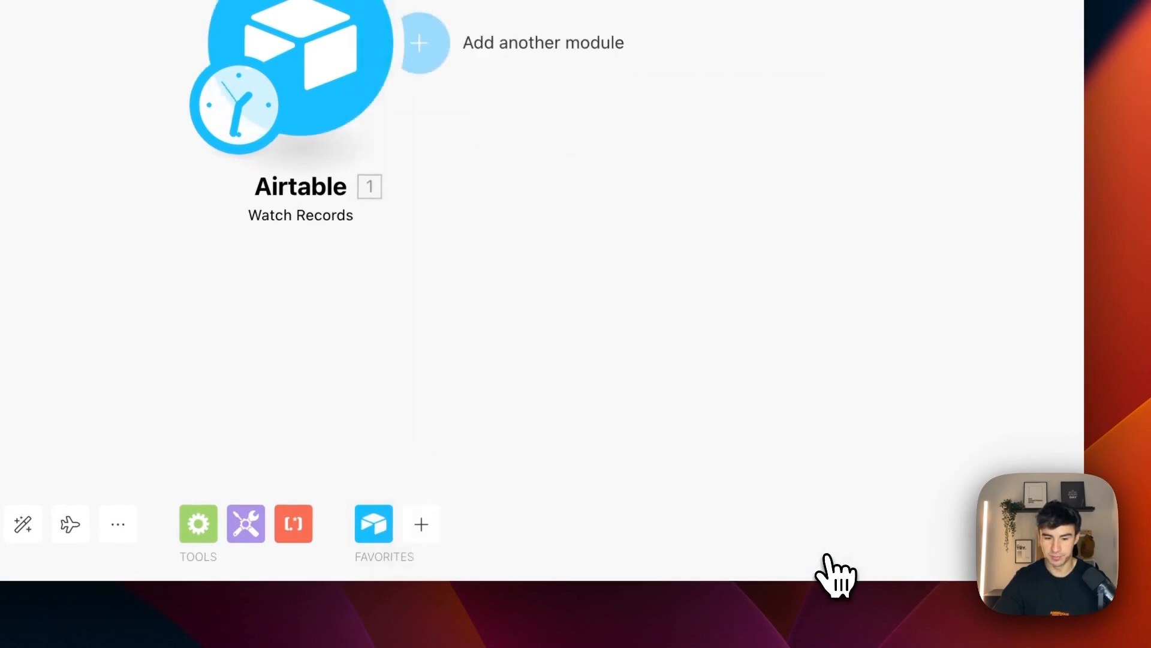
pyautogui.click(421, 43)
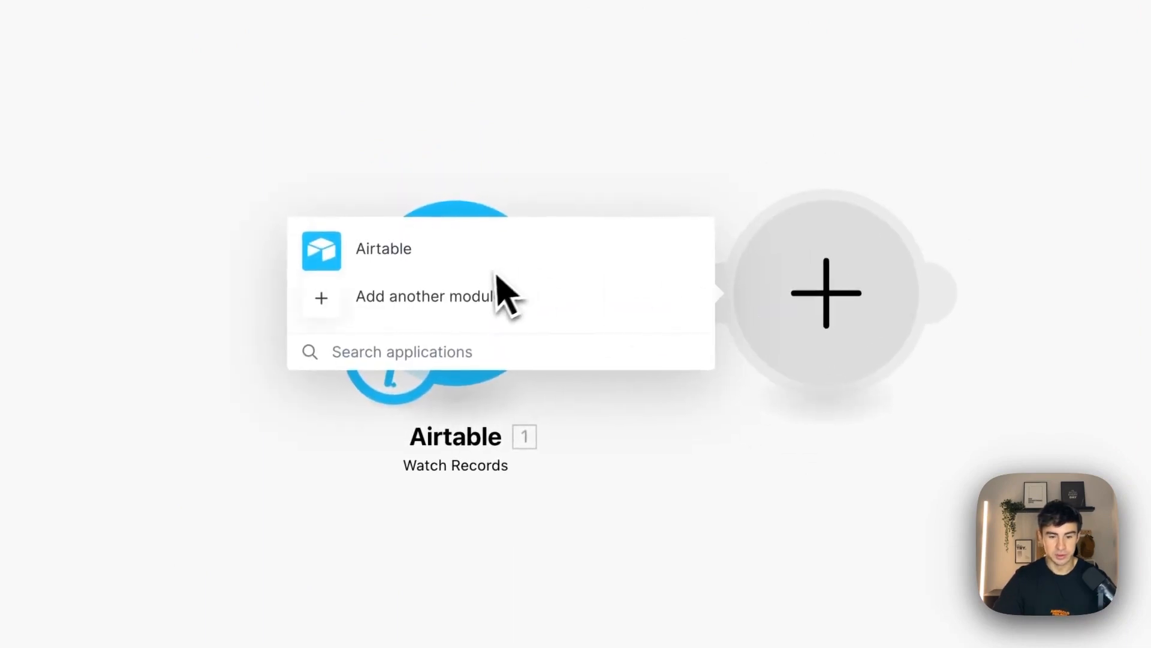
# Add an Instagram for Business Create a Photo Post module using the Airtable photo URL and caption
pyautogui.click(425, 296)
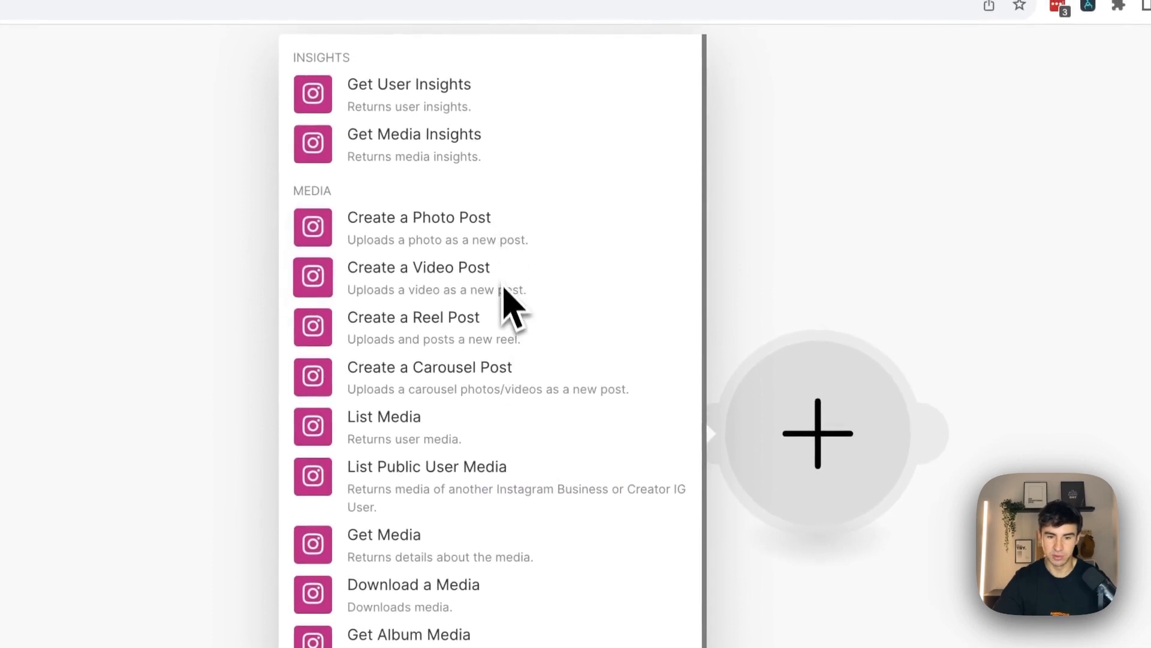
pyautogui.click(419, 217)
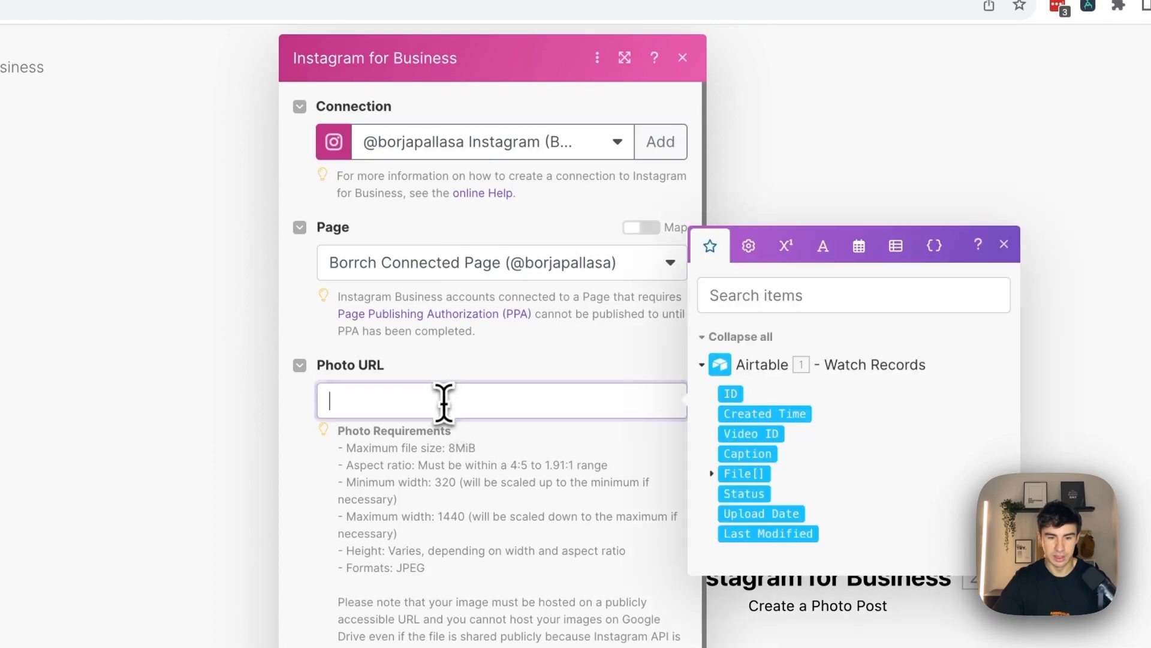
pyautogui.click(711, 474)
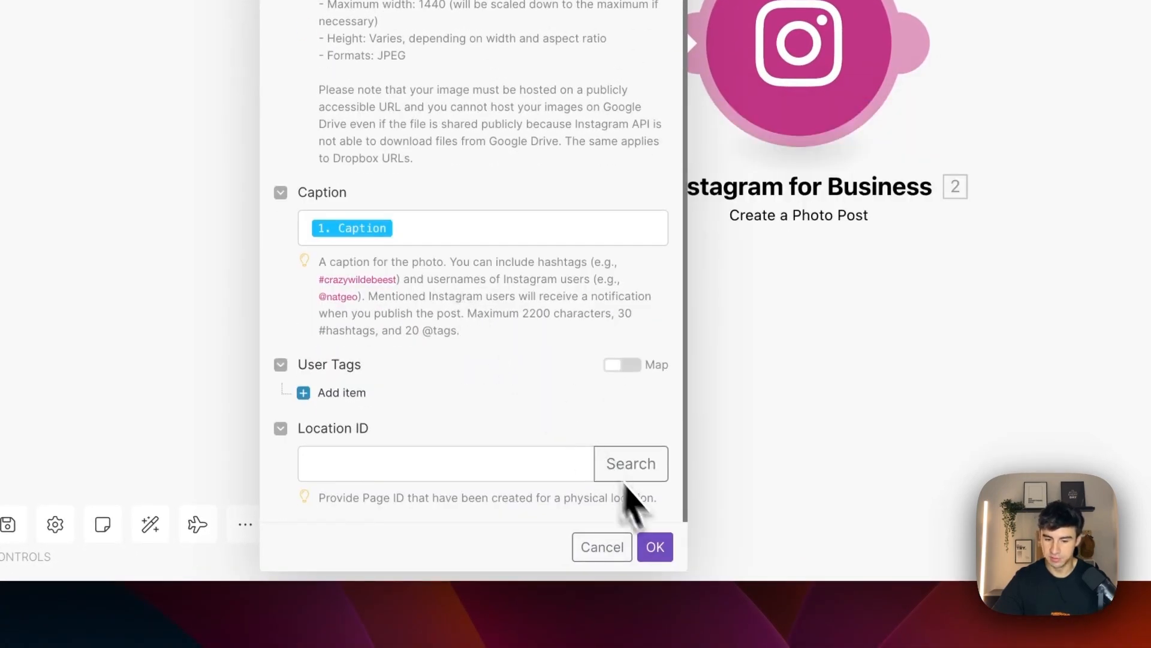
pyautogui.click(654, 546)
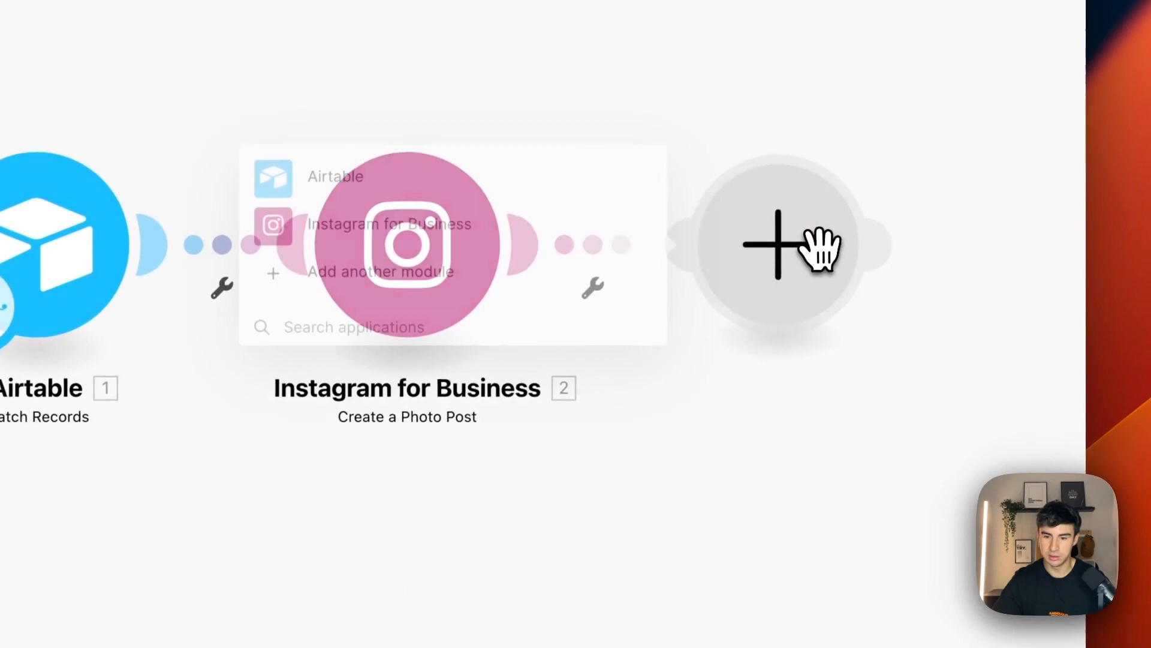
# Add a Slack module targeting the private channel 'tests', selected from the list
pyautogui.write('Slack')
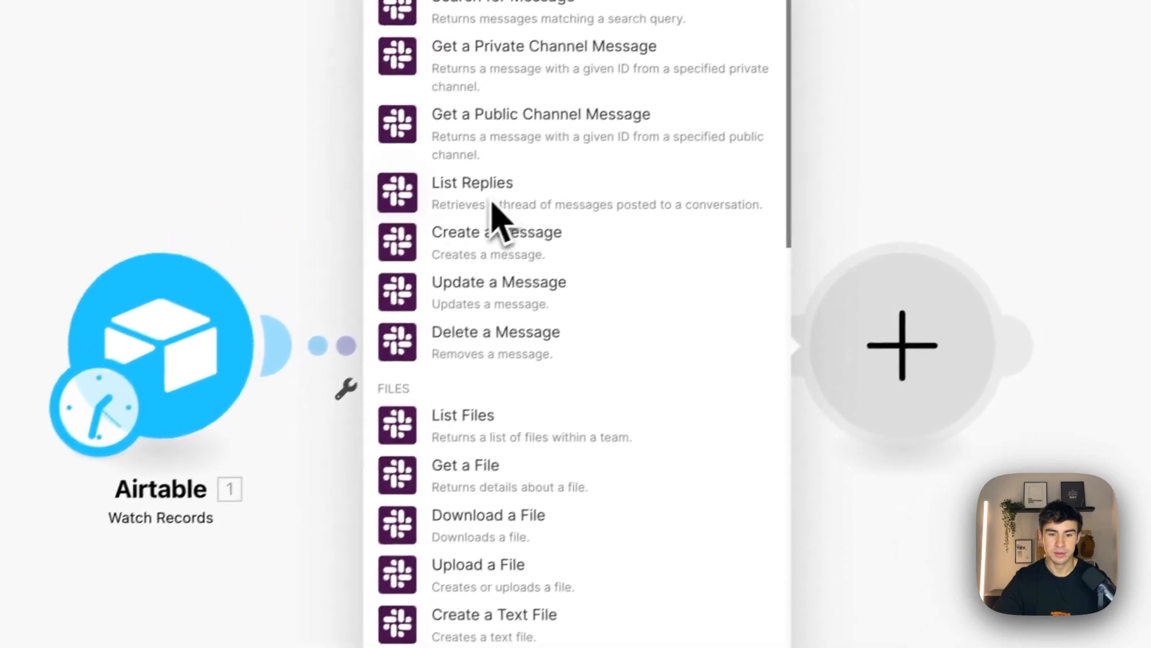
pyautogui.click(496, 232)
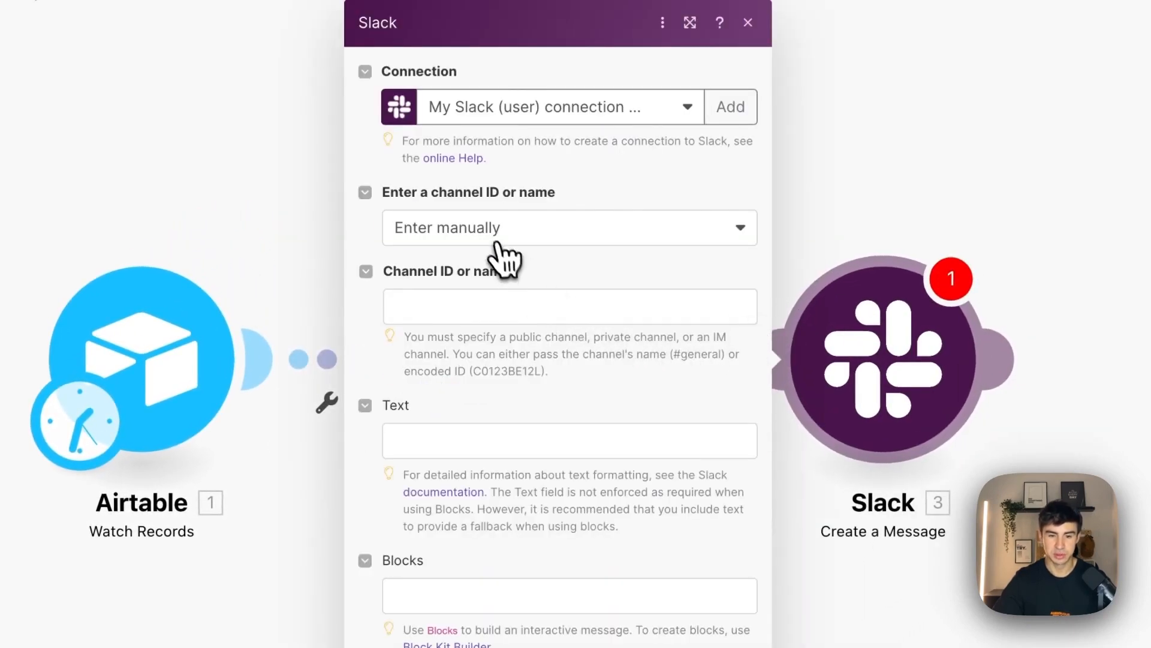
pyautogui.click(569, 227)
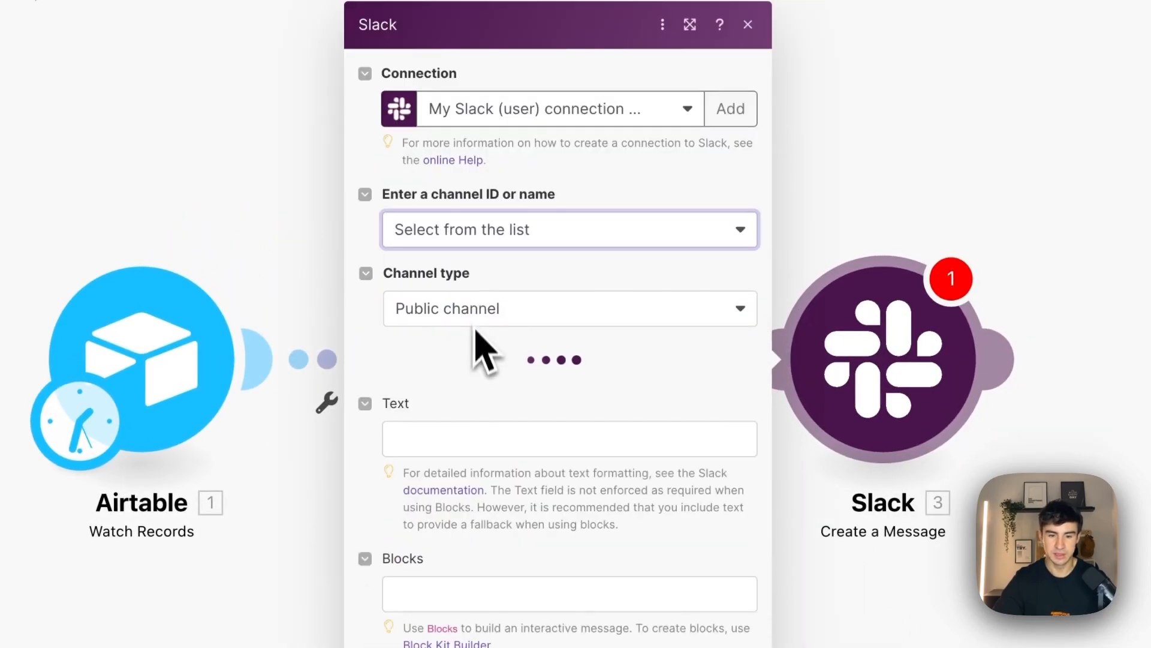
pyautogui.click(569, 308)
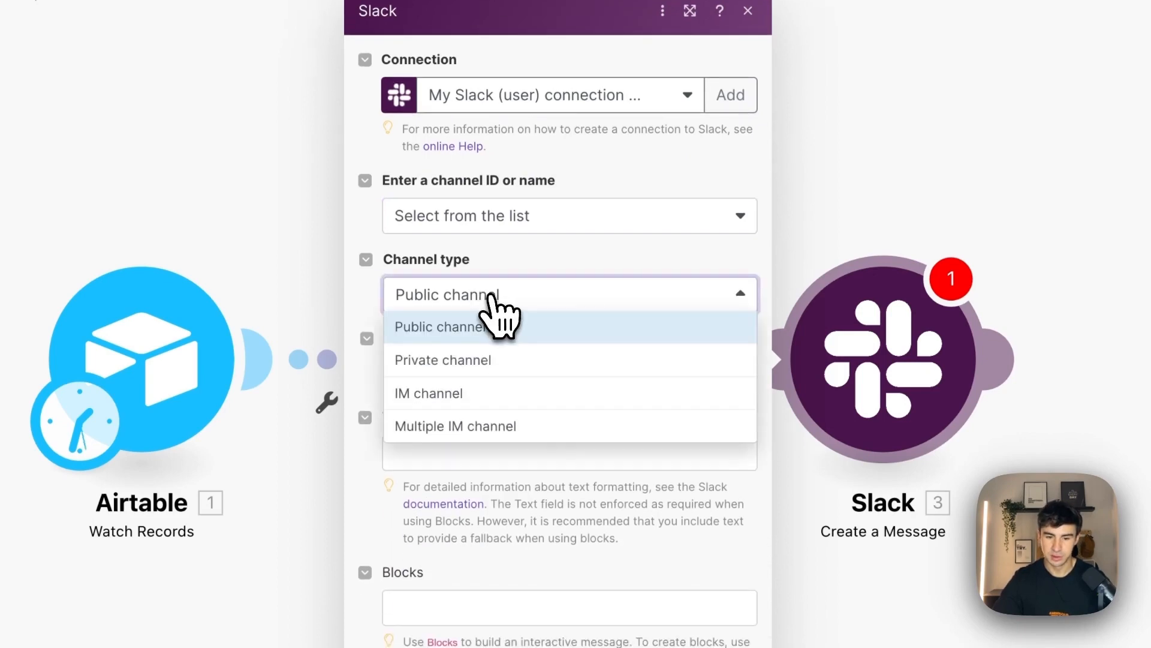
pyautogui.click(442, 359)
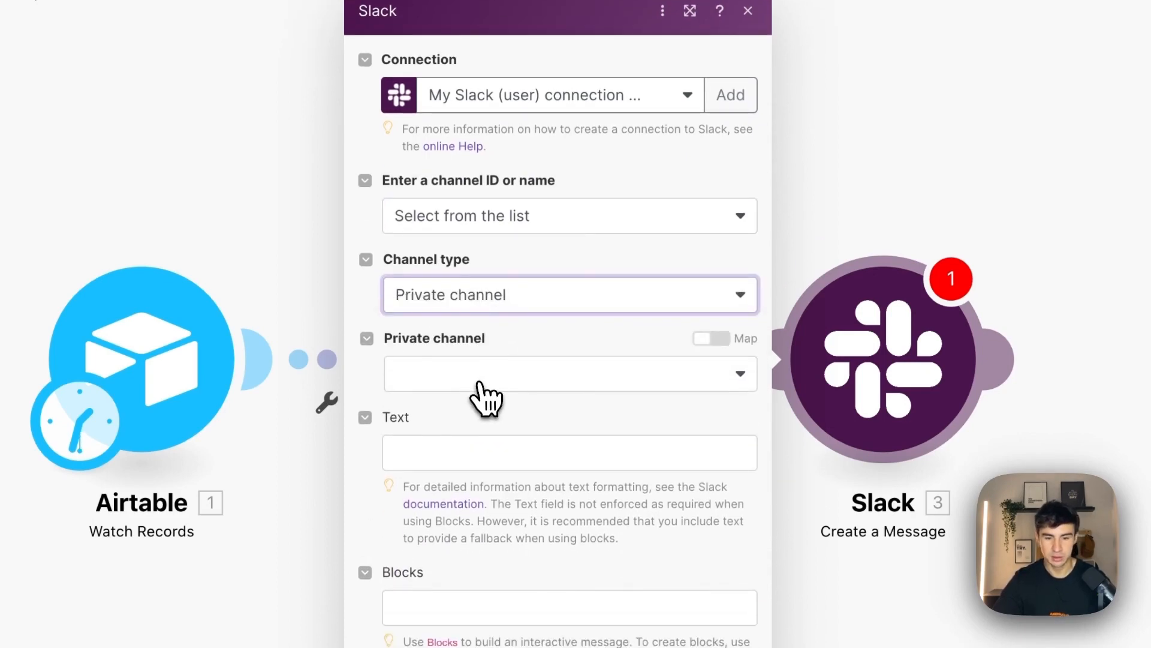
pyautogui.click(569, 373)
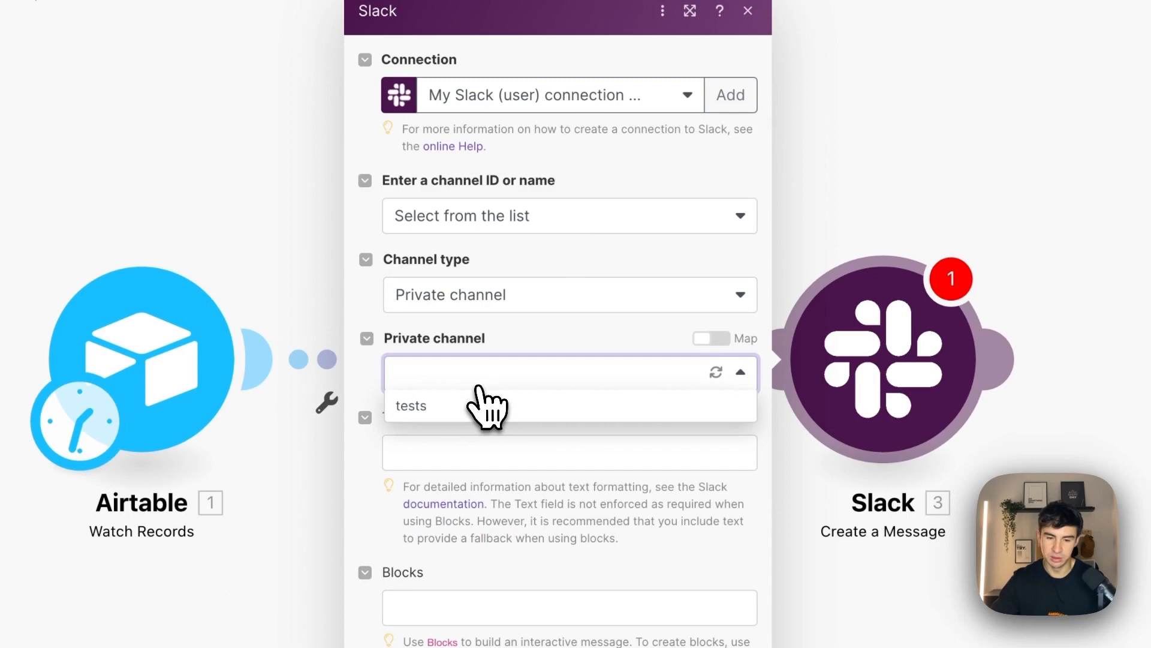
pyautogui.click(411, 405)
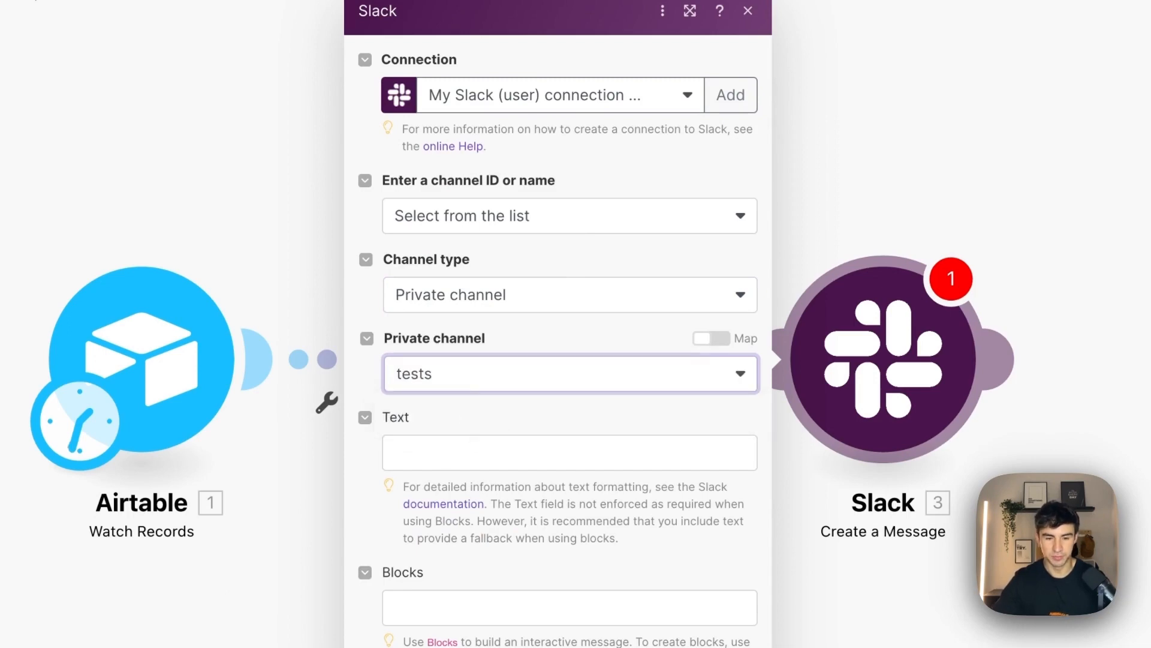
# Enter the Slack message text 'Photo is uploaded!'
pyautogui.write('Phot')
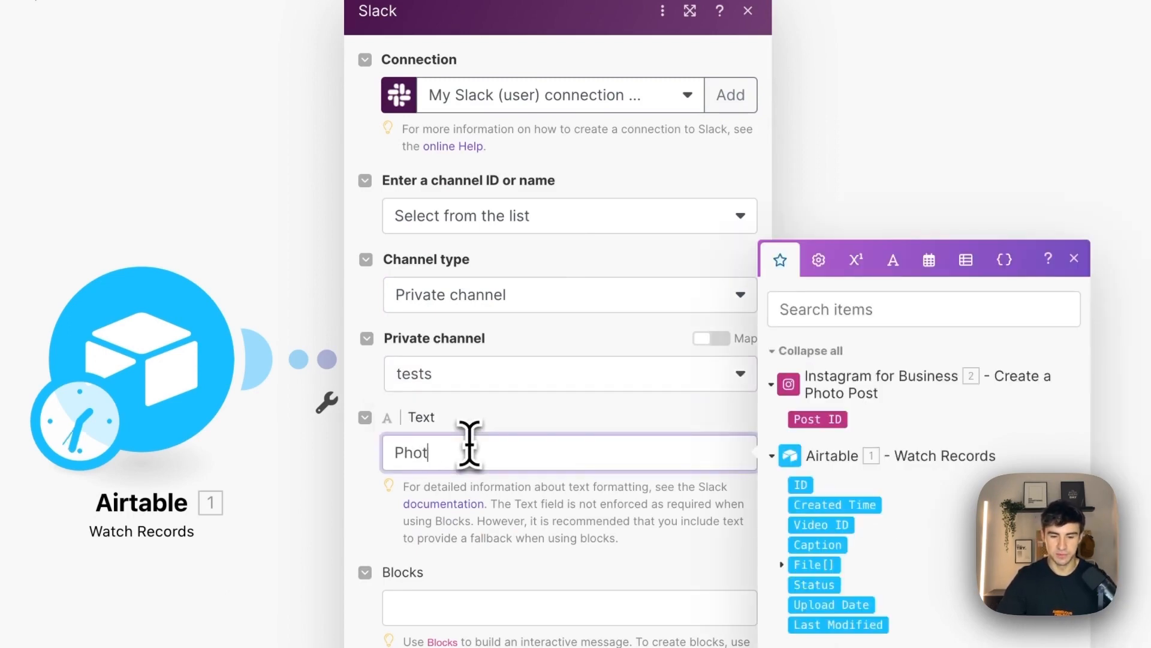
pyautogui.write('o is upload')
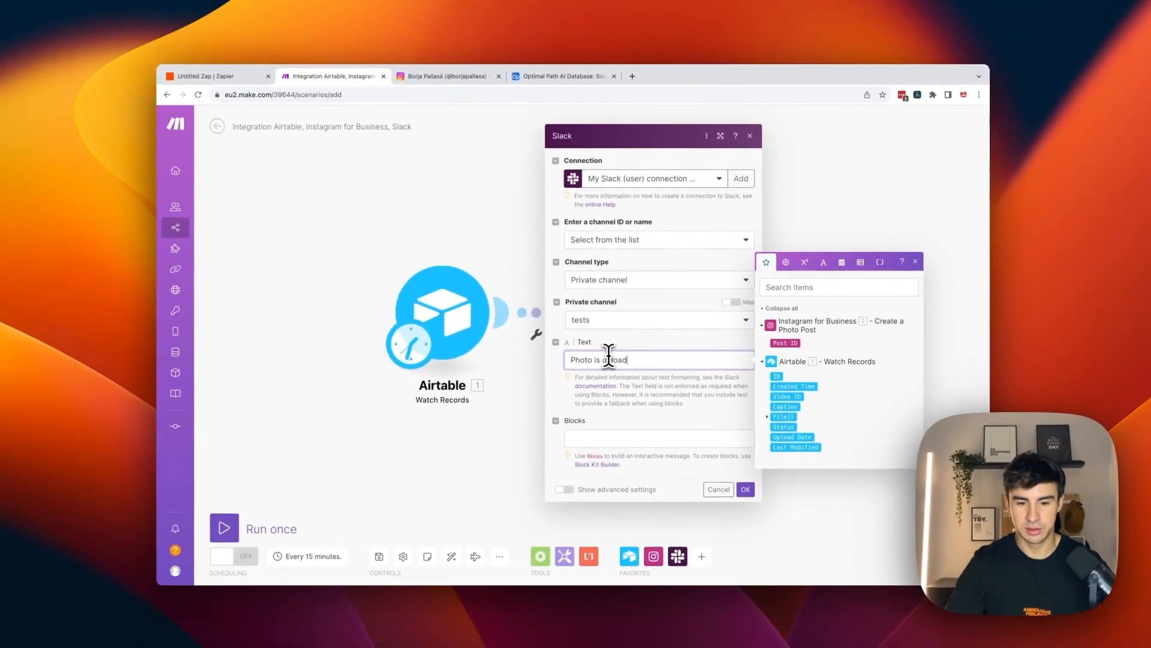
pyautogui.write('ed!')
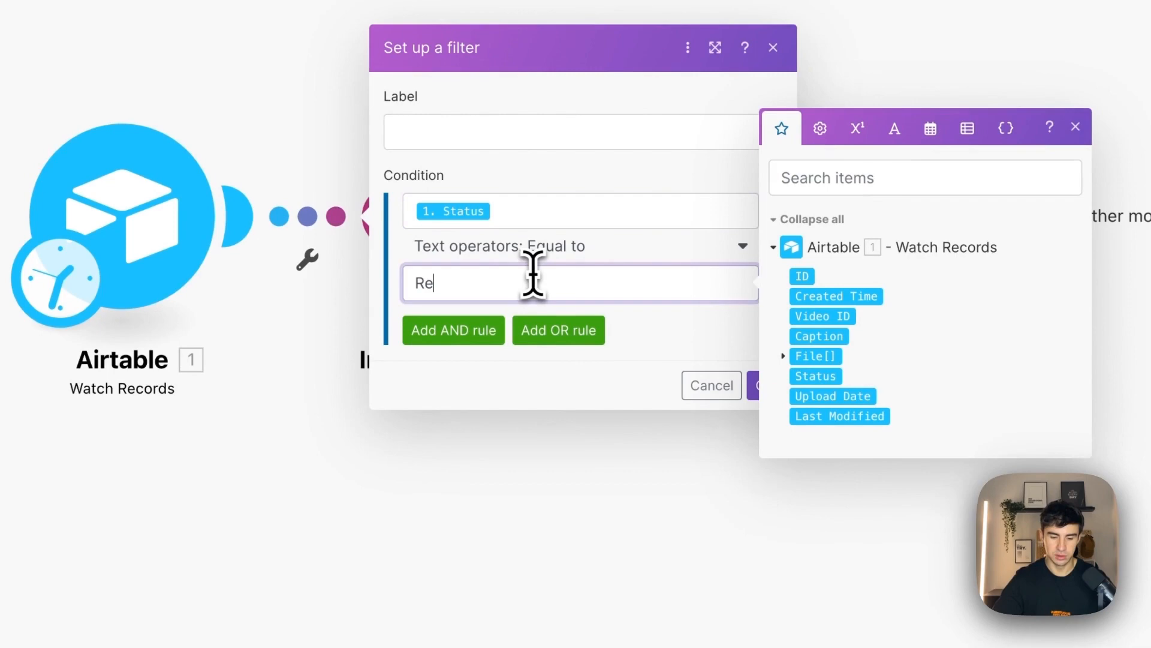
# Complete the filter's Equal to value as 'Ready' and save the Status filter
pyautogui.write('ady')
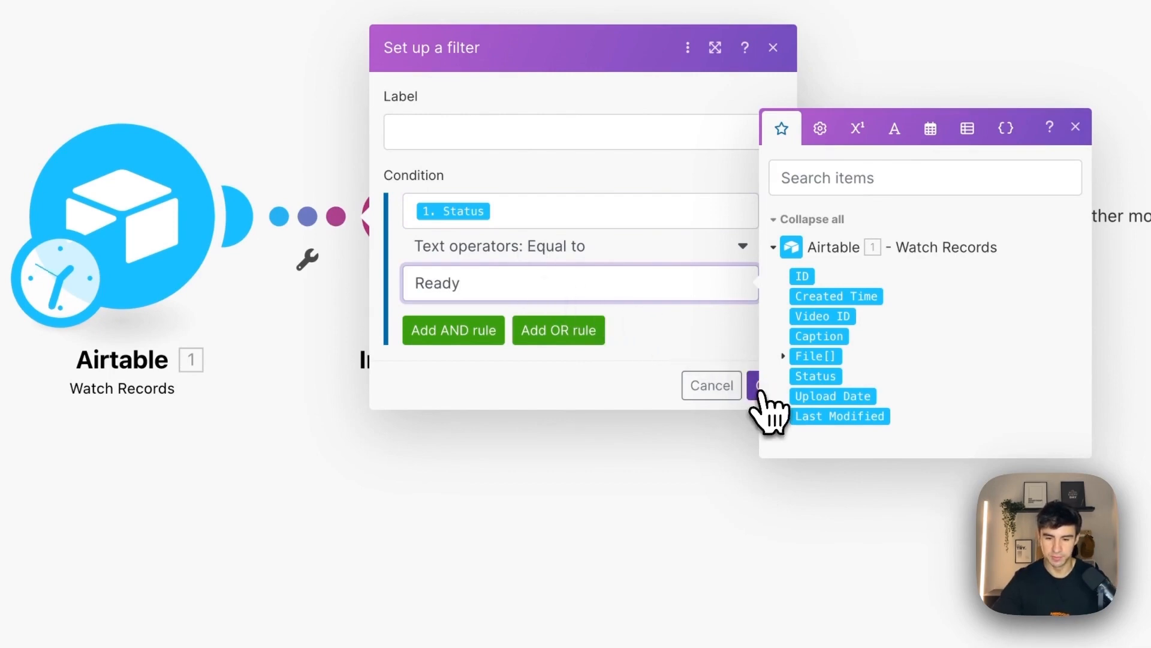
pyautogui.click(763, 386)
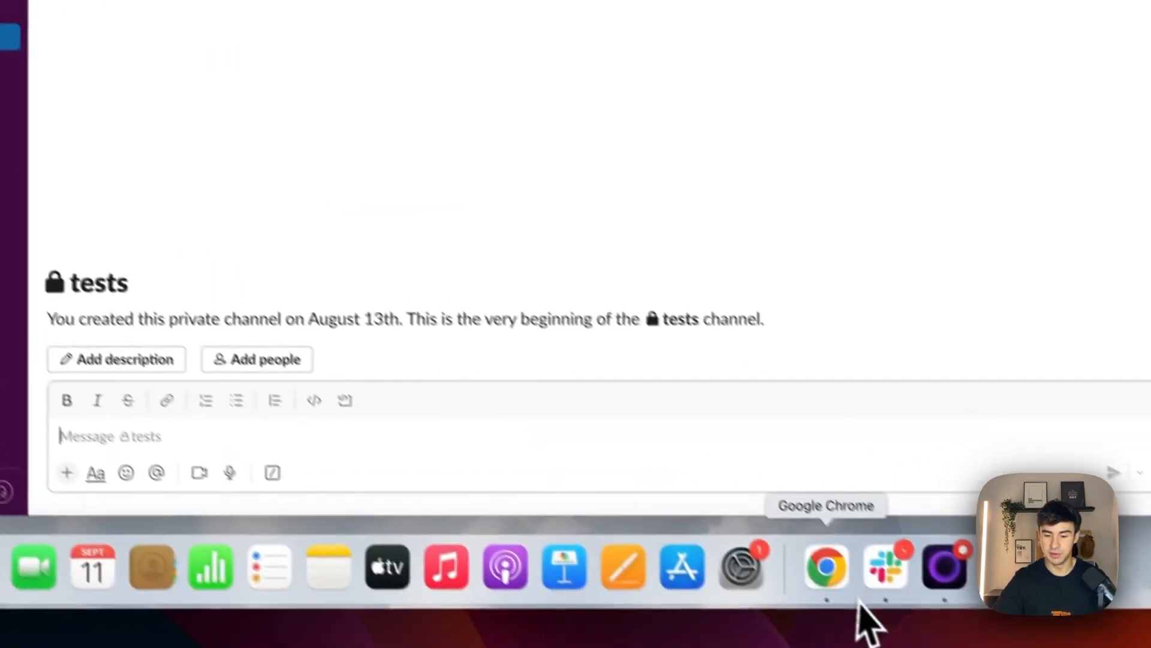
# Bring Chrome forward and show the Airtable published content table
pyautogui.click(825, 566)
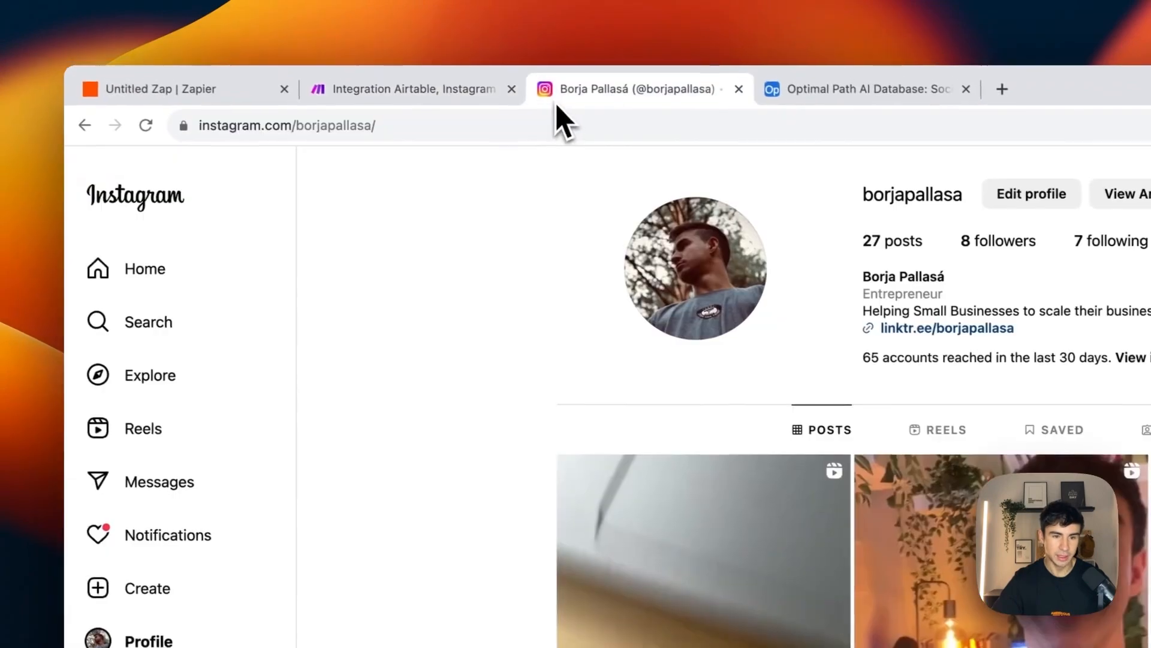
pyautogui.click(145, 124)
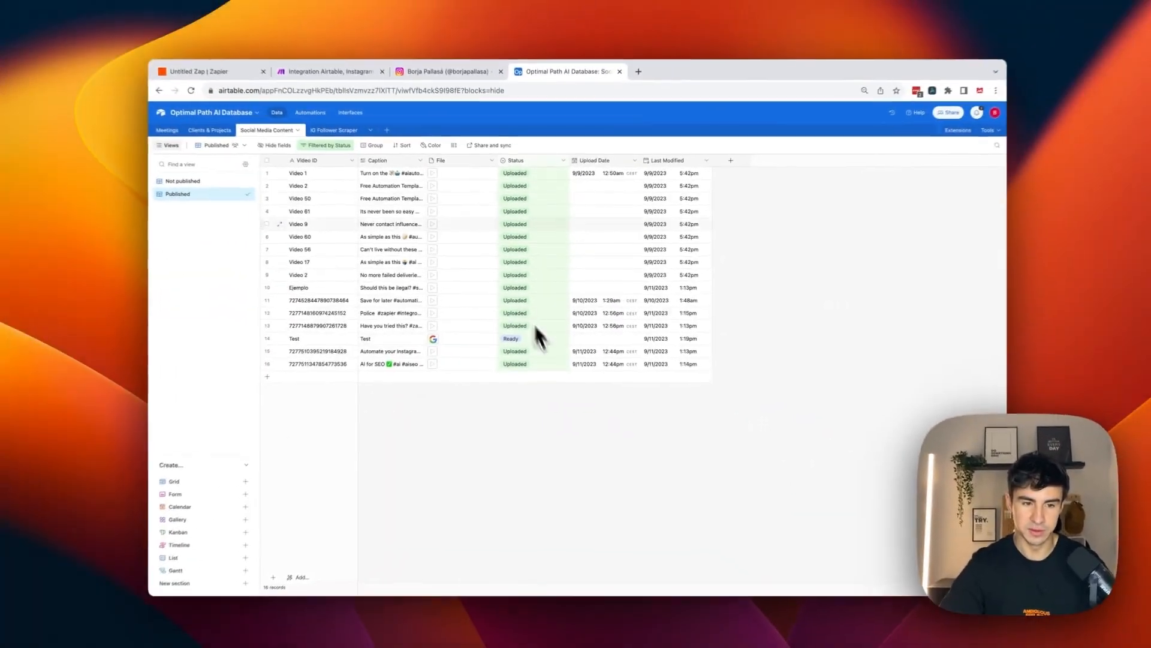
# Choose the Airtable trigger's starting record, then run the scenario once
pyautogui.click(338, 79)
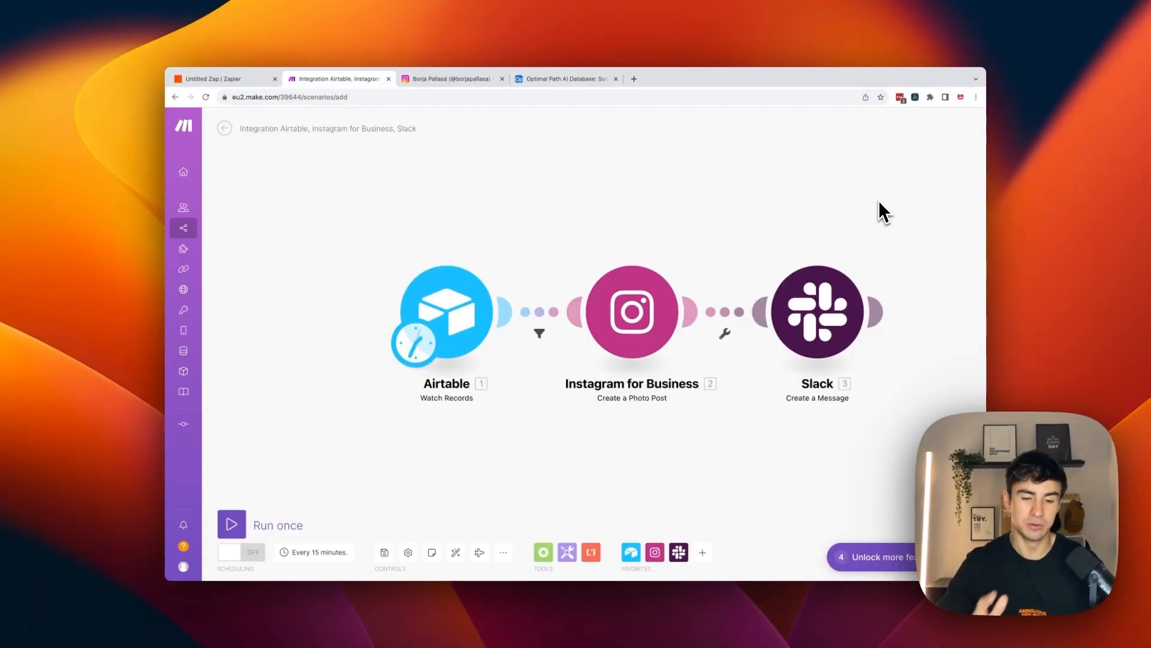
pyautogui.moveTo(484, 297)
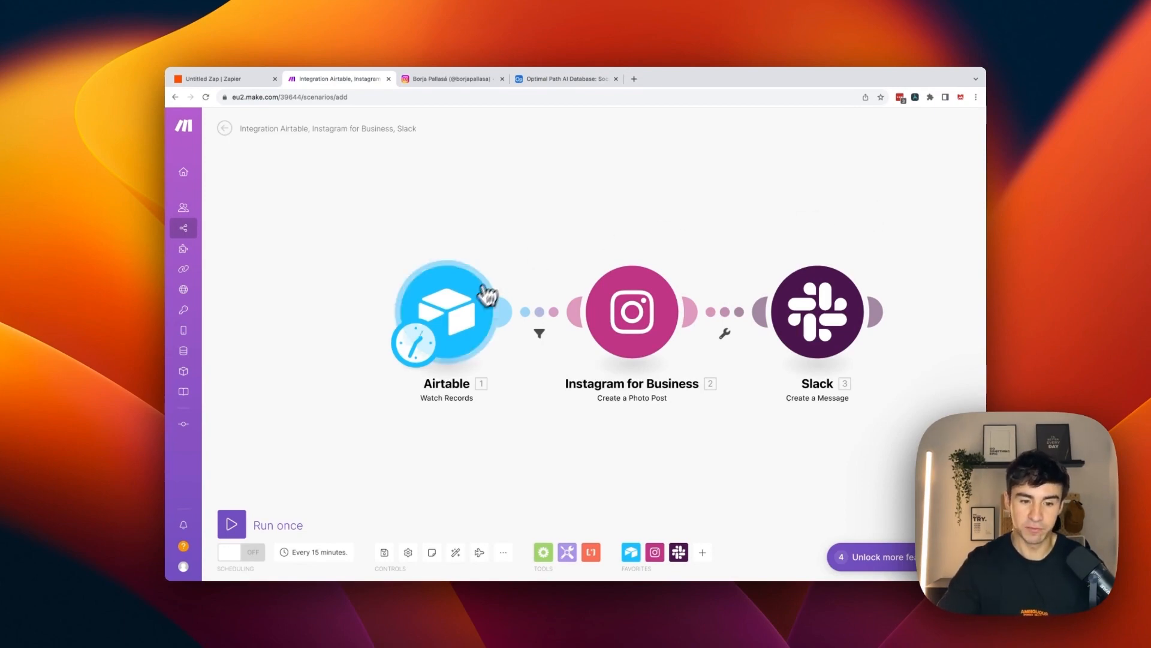
pyautogui.rightClick(446, 308)
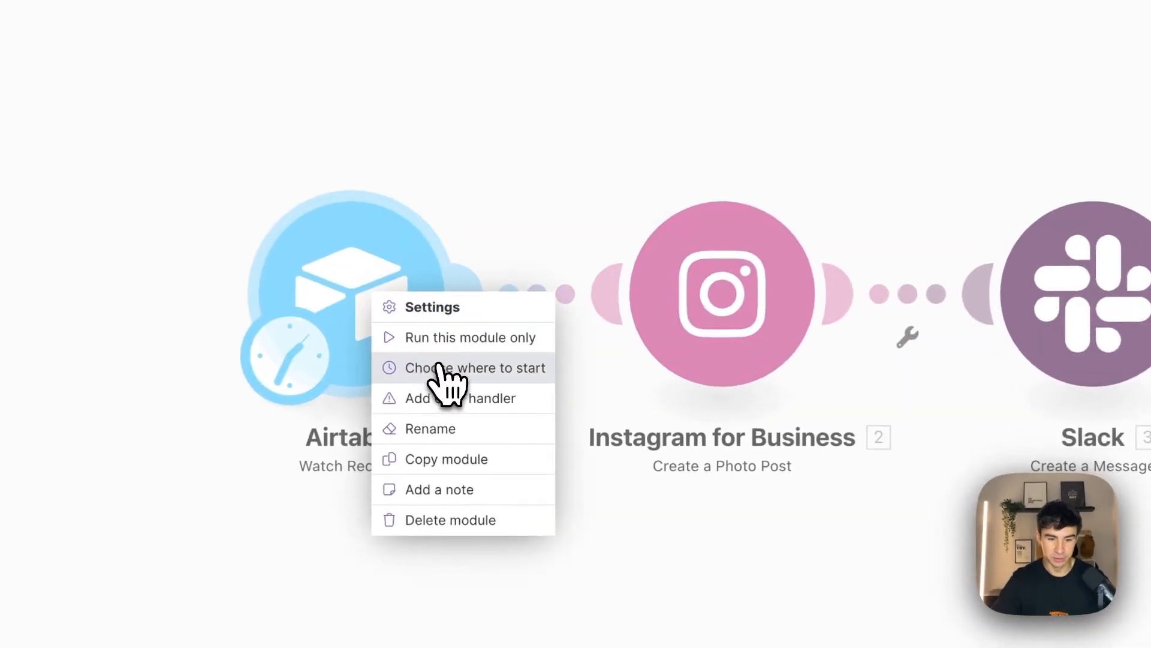
pyautogui.click(476, 367)
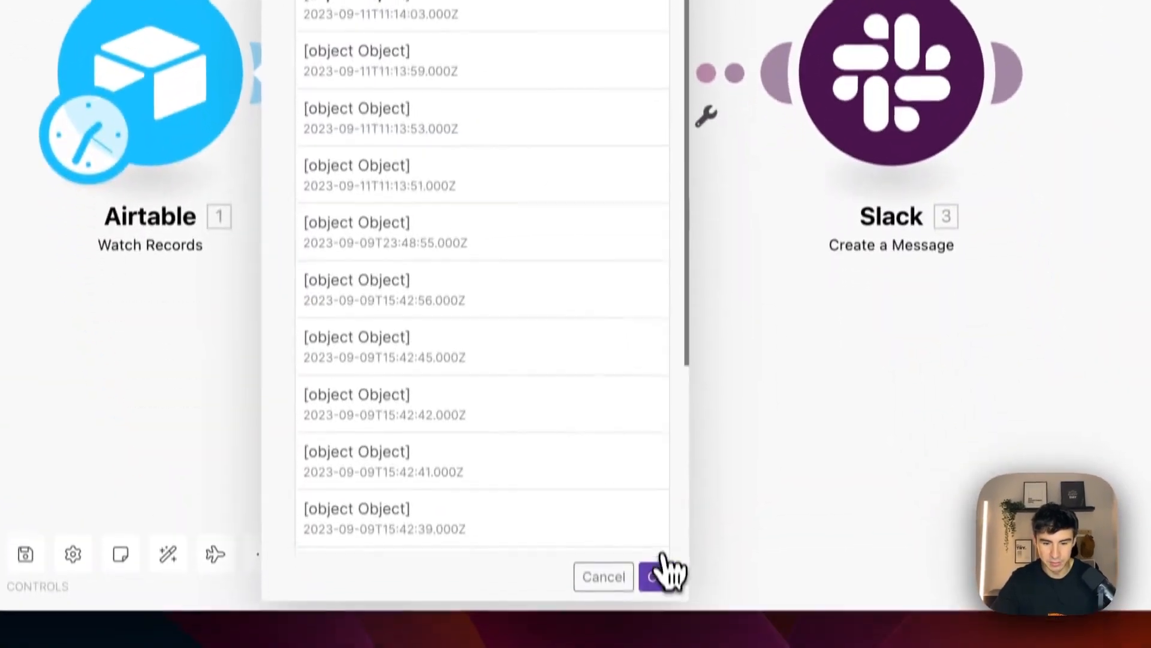
pyautogui.click(657, 577)
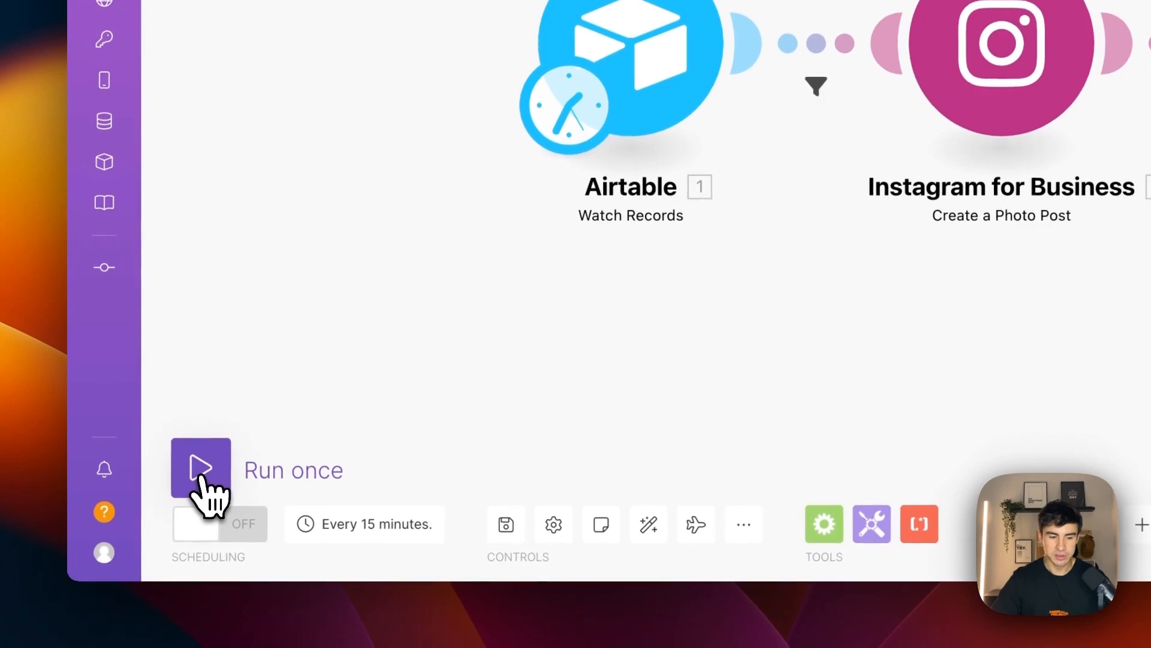
pyautogui.click(200, 469)
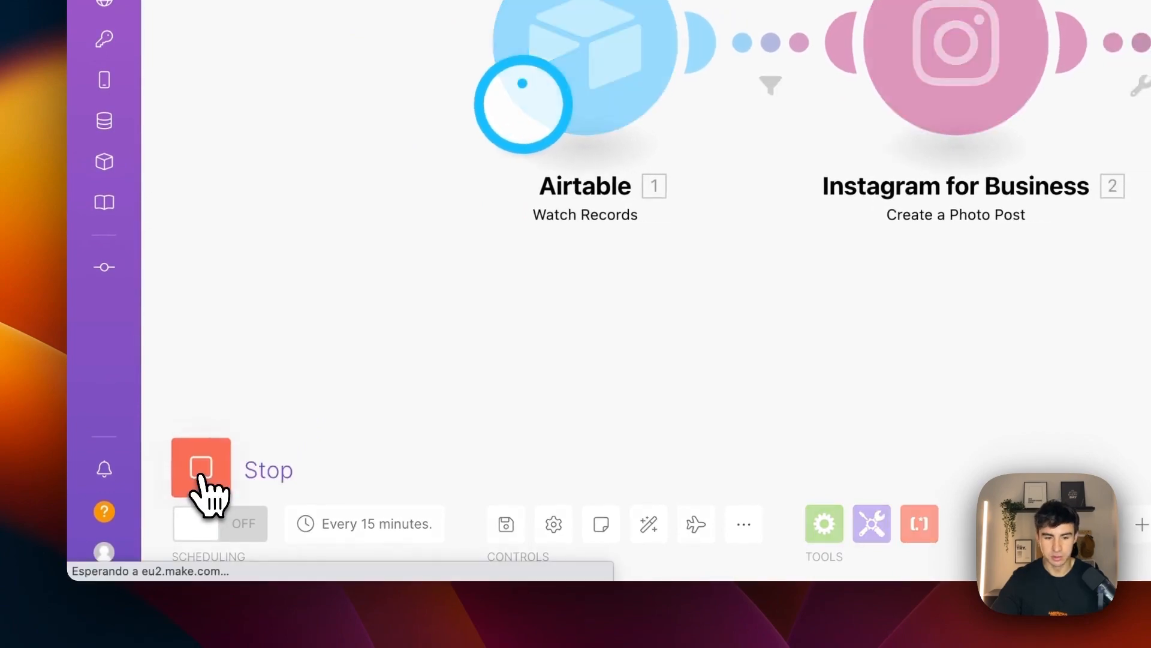
pyautogui.click(199, 468)
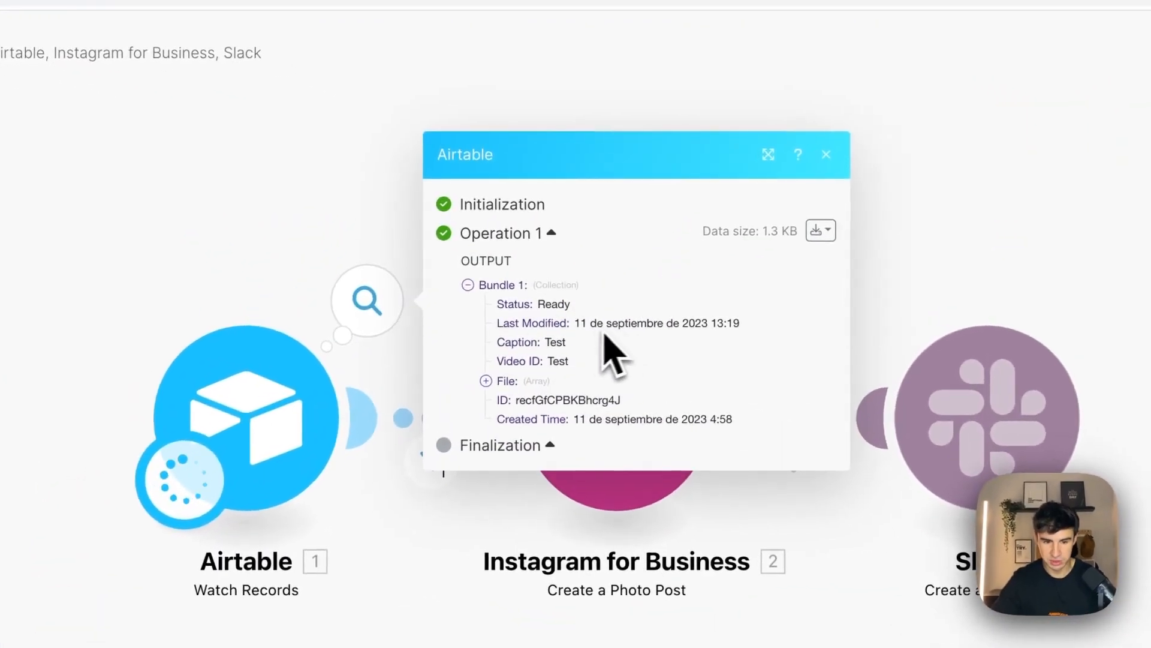
# Inspect the record ID in the Airtable output bundle, then switch to the Instagram profile
pyautogui.doubleClick(554, 341)
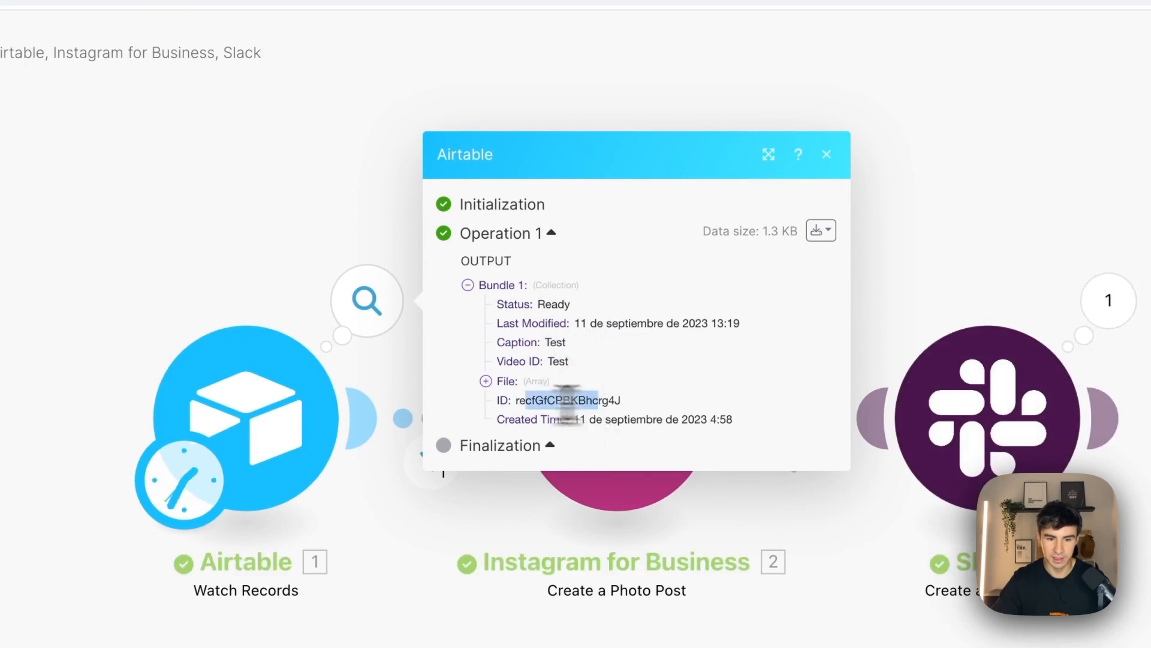
pyautogui.click(827, 154)
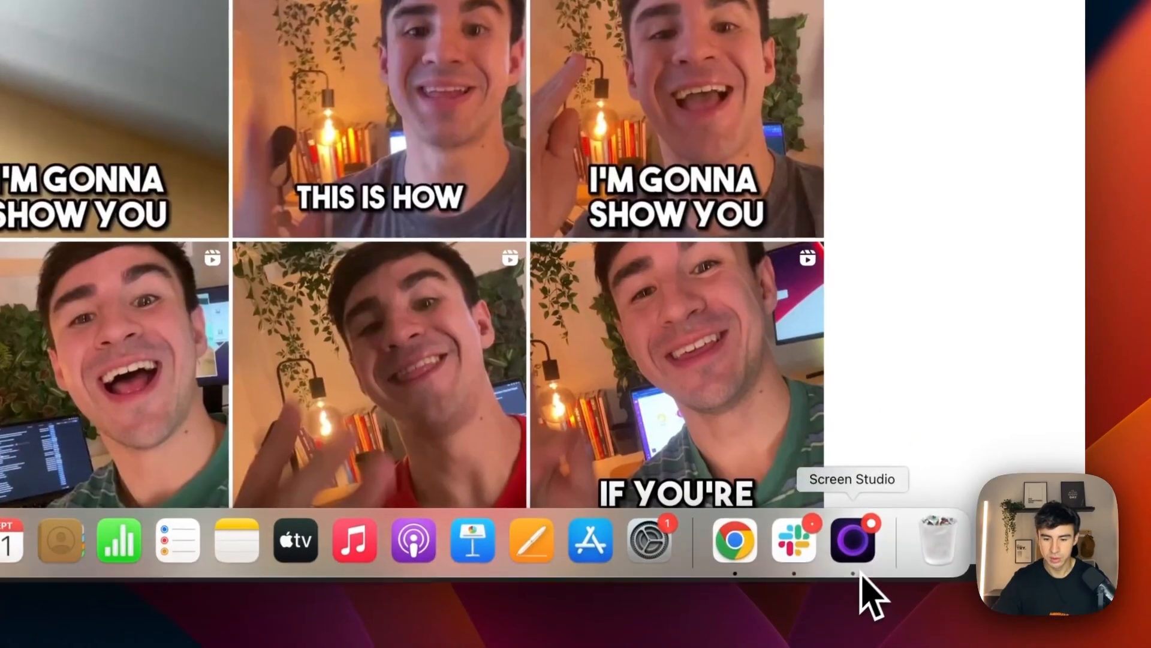
pyautogui.click(795, 539)
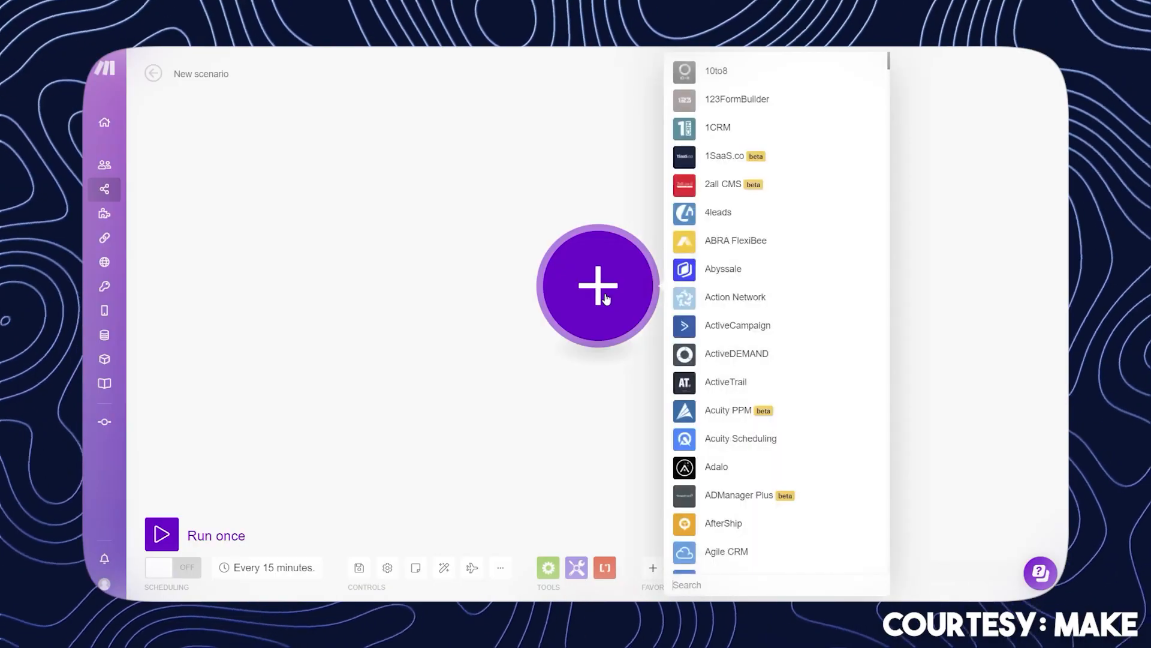
# Search the new scenario's app list for 'forms'
pyautogui.write('forms')
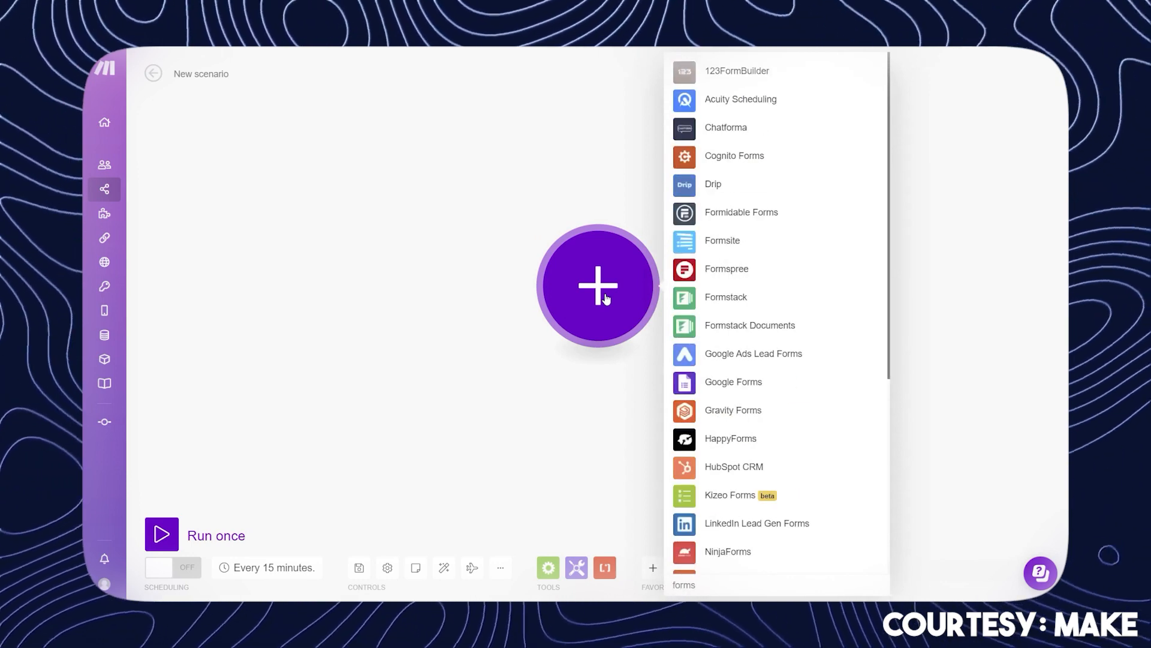